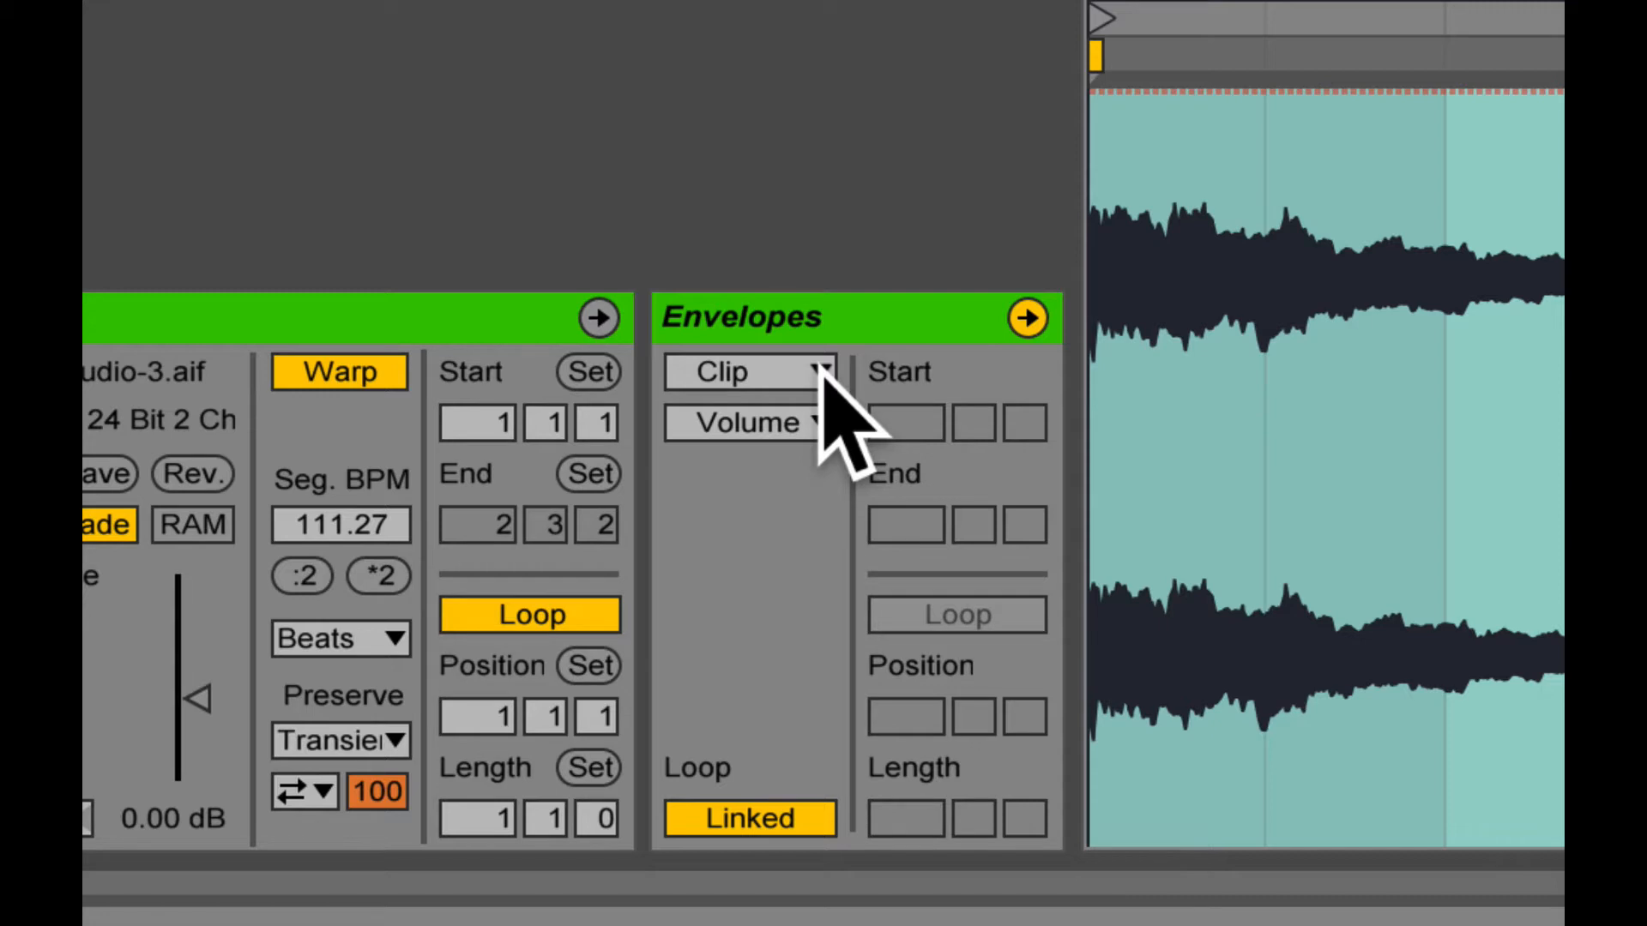
Step: Set the Envelopes Device chooser from Clip to Mixer
click(748, 372)
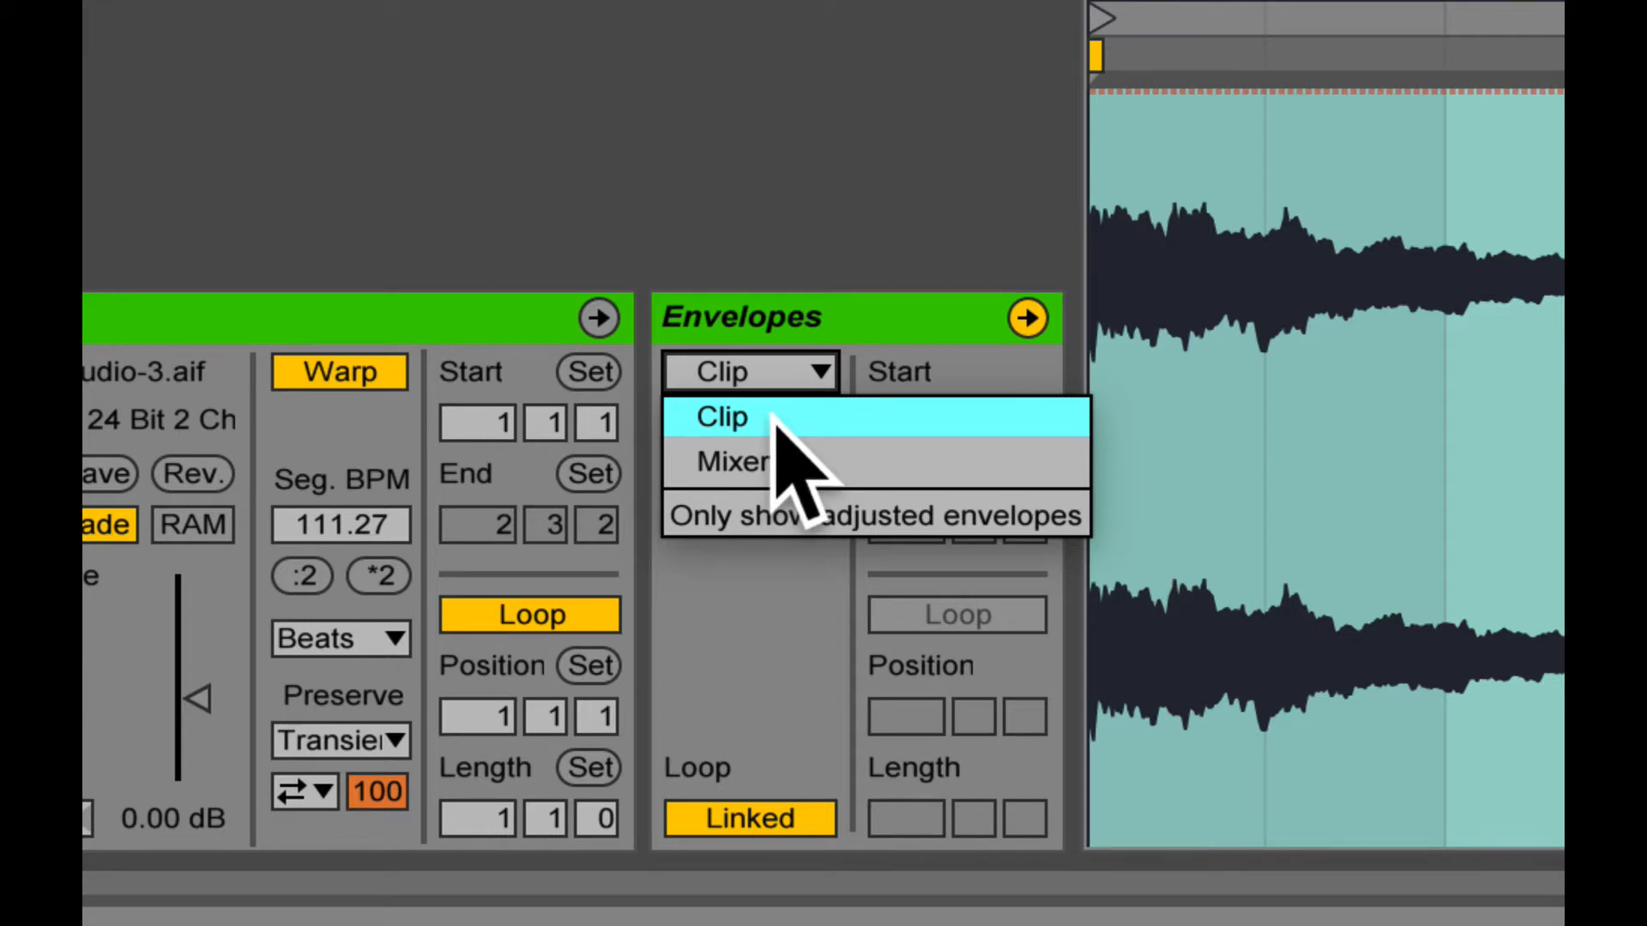
mouse_move(735, 462)
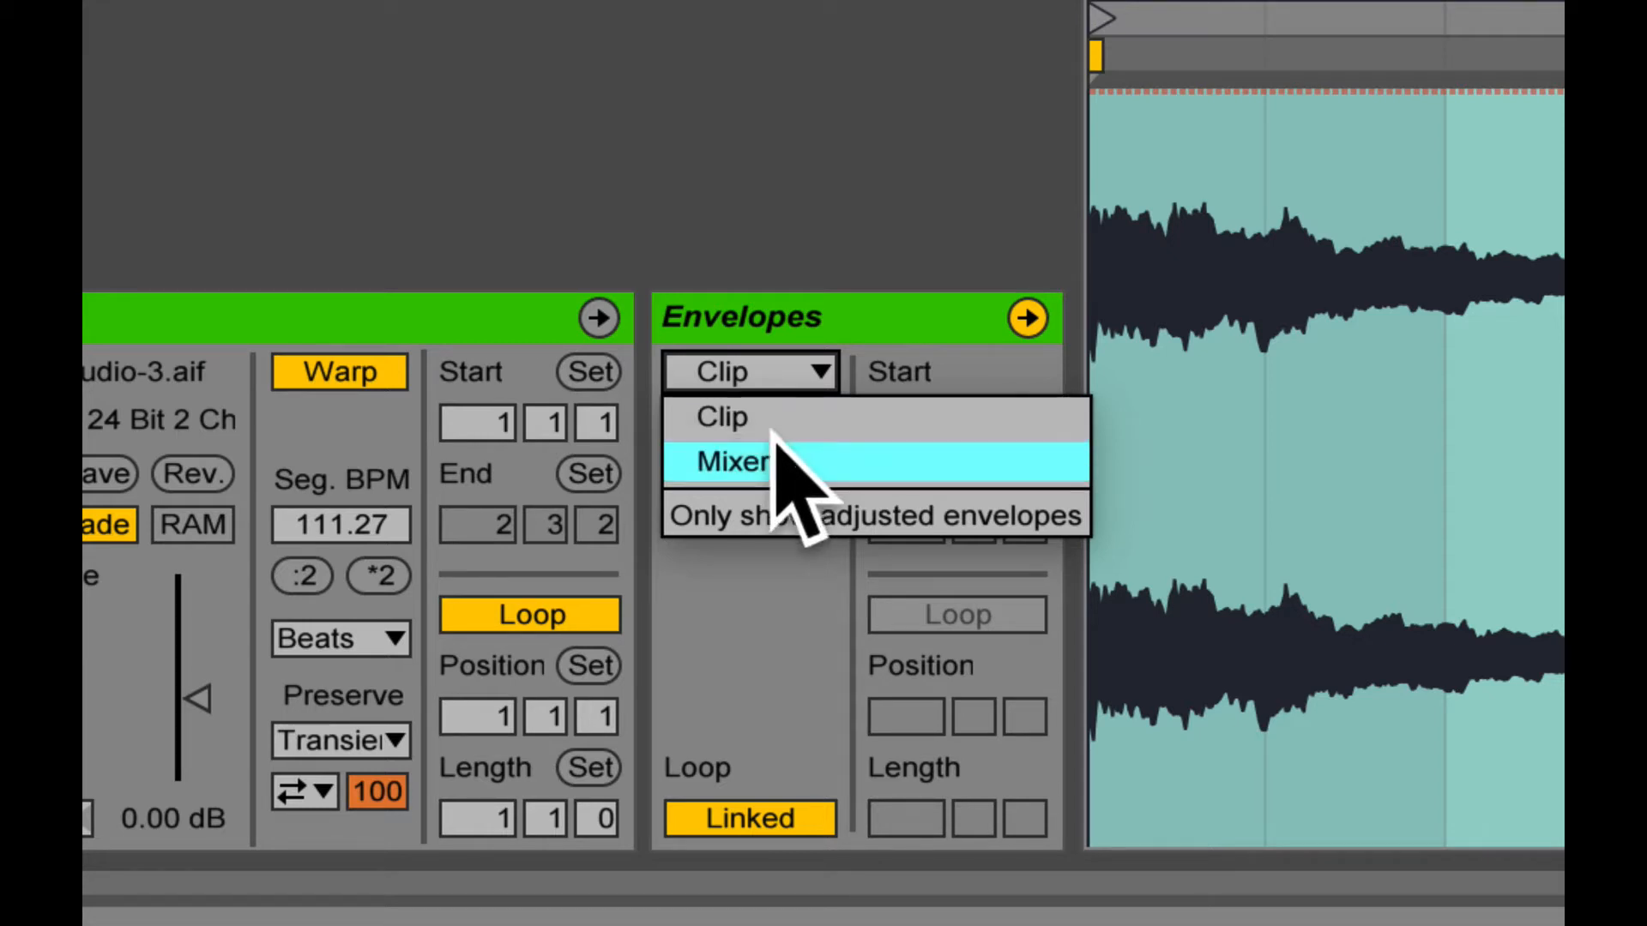
click(732, 462)
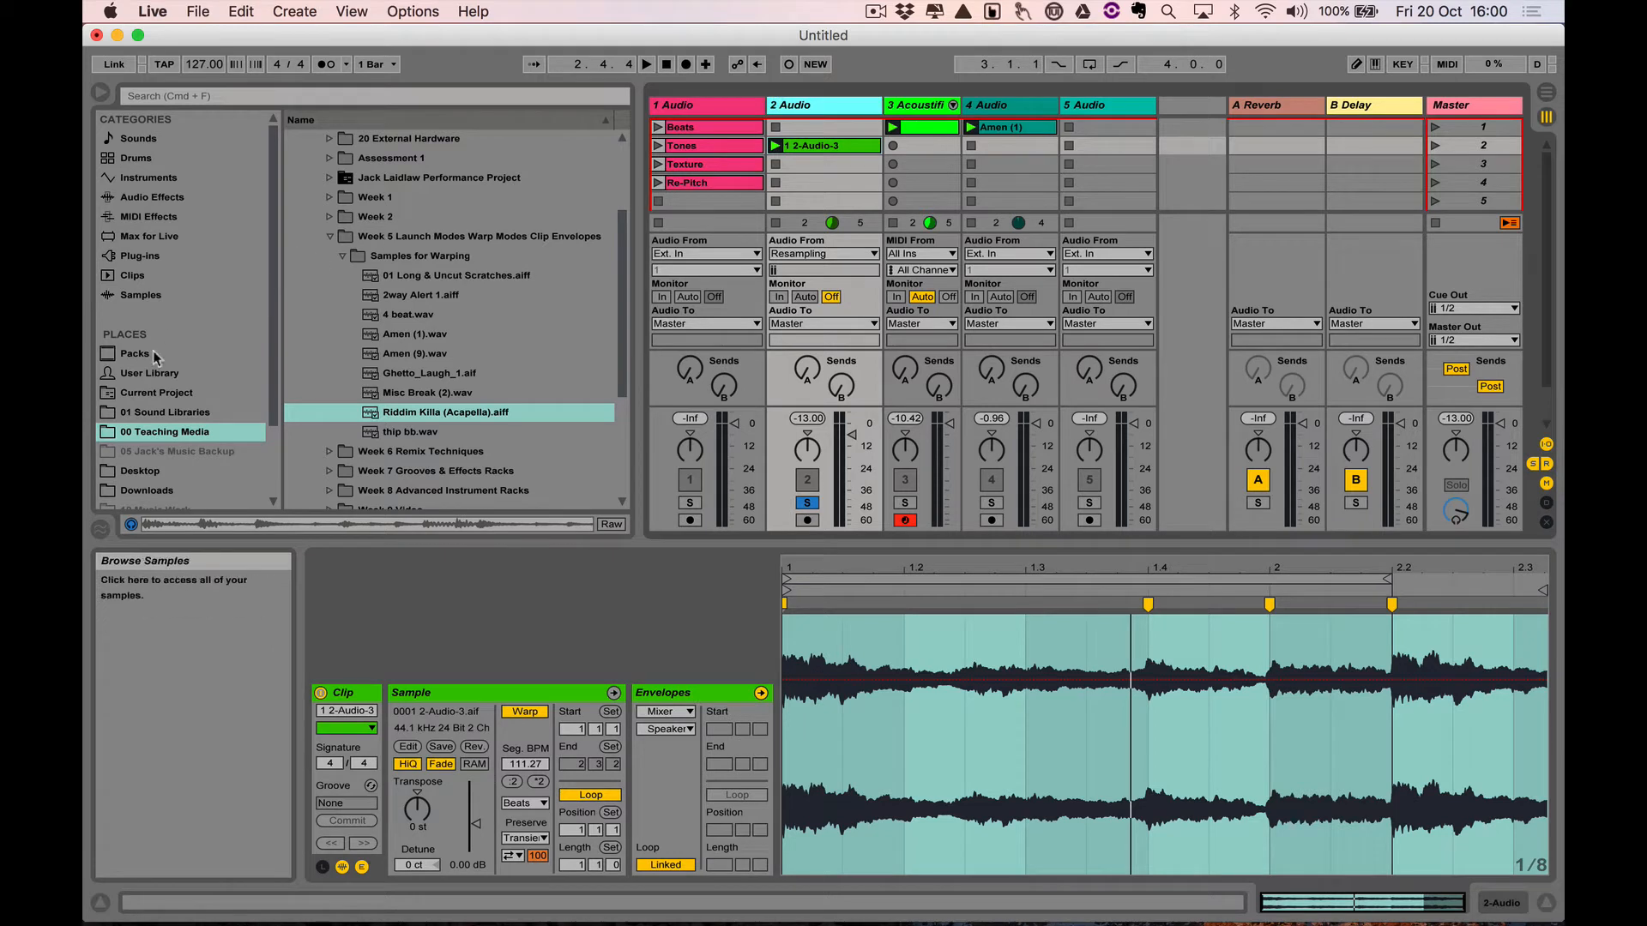
Step: Load EQ Eight from Audio Effects onto the track and reopen the envelope Device chooser
click(151, 197)
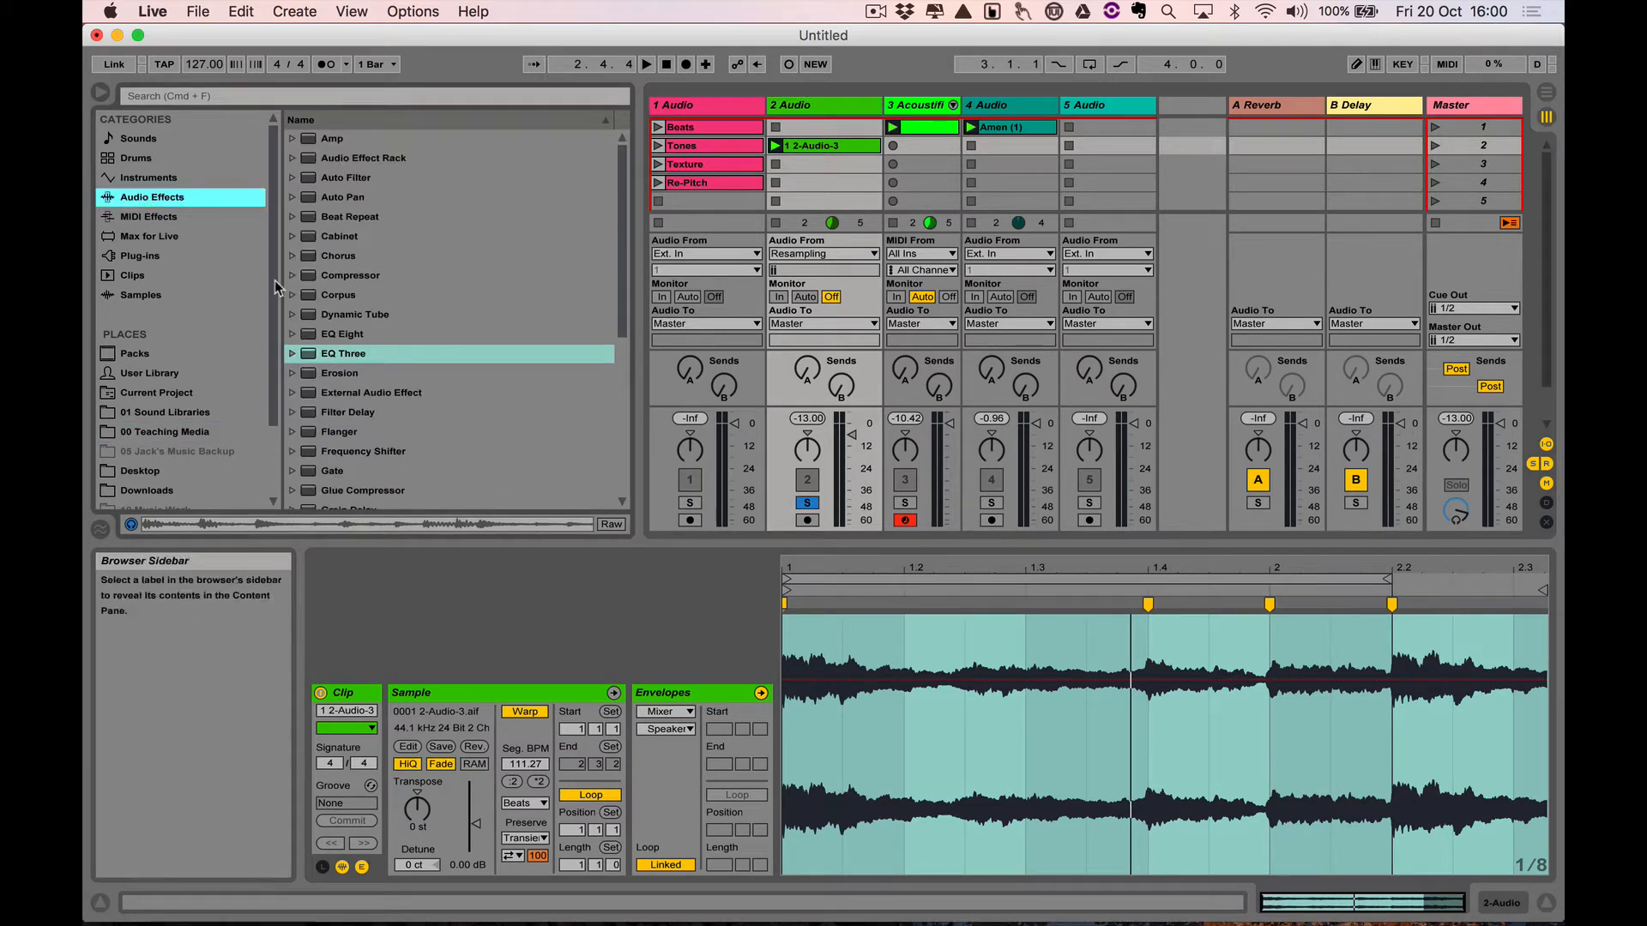
click(342, 333)
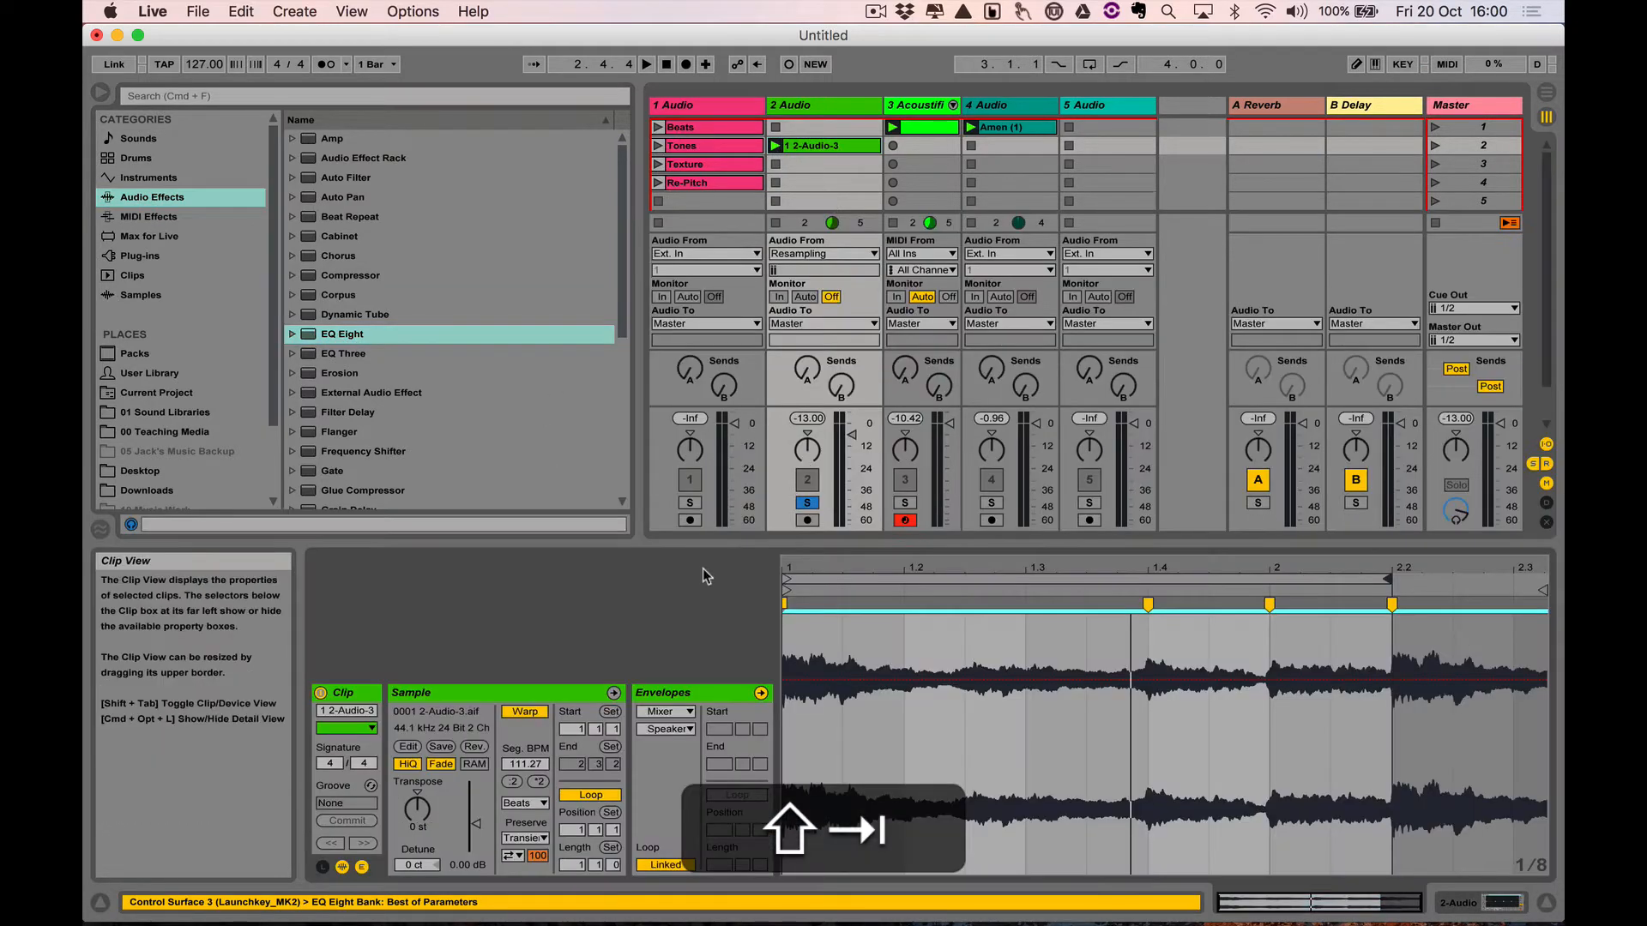
click(667, 711)
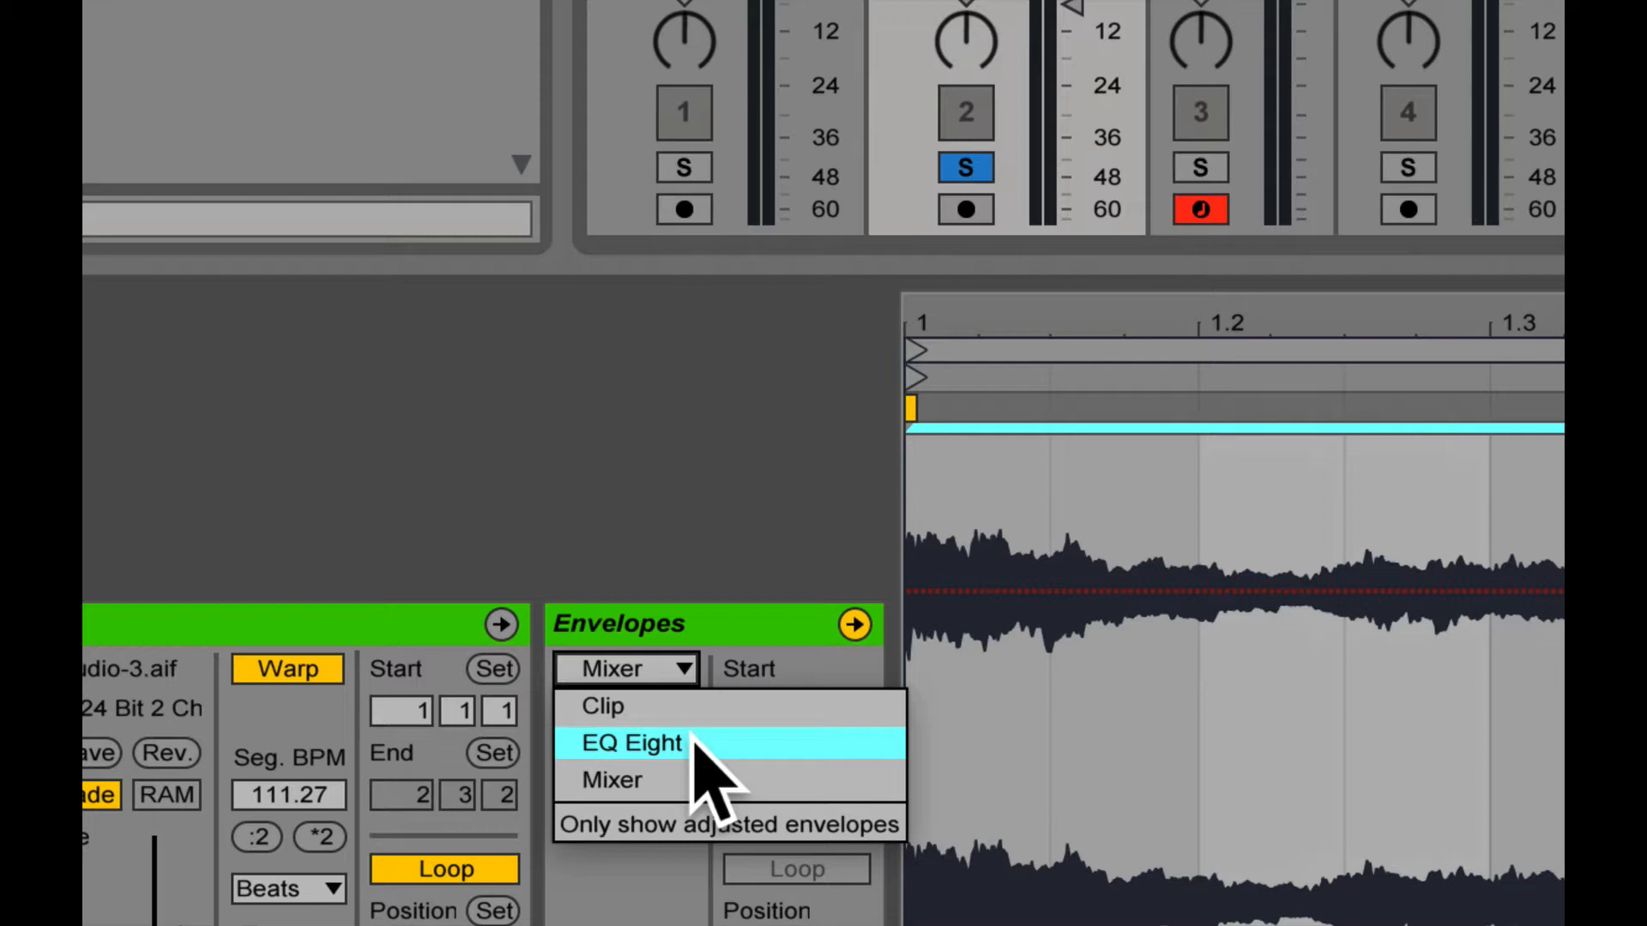
Step: View EQ Eight's envelopes, then return the Device chooser to Clip with Volume
click(630, 742)
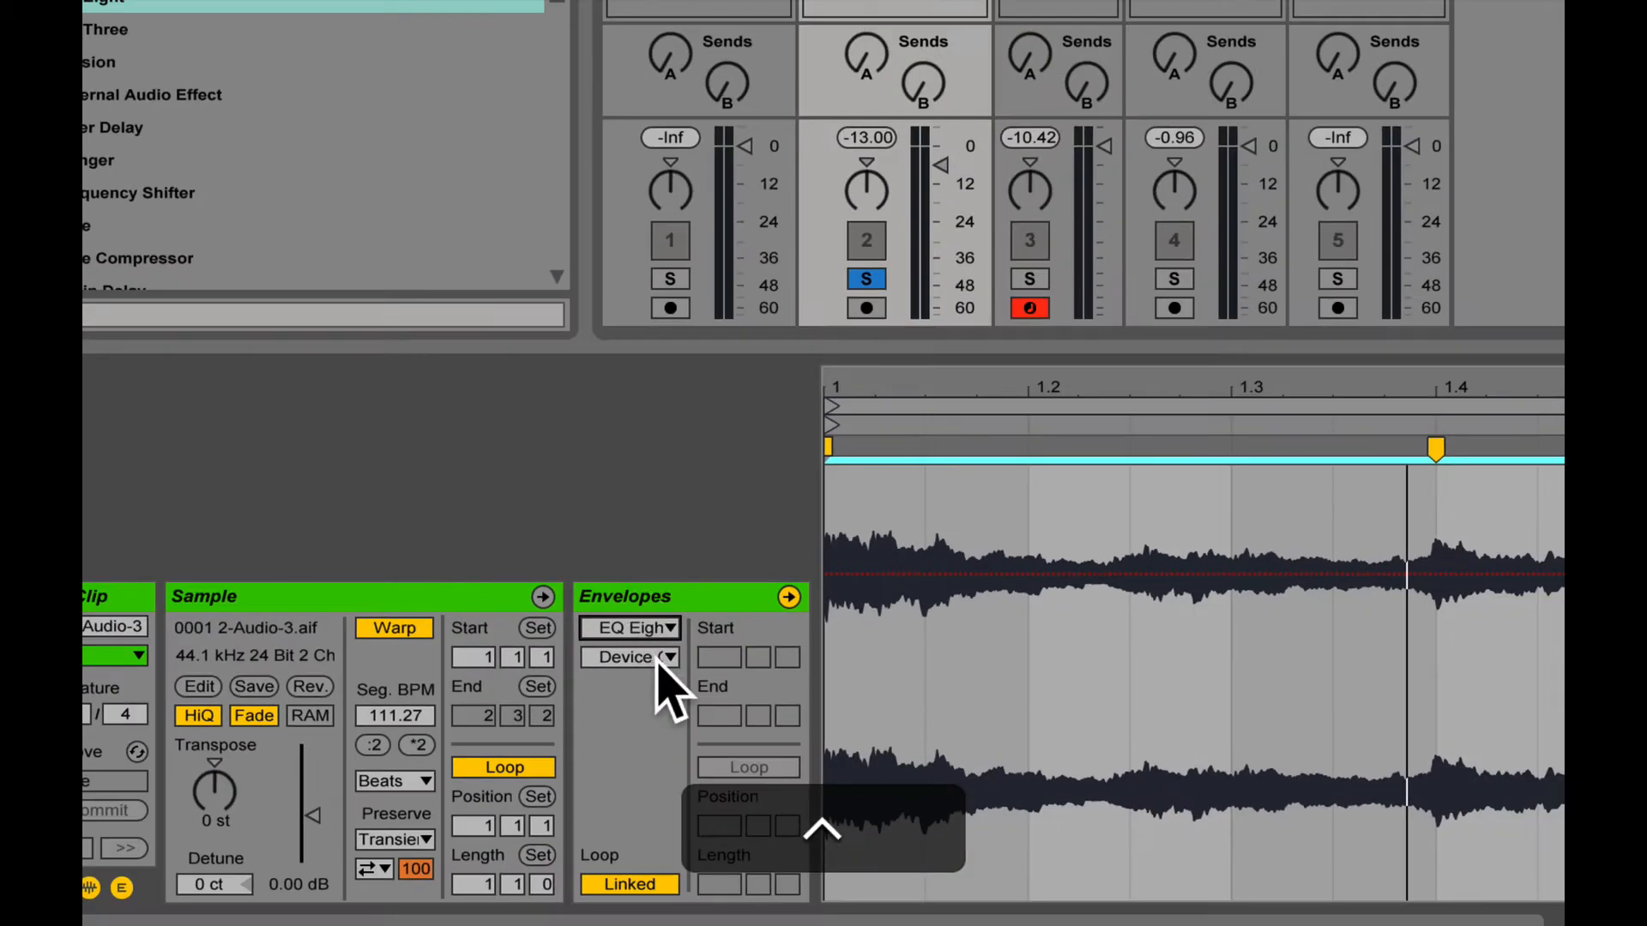
click(642, 656)
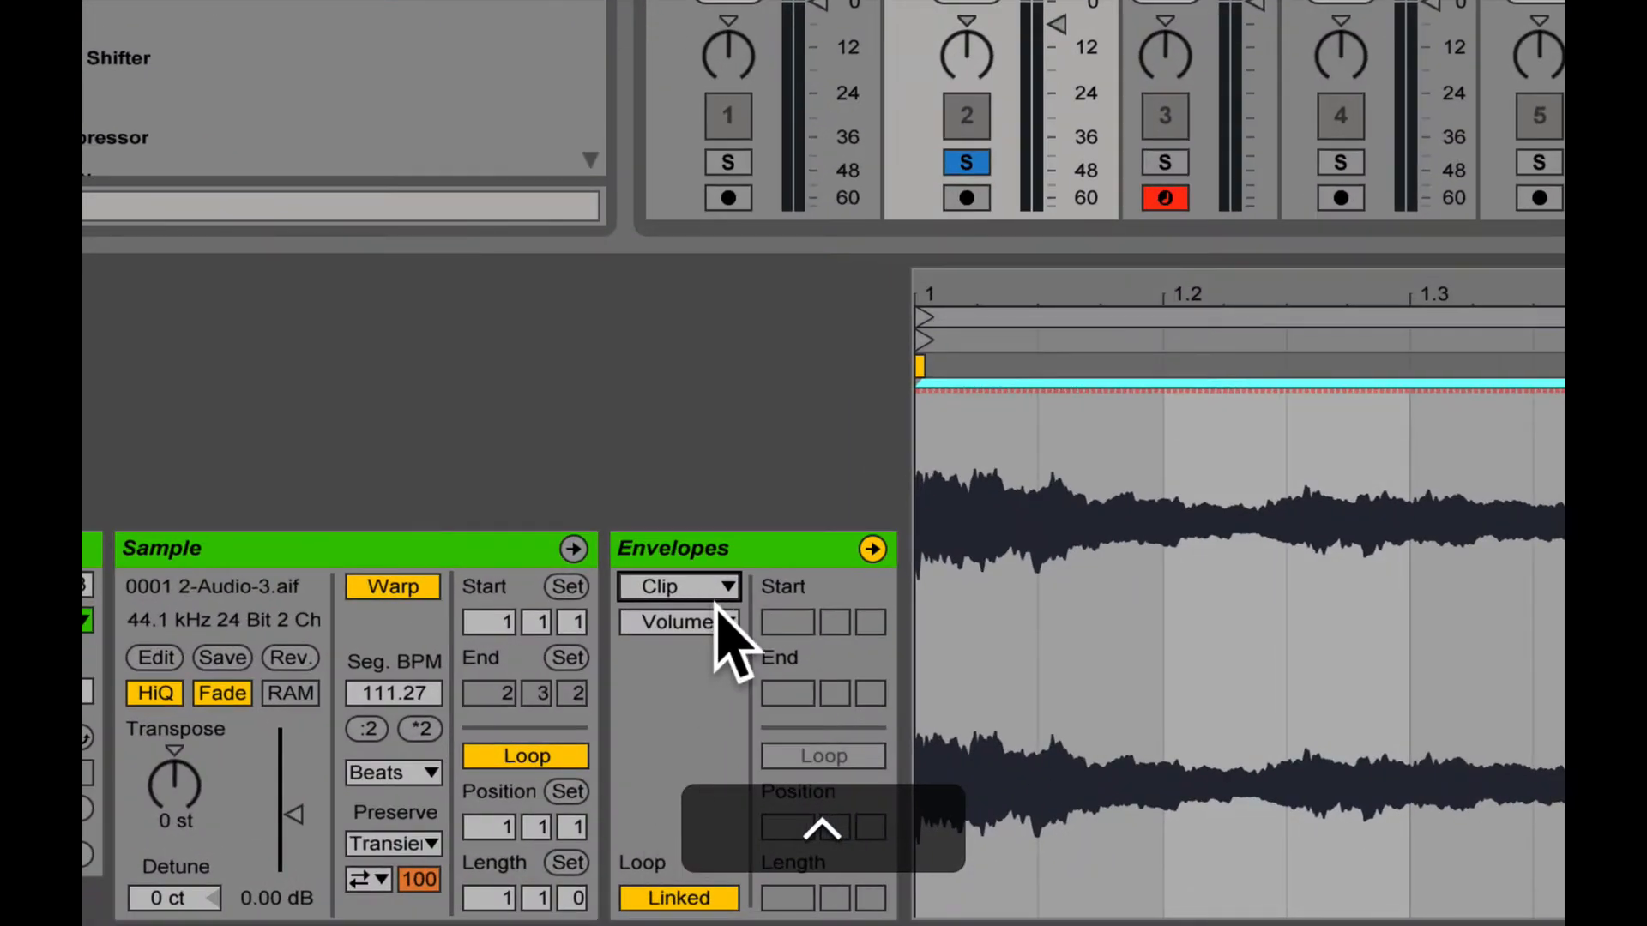
Step: Select Volume Modulation in the Control chooser and launch the clip to hear it
click(688, 622)
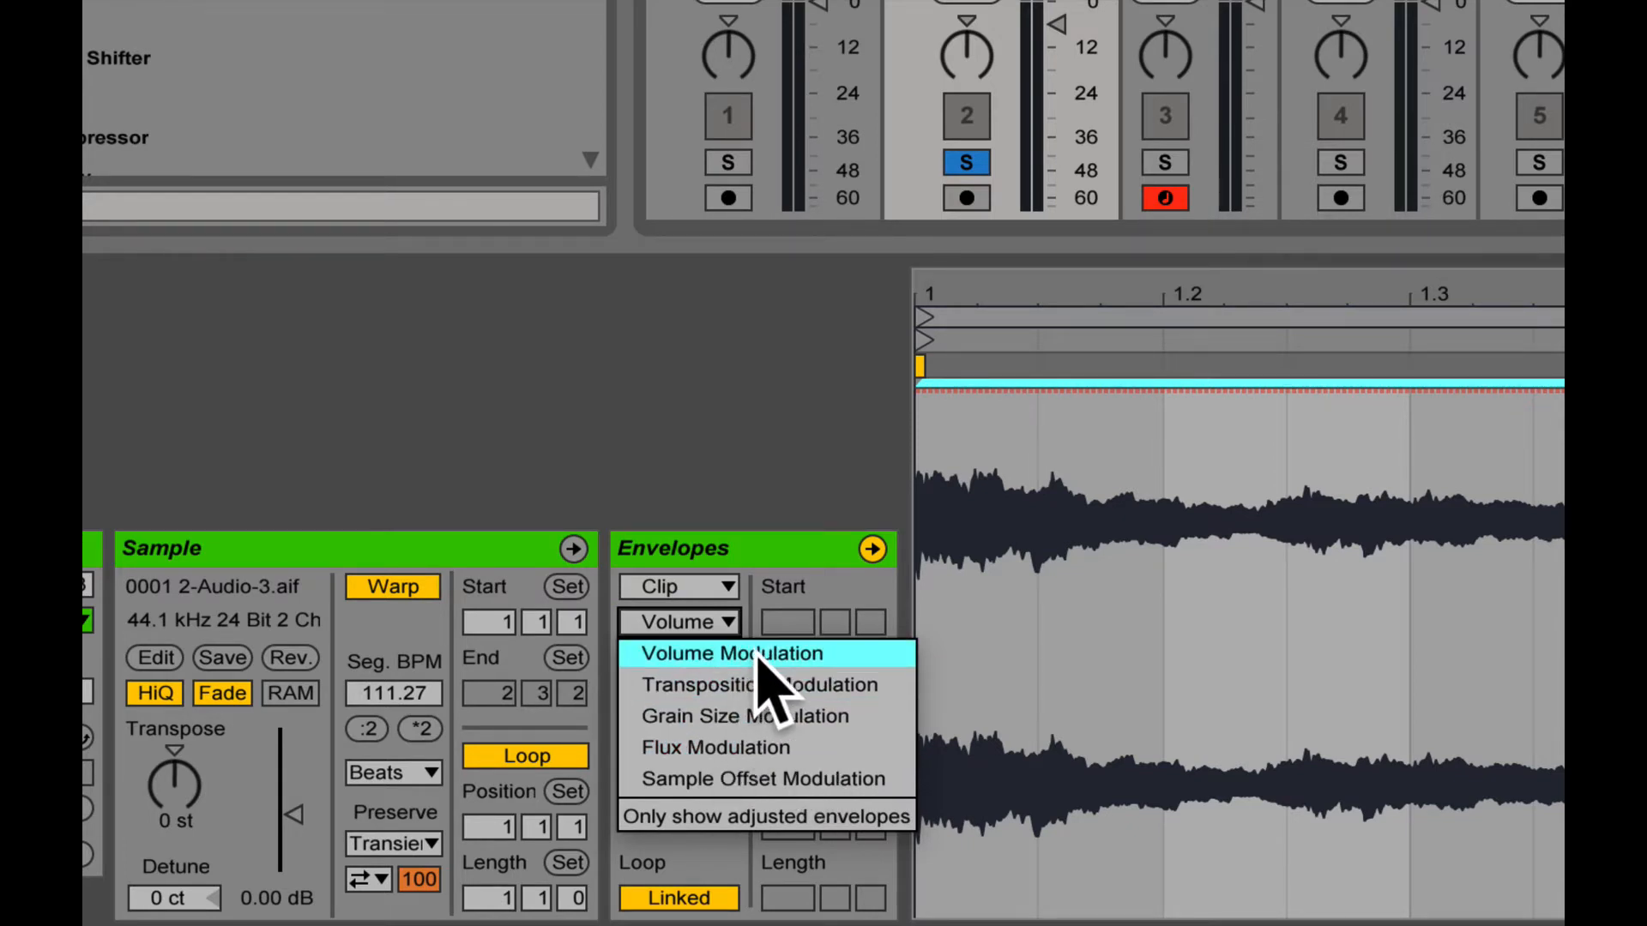
click(730, 654)
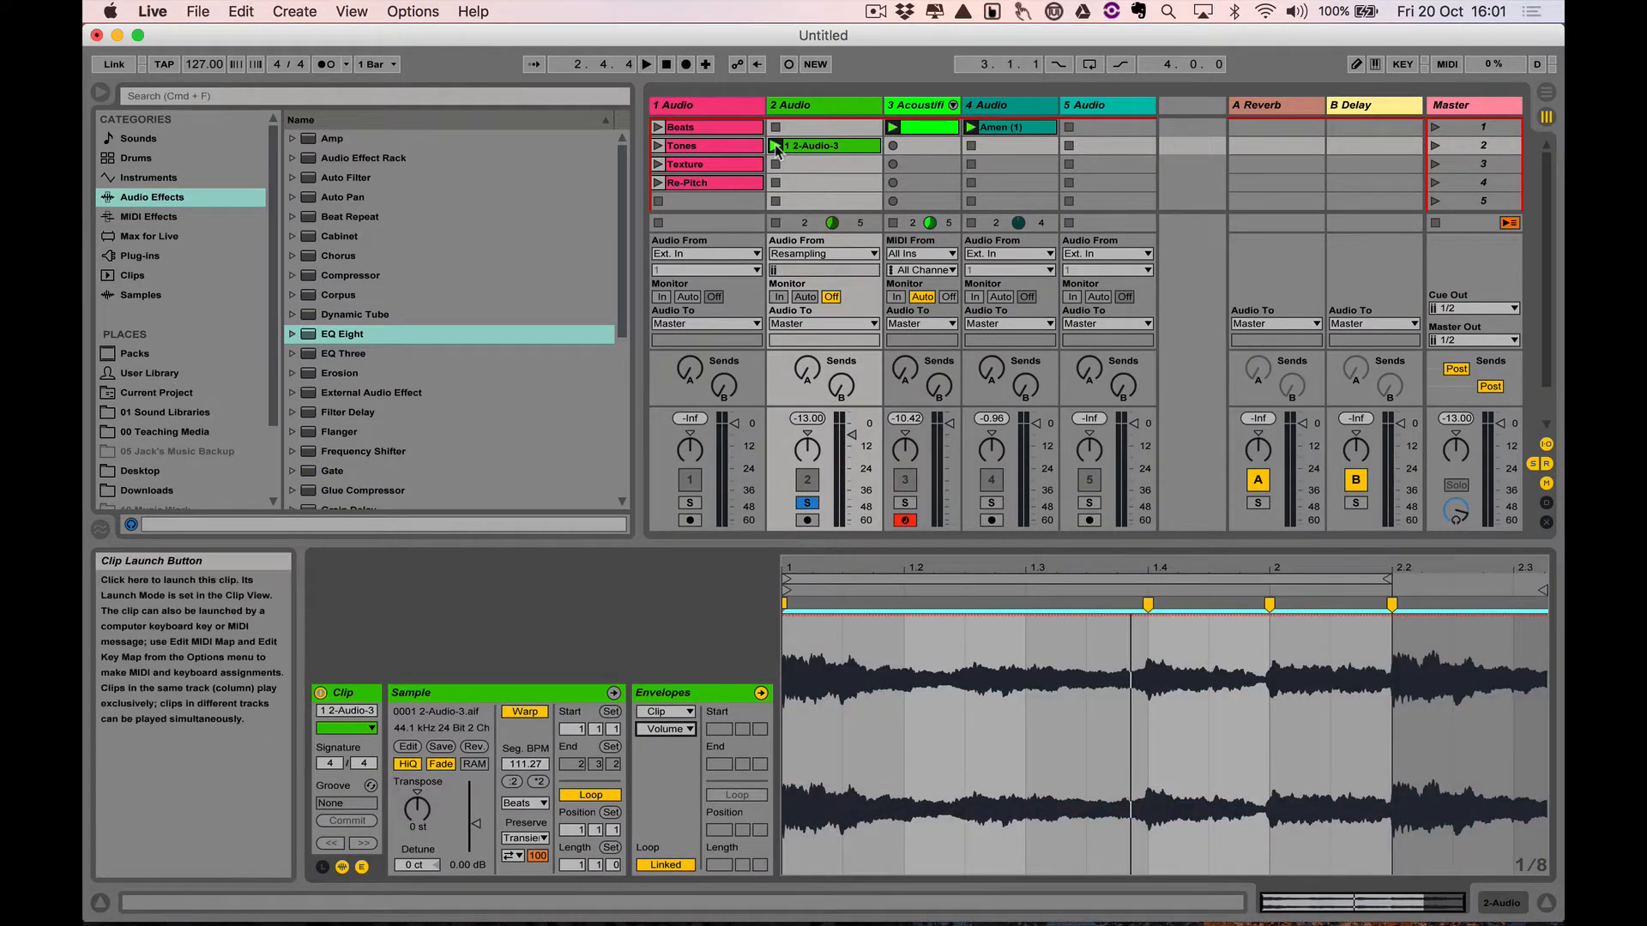
click(783, 145)
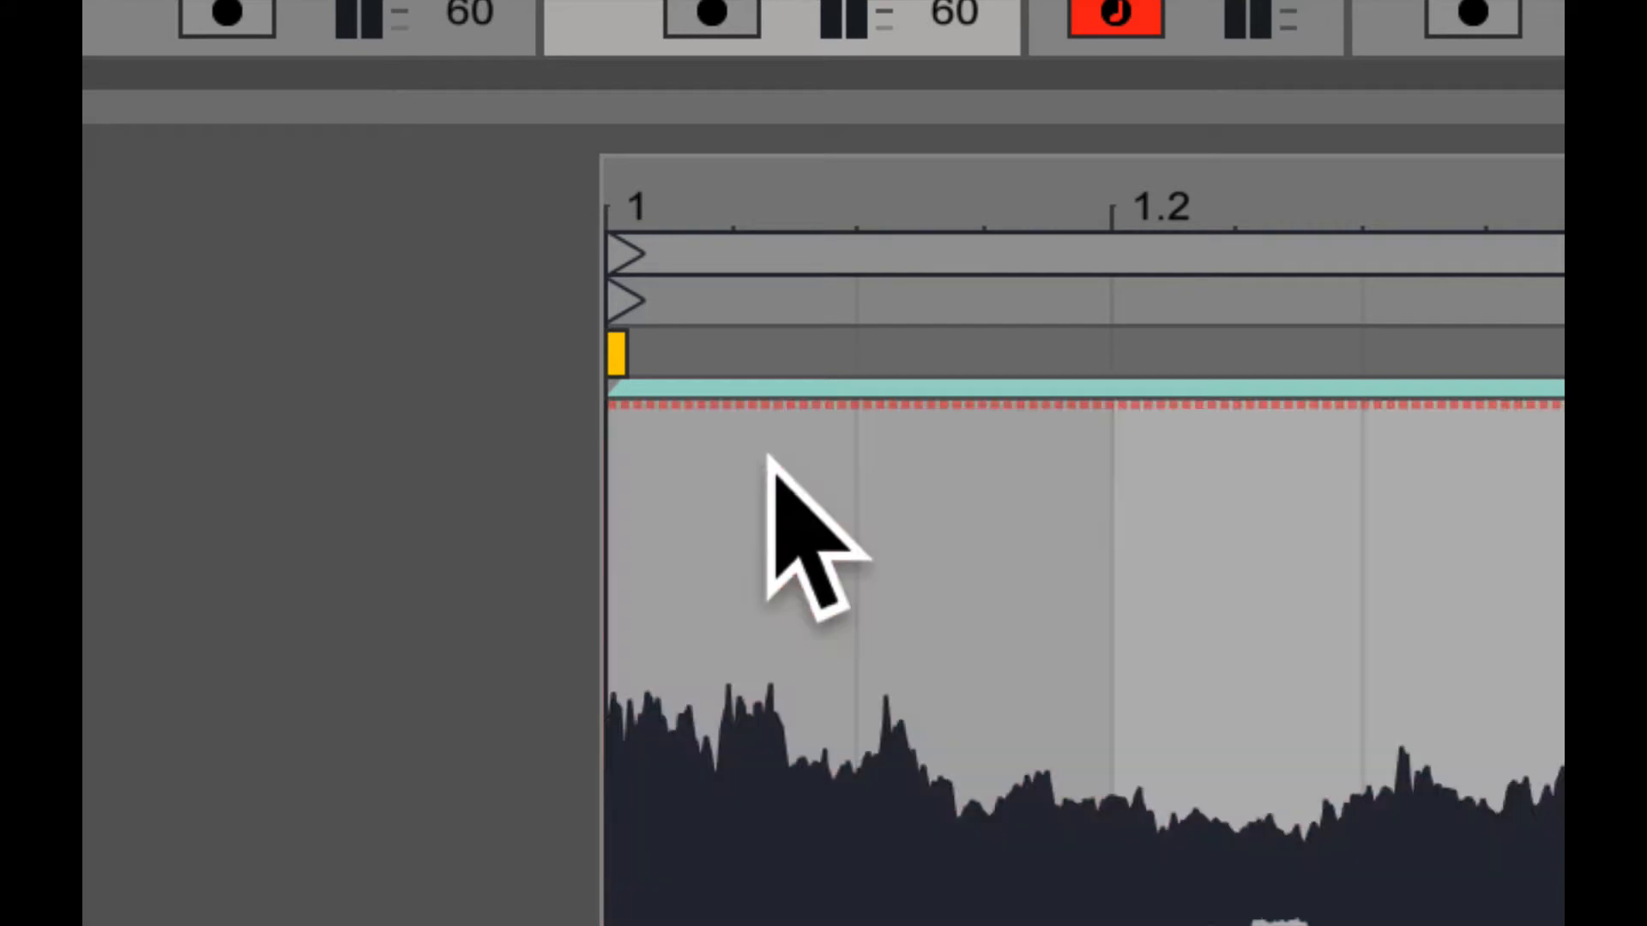
Step: Add breakpoints to the volume envelope and drag the second one down to about 95% before beat 1.2
click(851, 410)
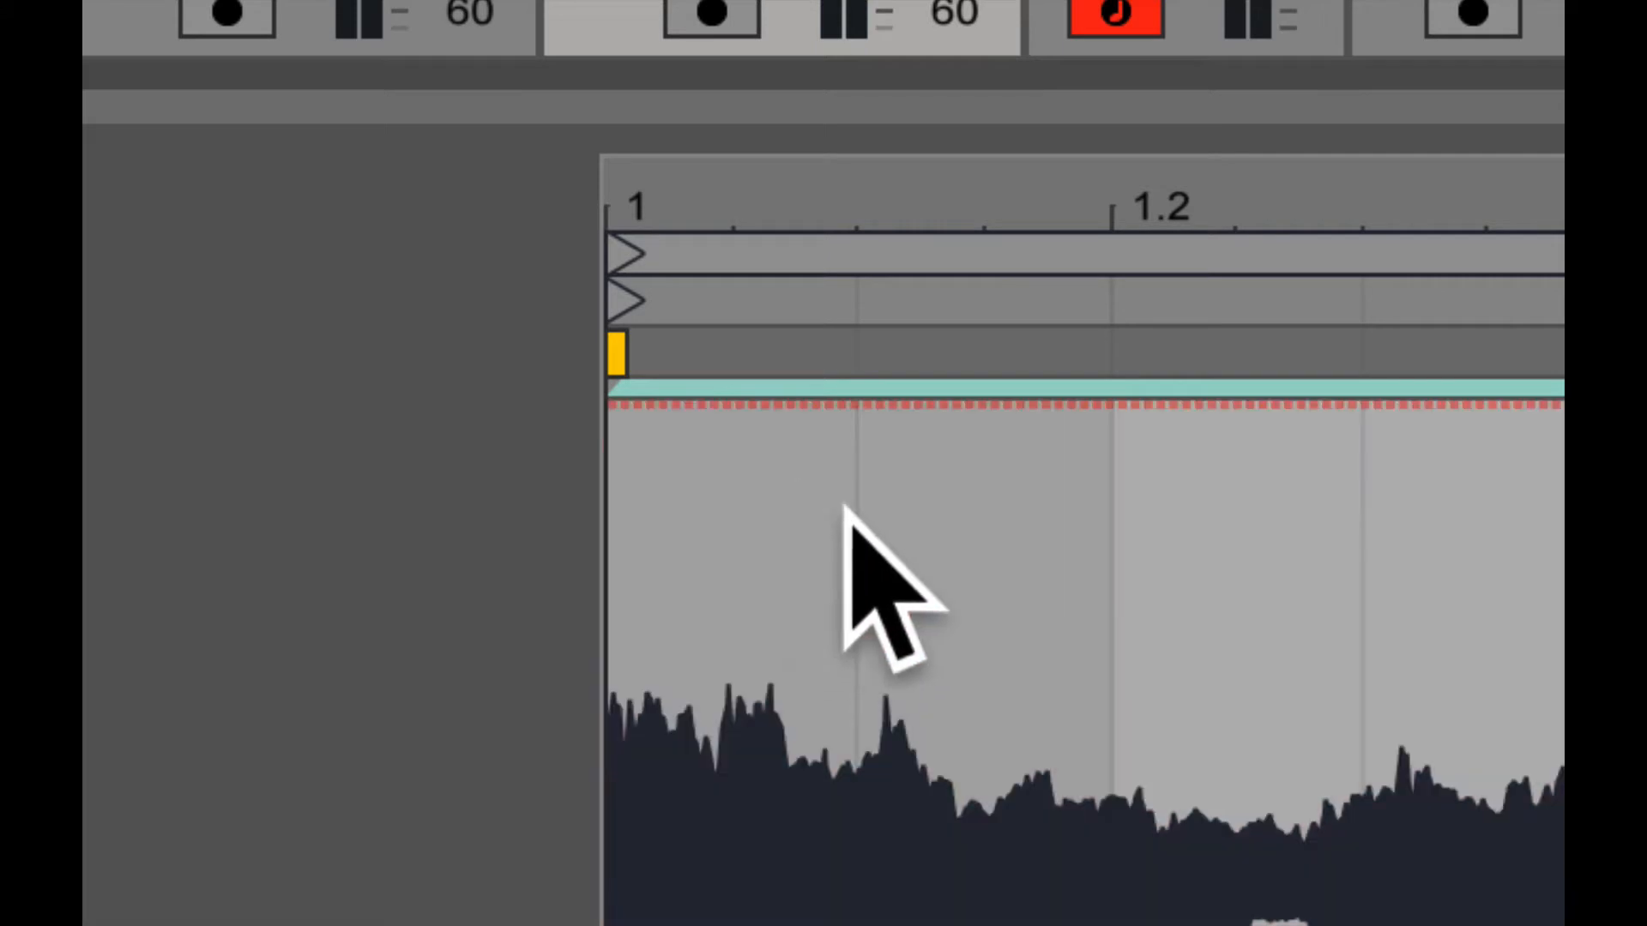
click(829, 407)
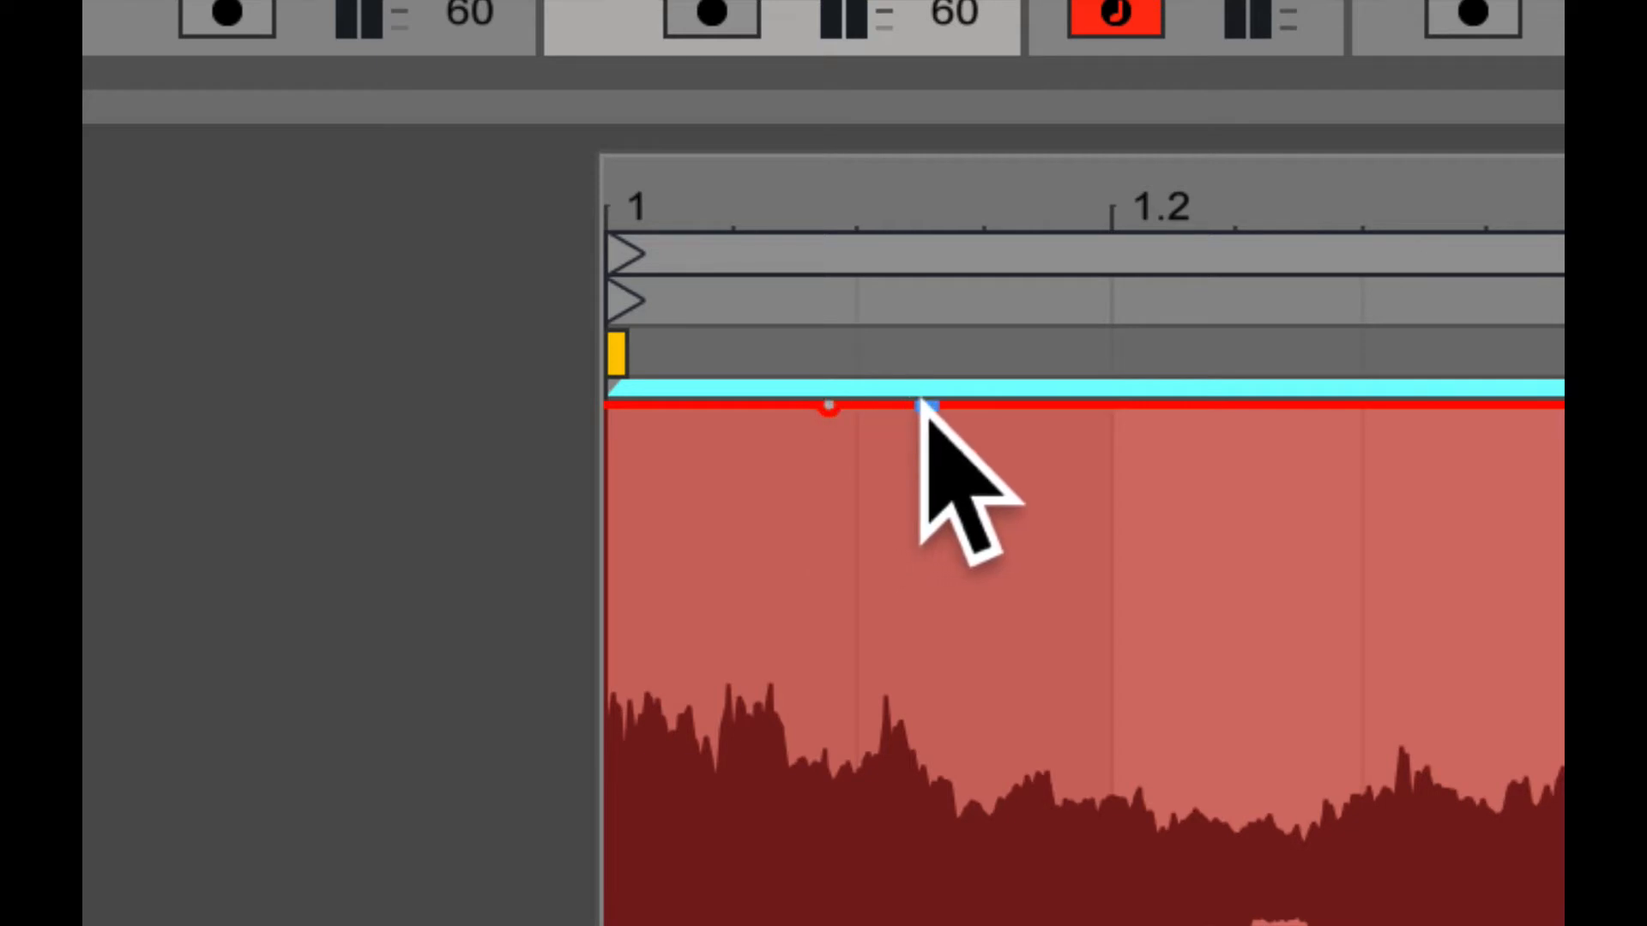
drag(935, 410, 1108, 640)
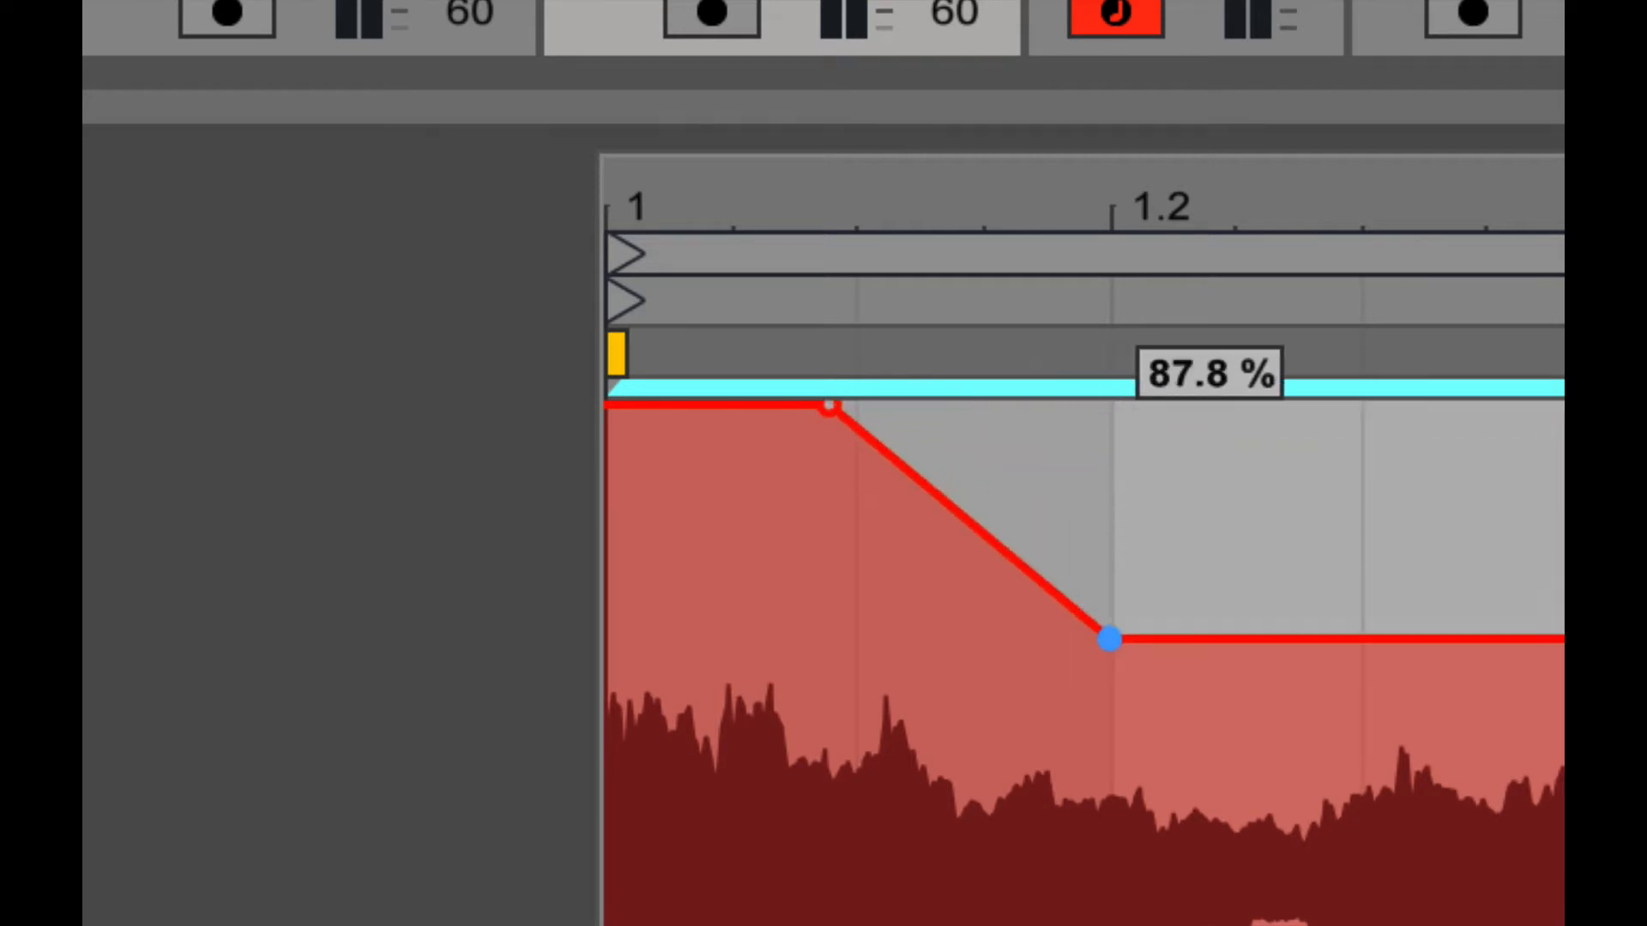
drag(1108, 640, 1011, 503)
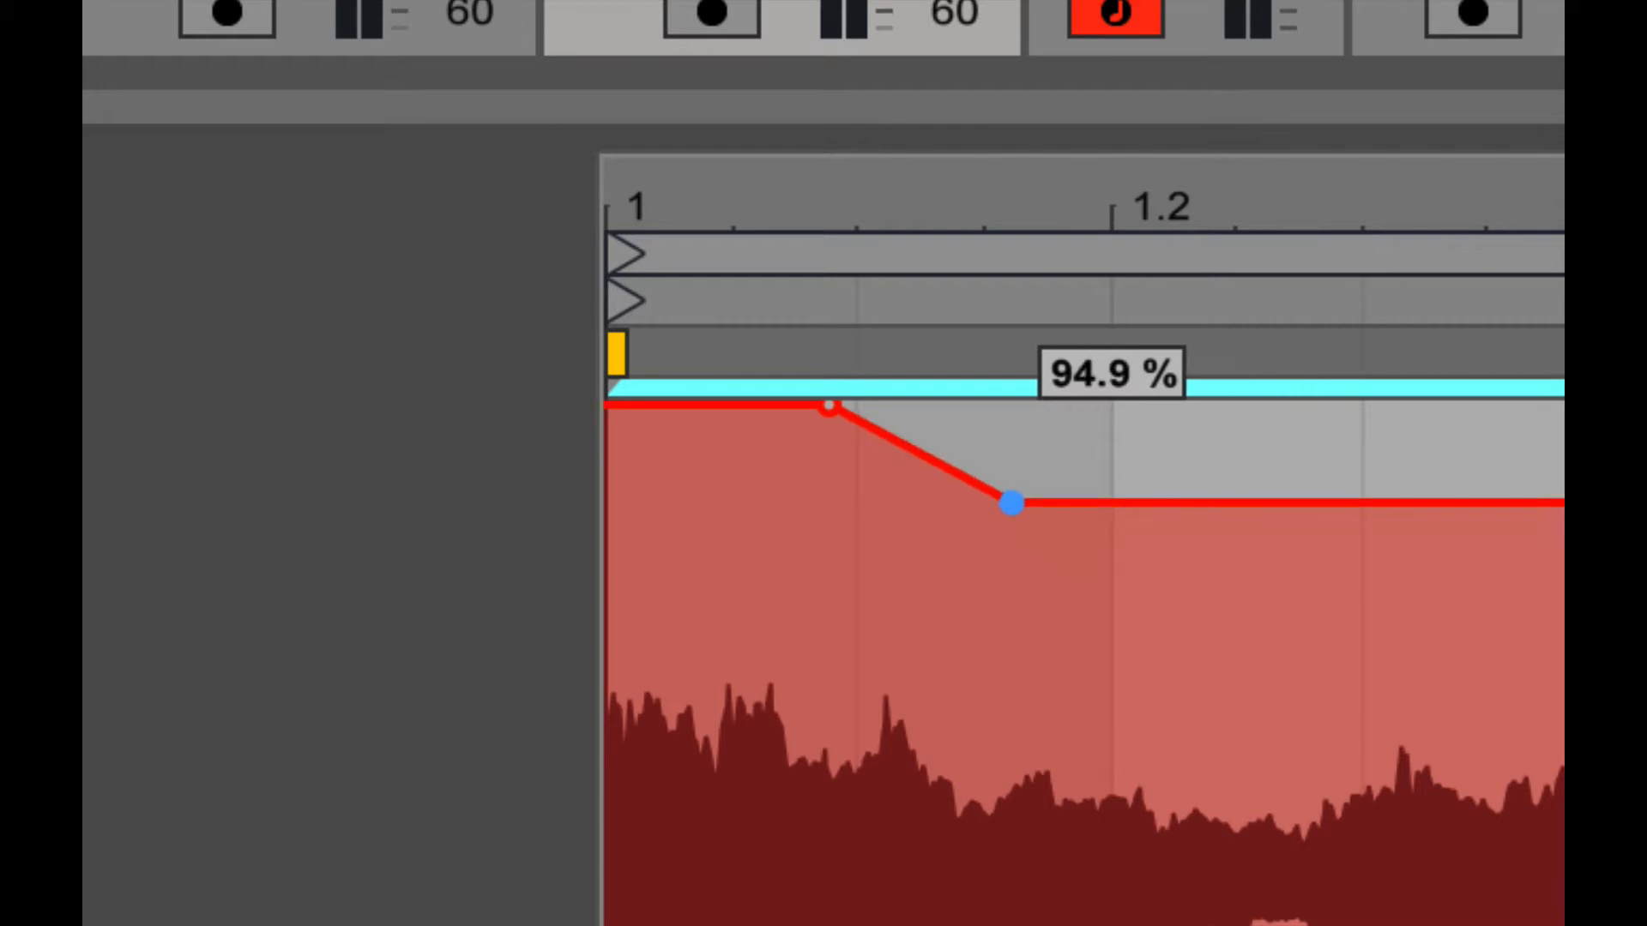
drag(1011, 502, 1068, 662)
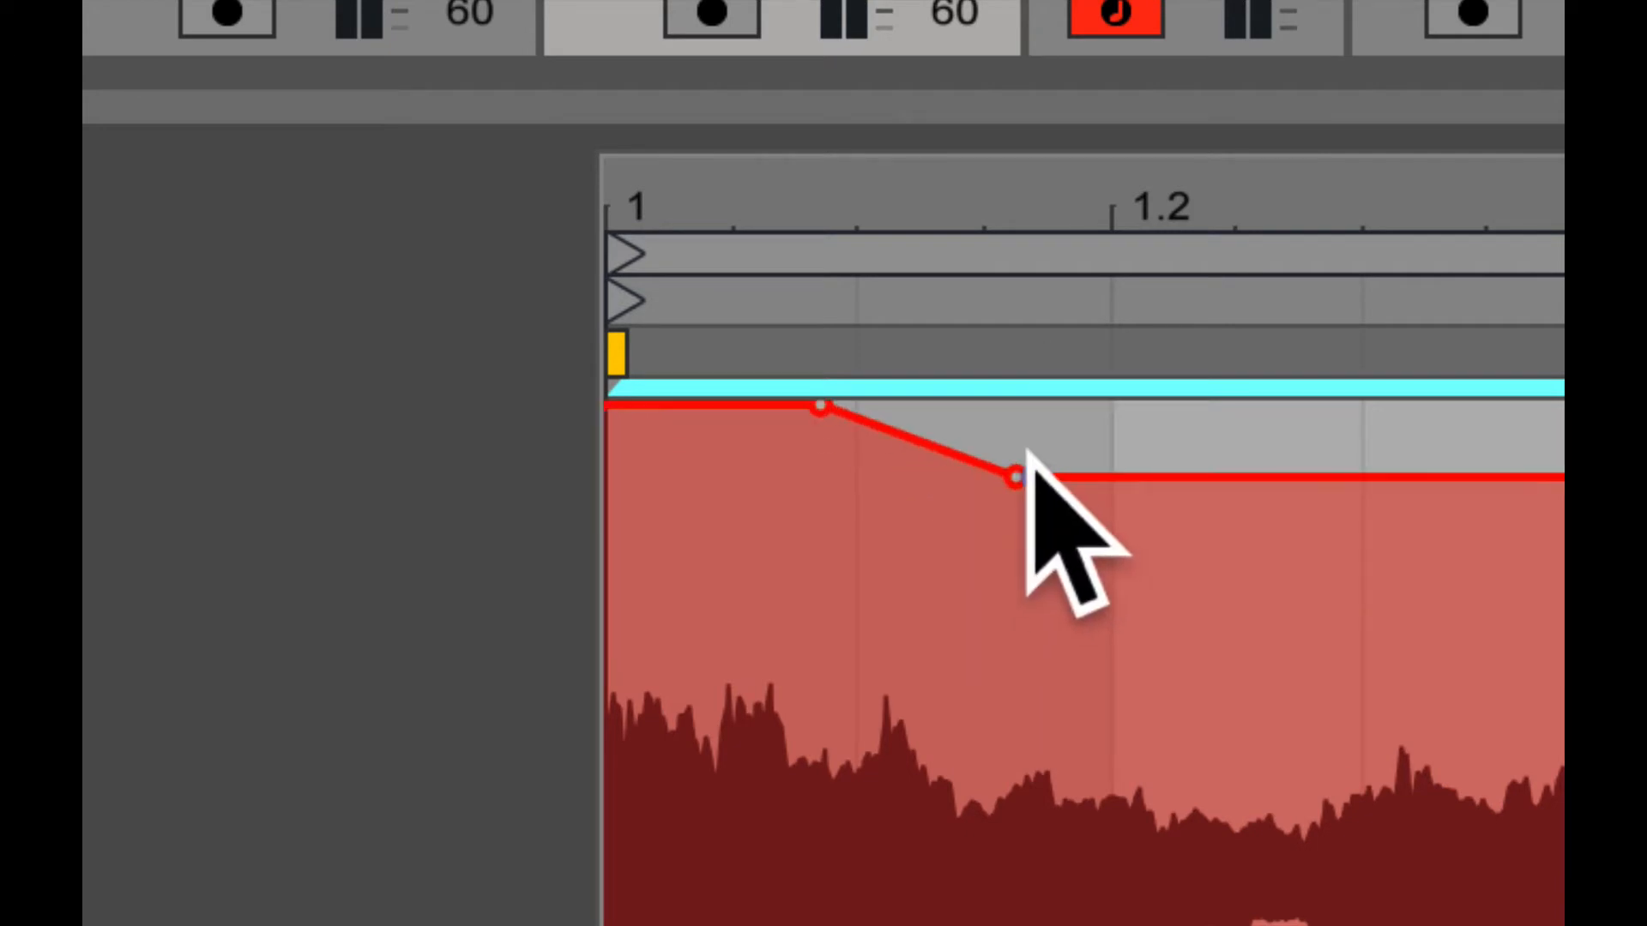
Step: Nudge the first breakpoints around full volume and pull a new one down to roughly 87-96%
drag(1014, 478, 819, 410)
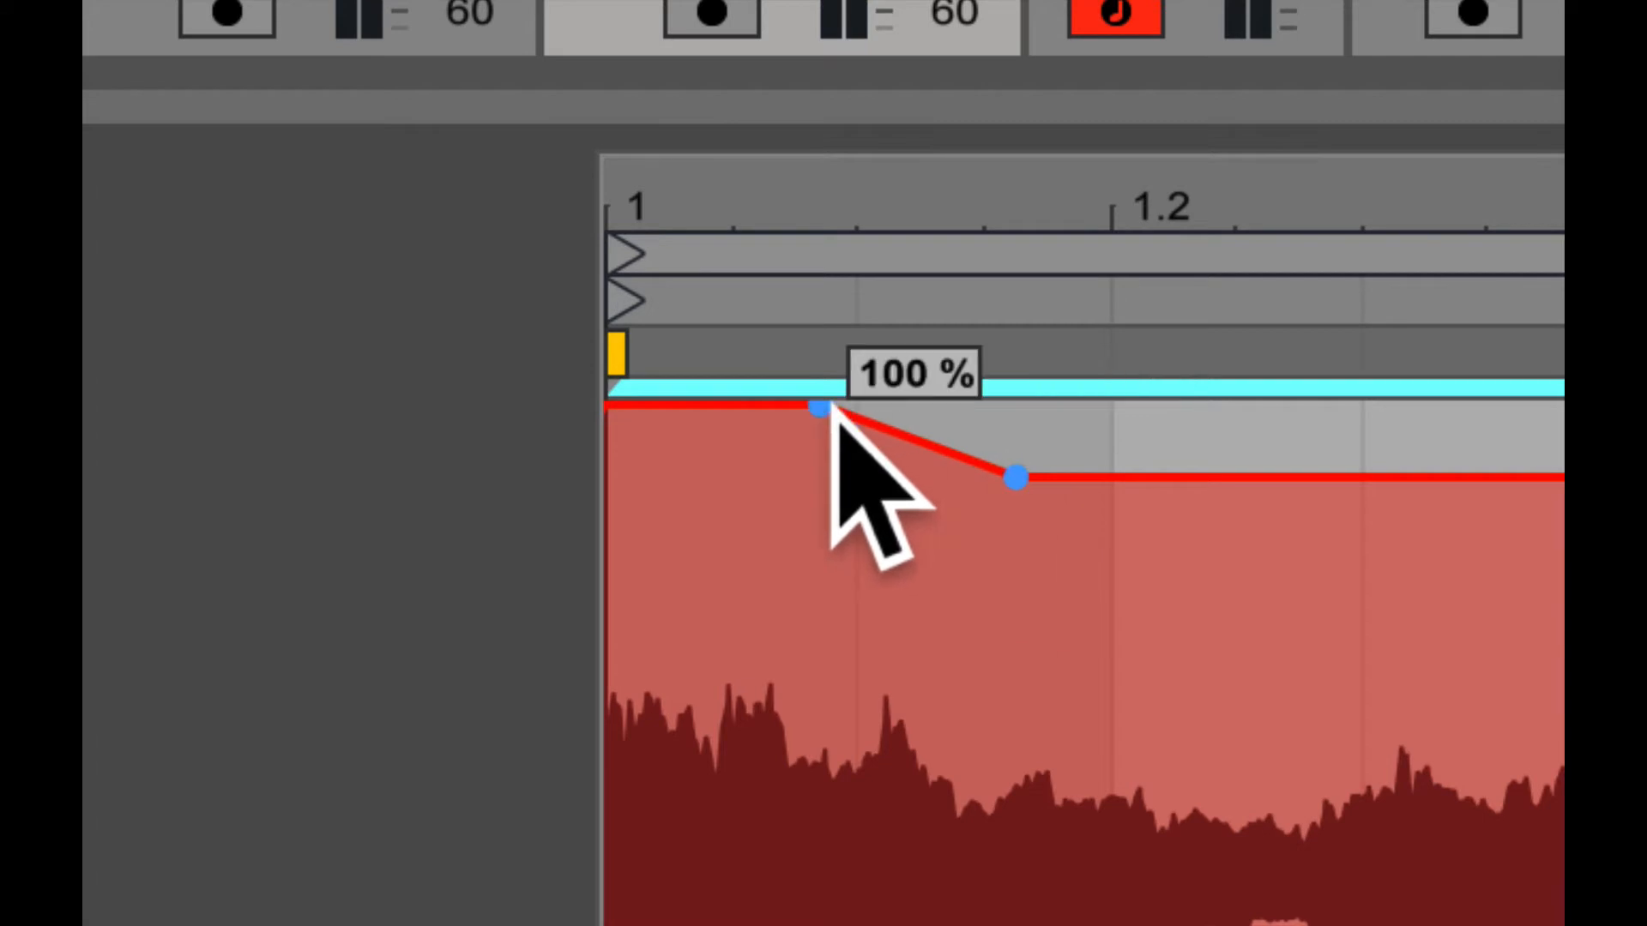
drag(819, 407, 819, 474)
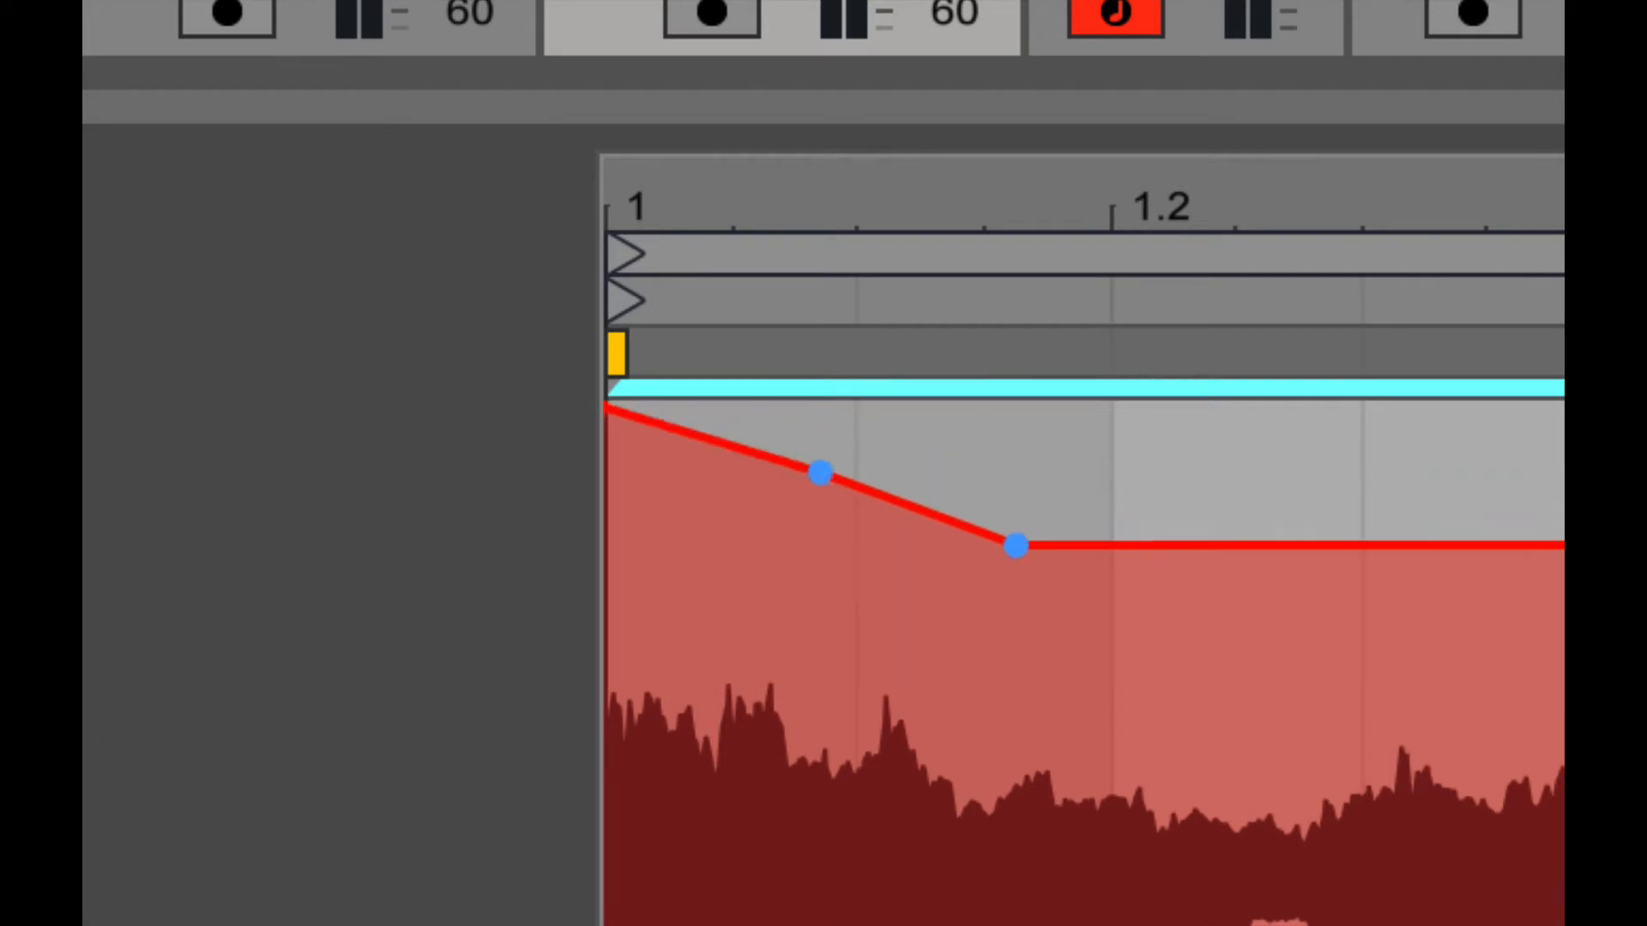
drag(822, 474, 822, 410)
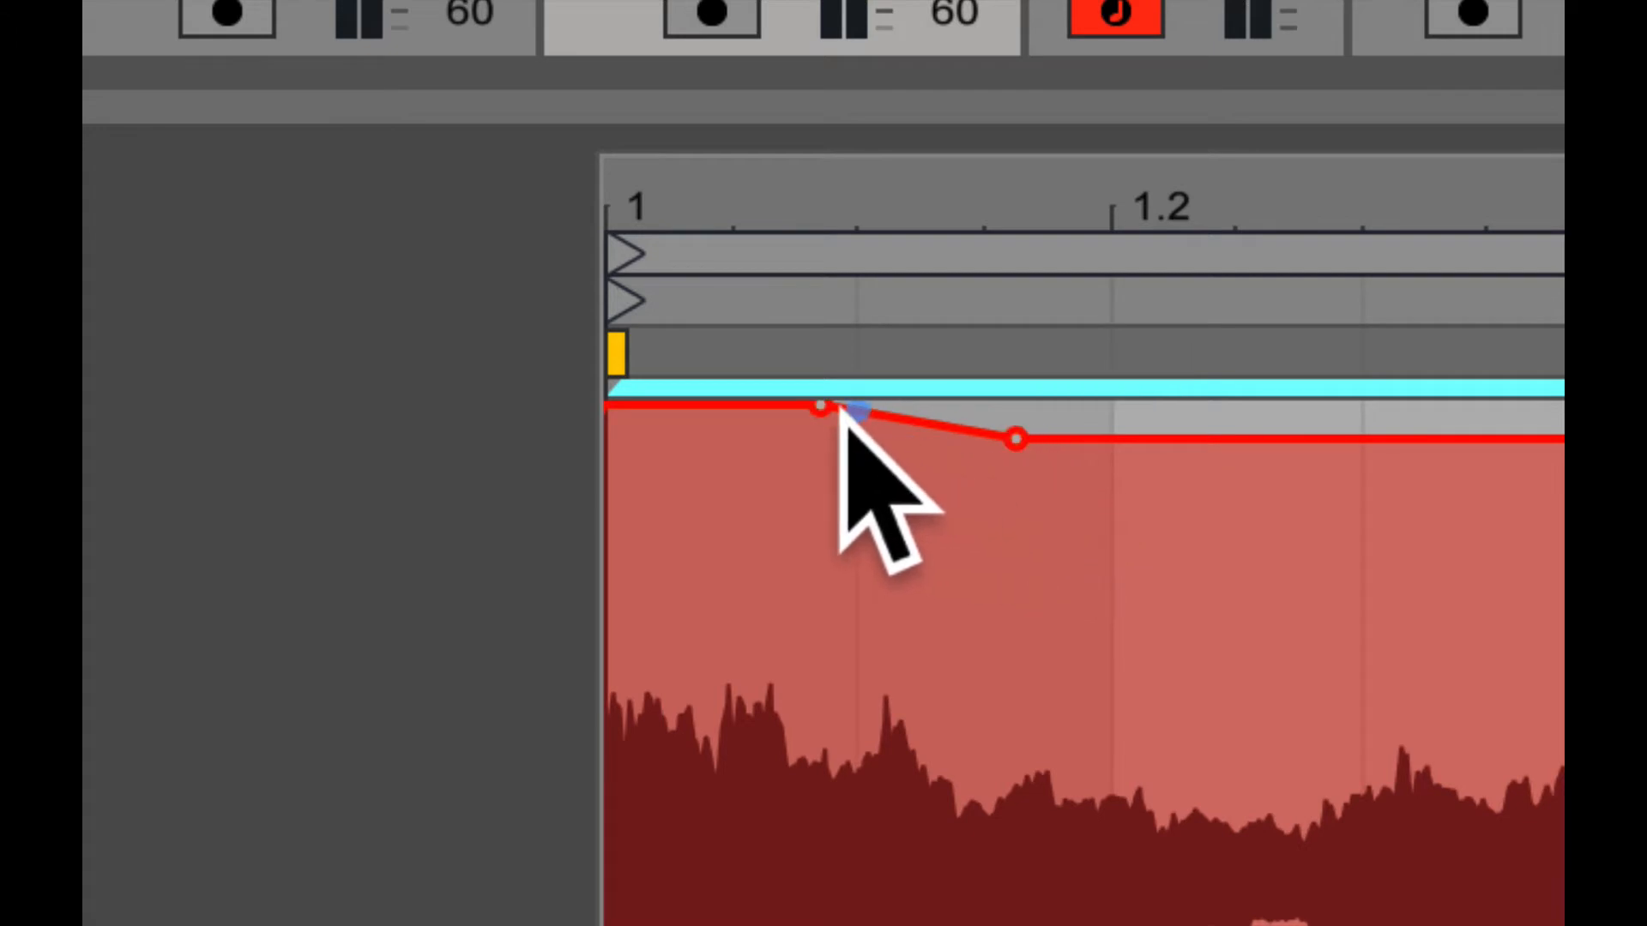
drag(829, 410, 1014, 439)
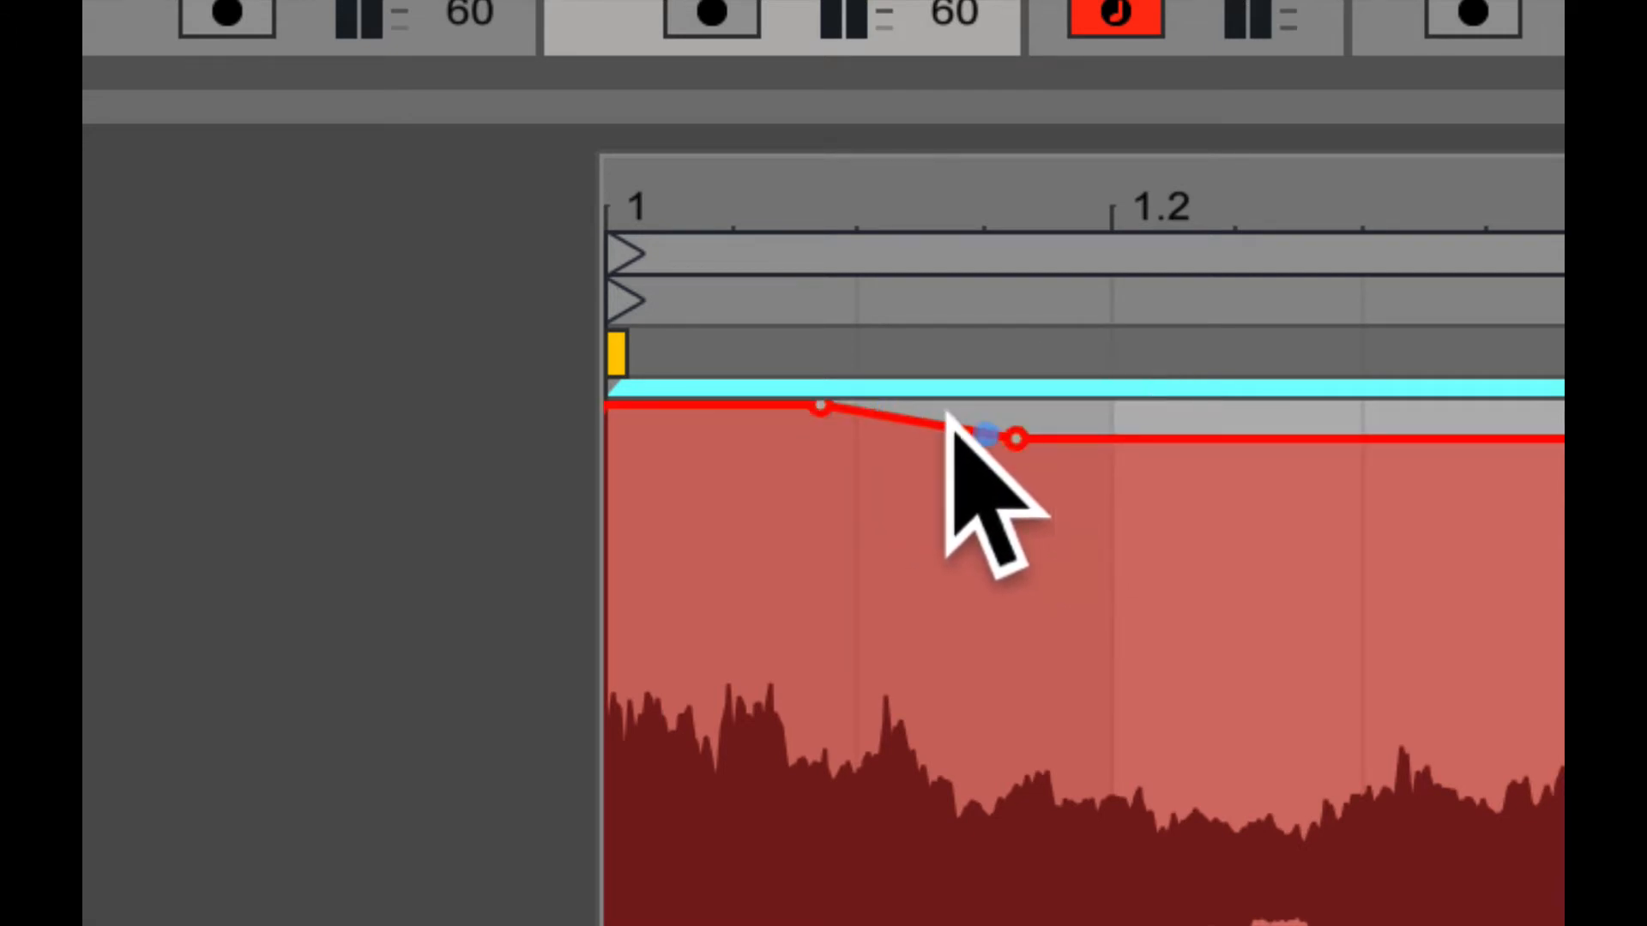
drag(1013, 438, 1058, 534)
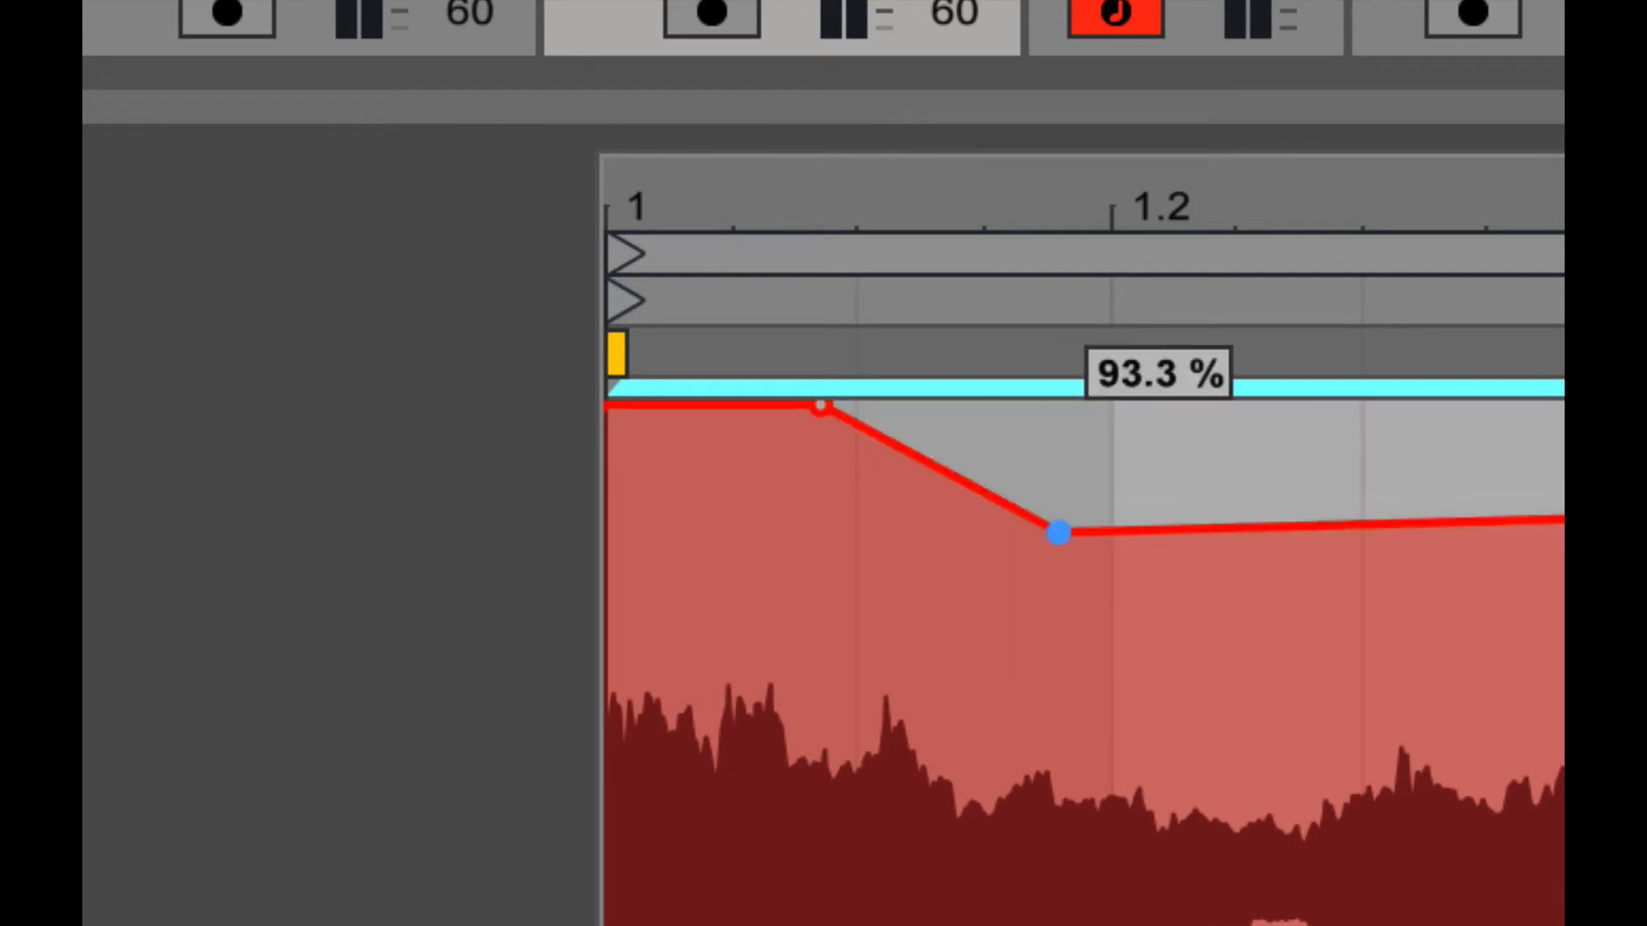
drag(1058, 534, 1140, 652)
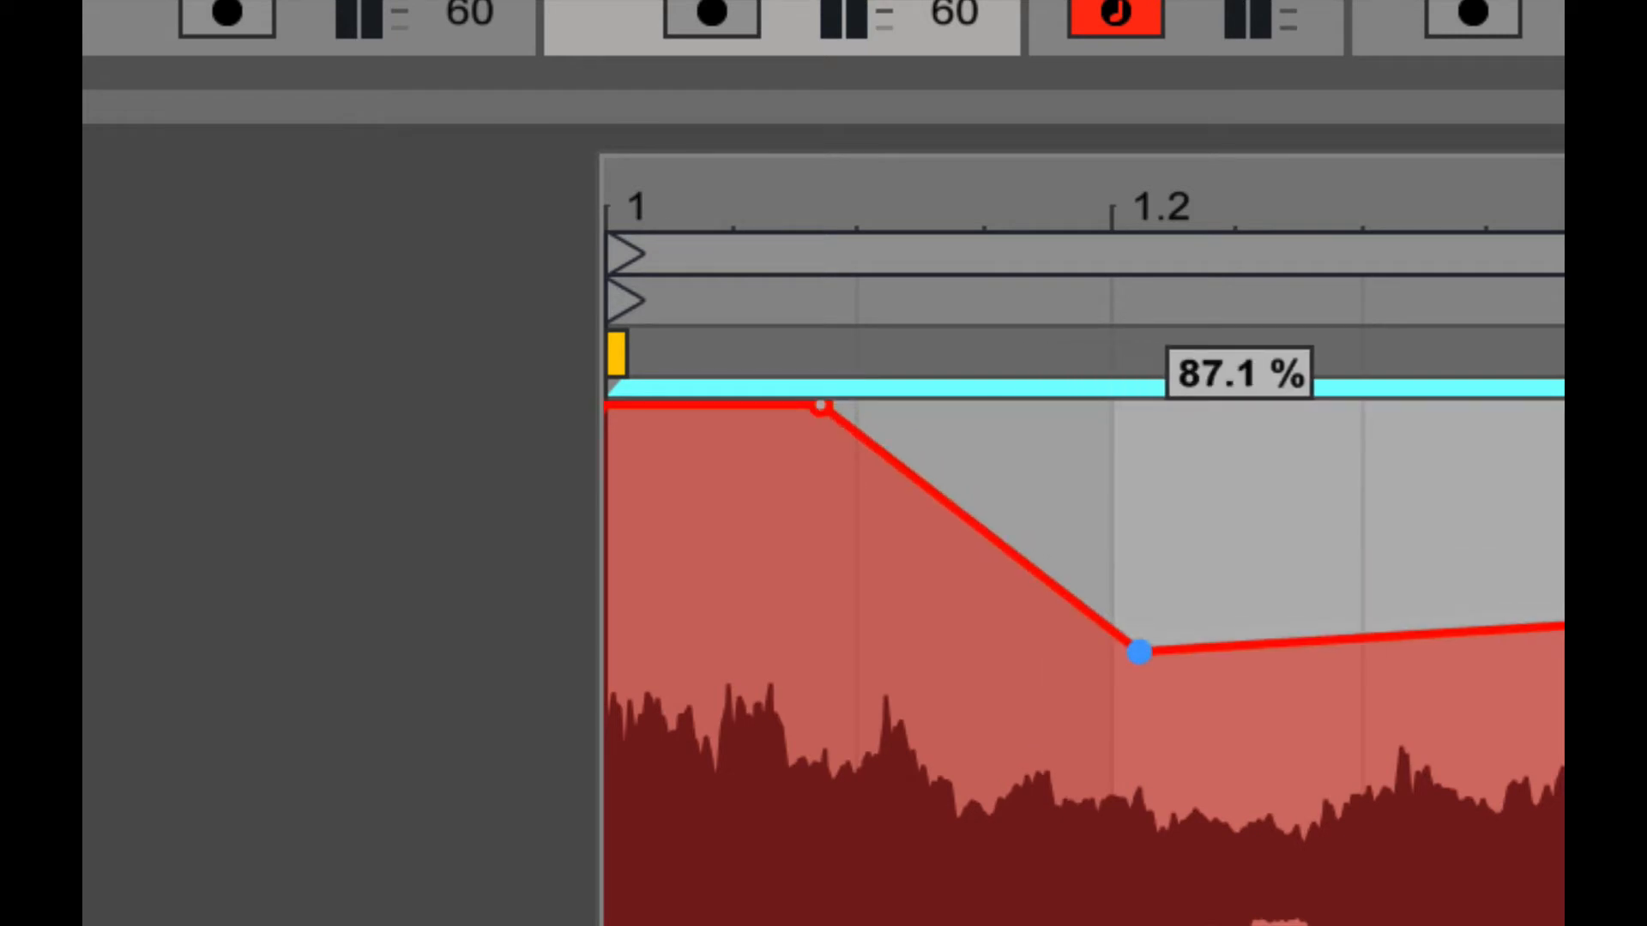
drag(1137, 652, 998, 474)
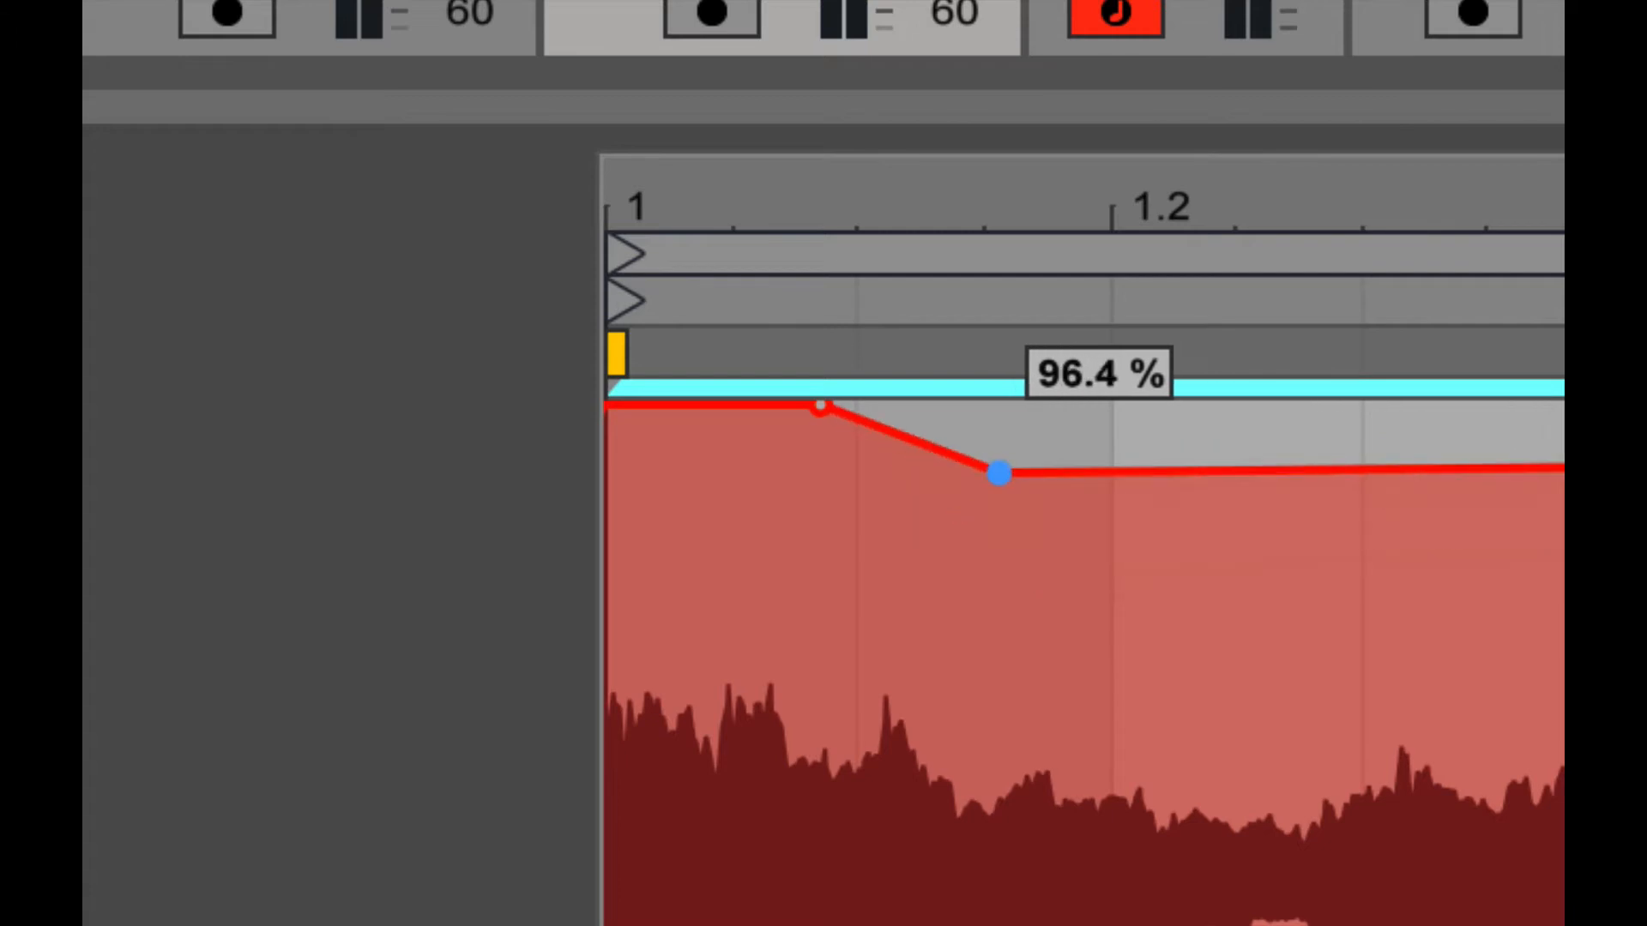
Step: Reshape the dip so its breakpoints settle around 95%, then bring up the envelope context menu
drag(996, 473, 976, 464)
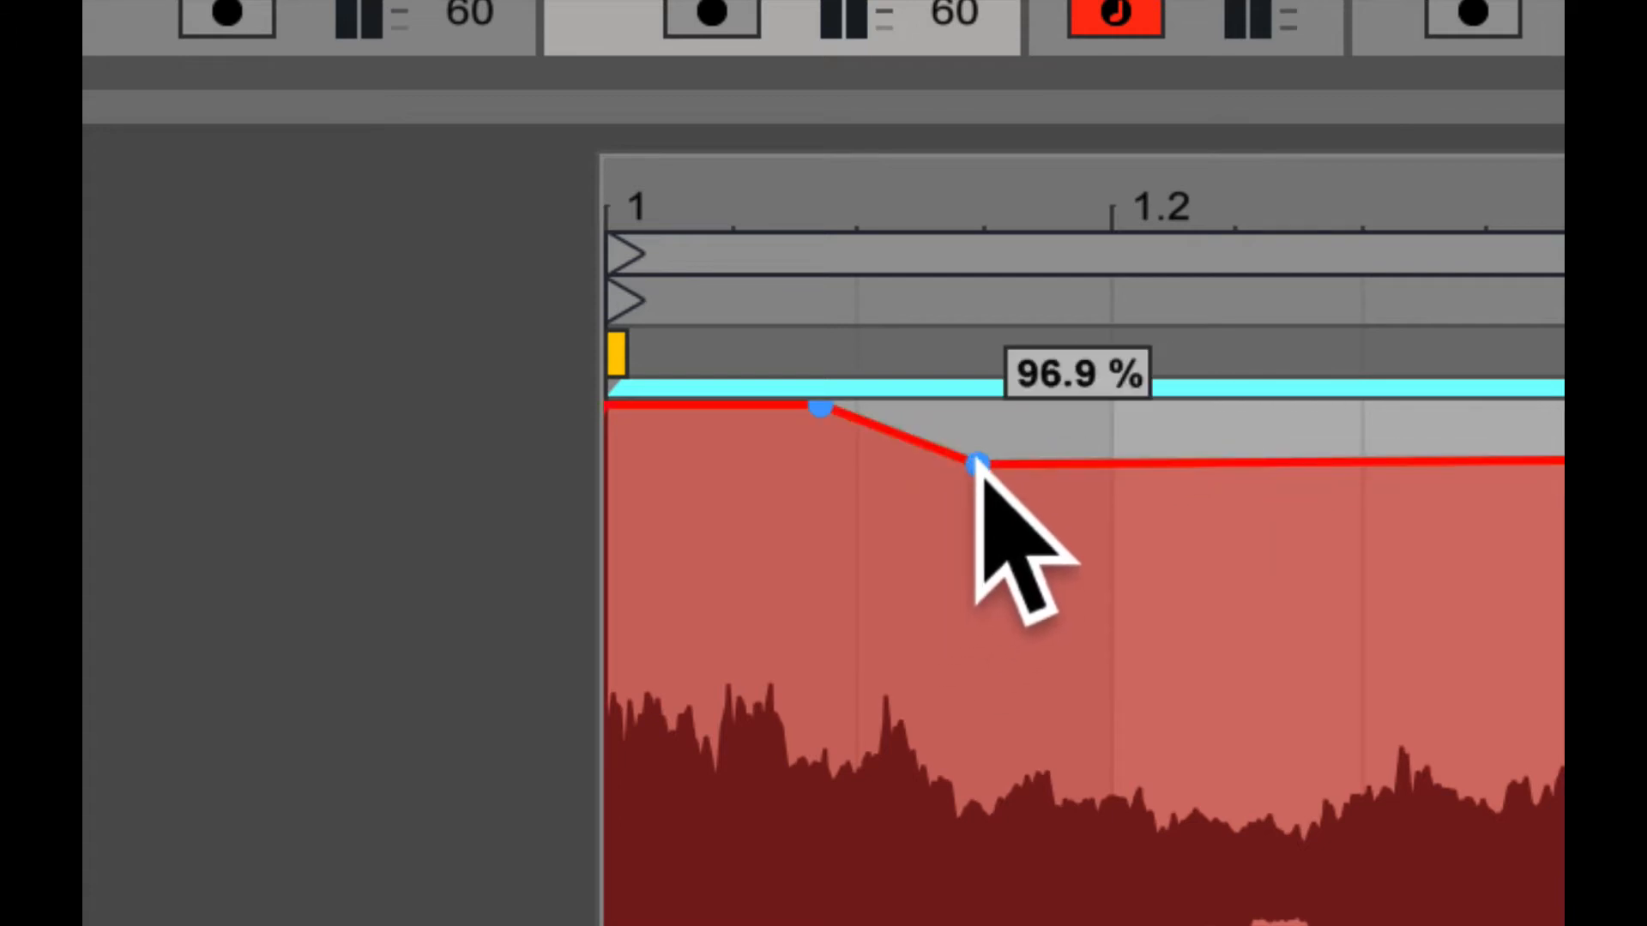
drag(982, 464, 972, 407)
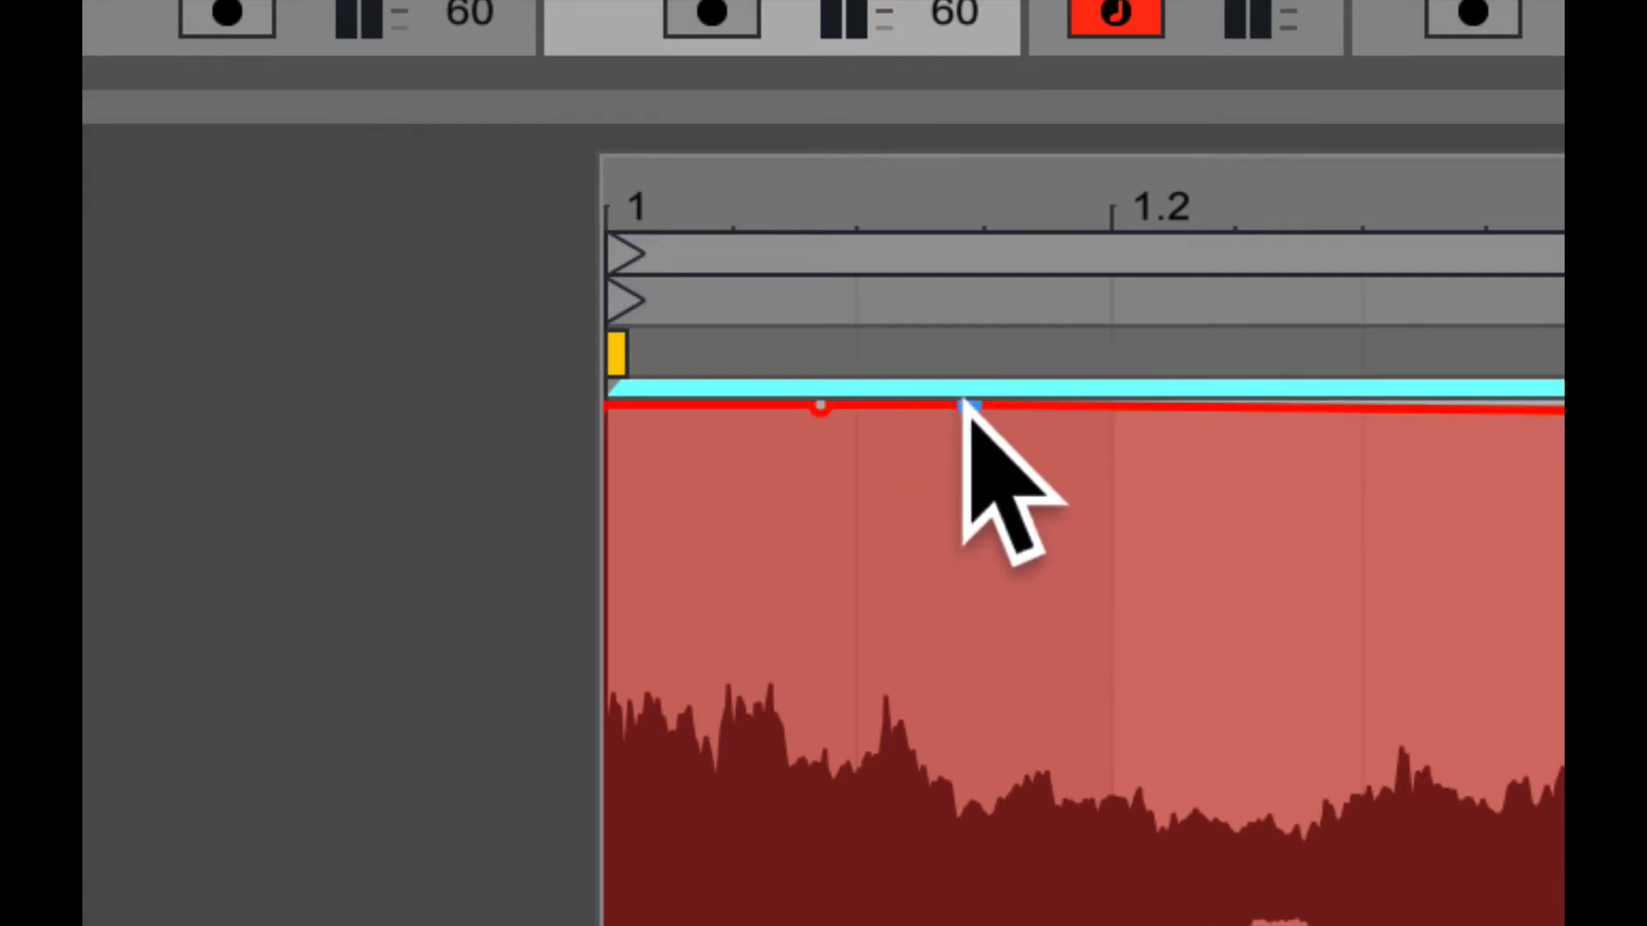
drag(967, 407, 1030, 730)
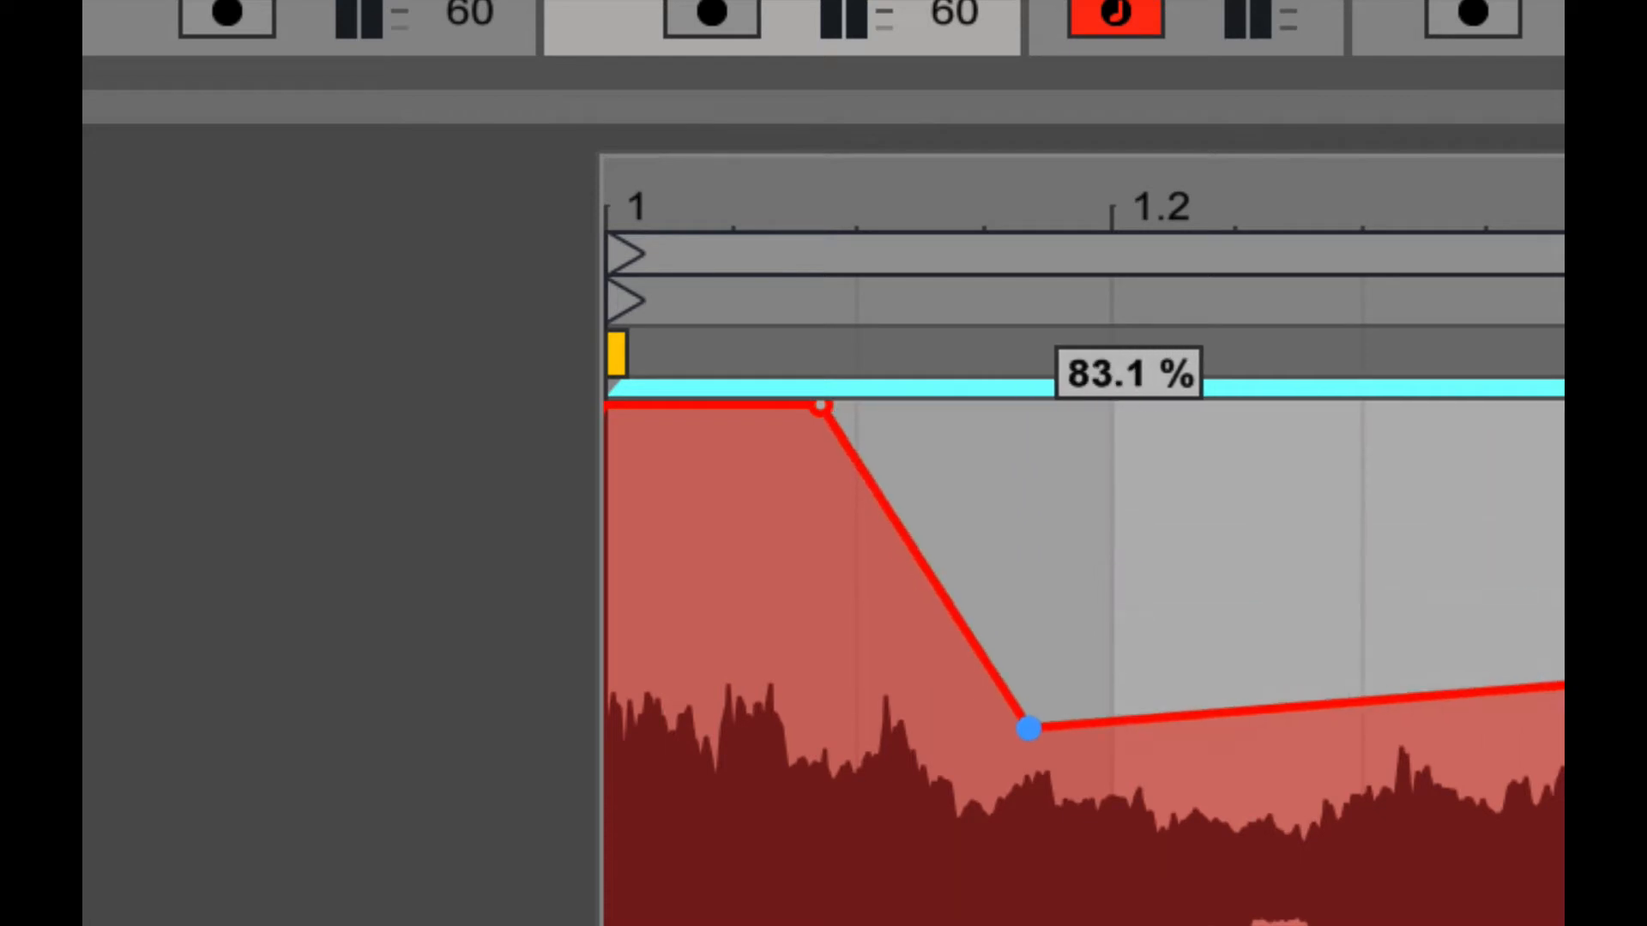
drag(1027, 728, 986, 505)
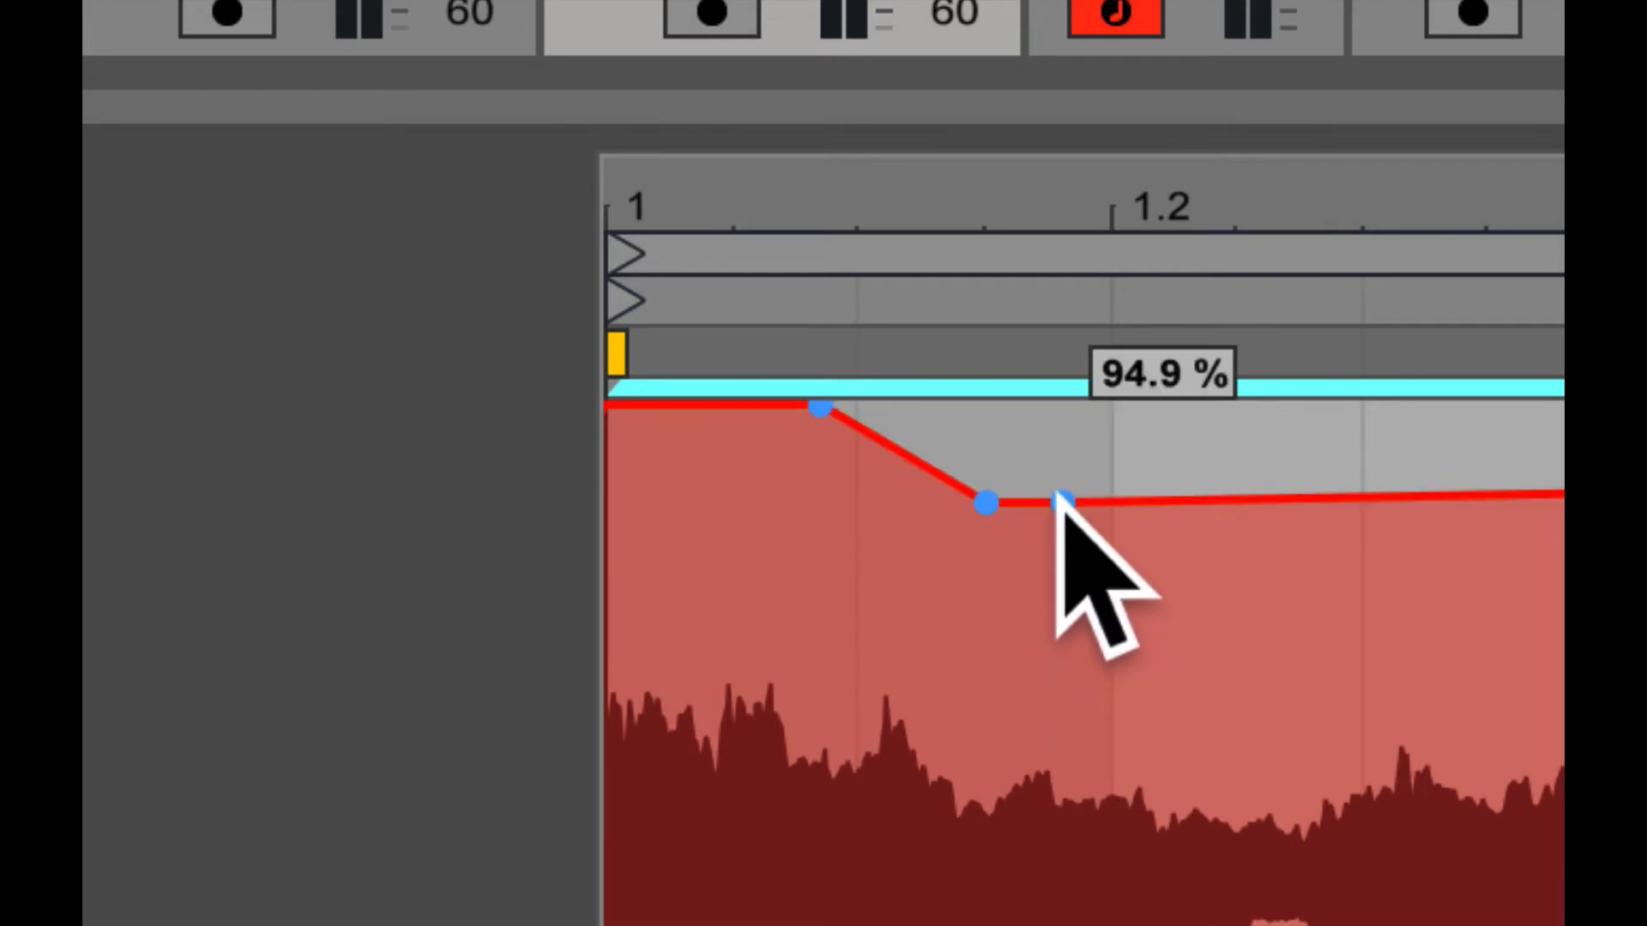
drag(1061, 504, 1103, 609)
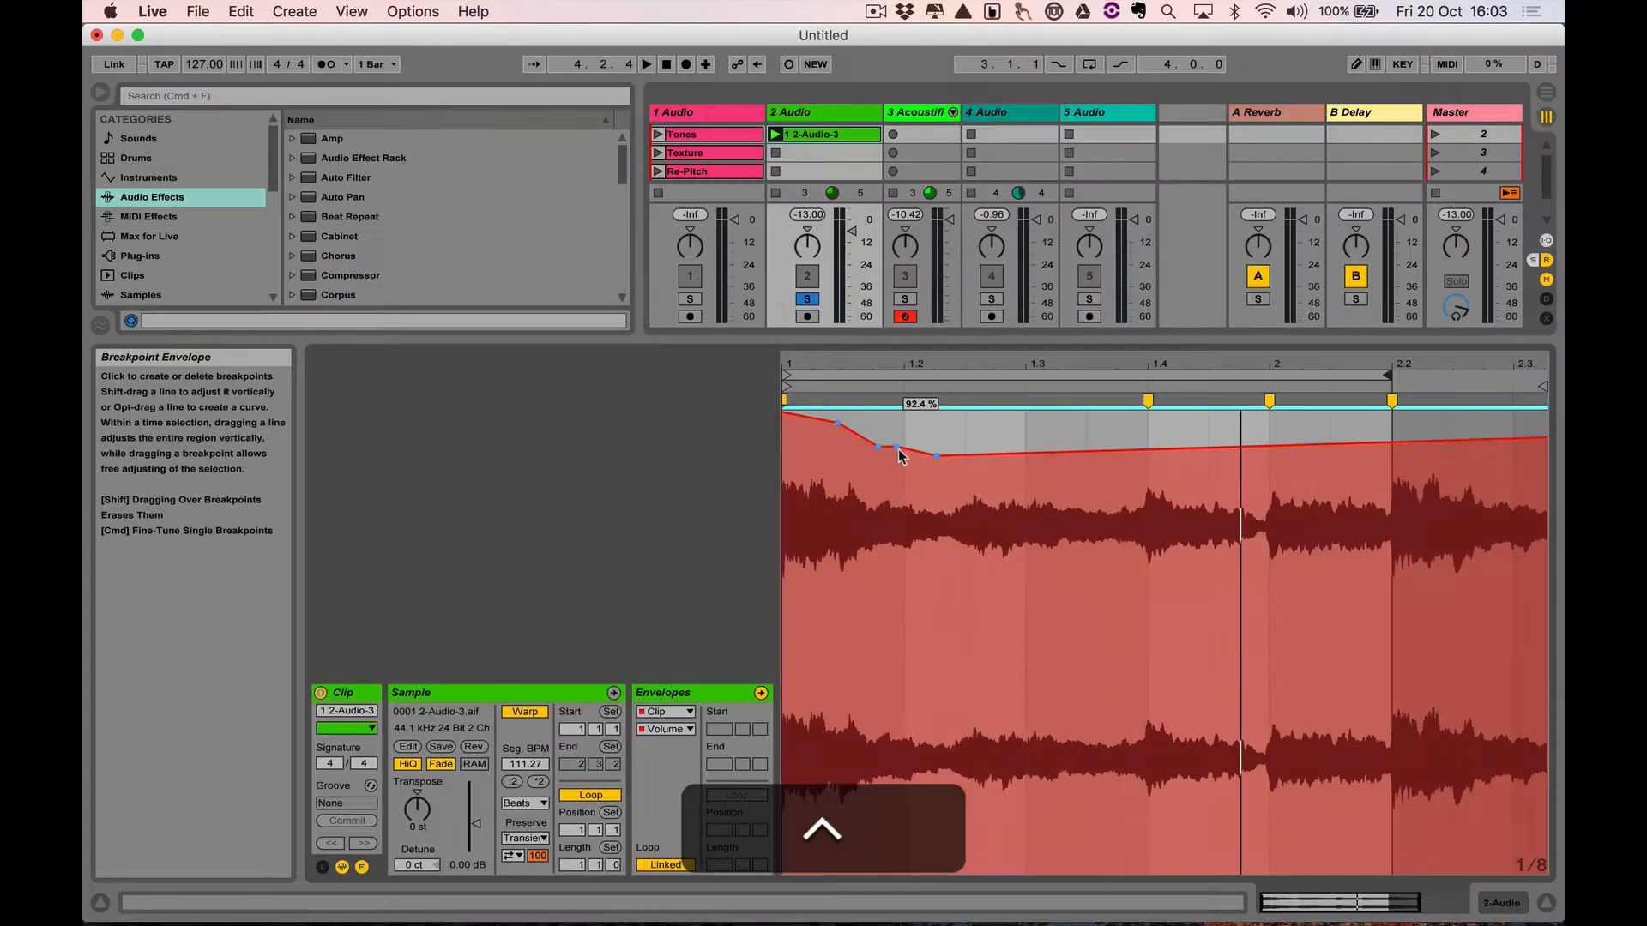
right_click(898, 457)
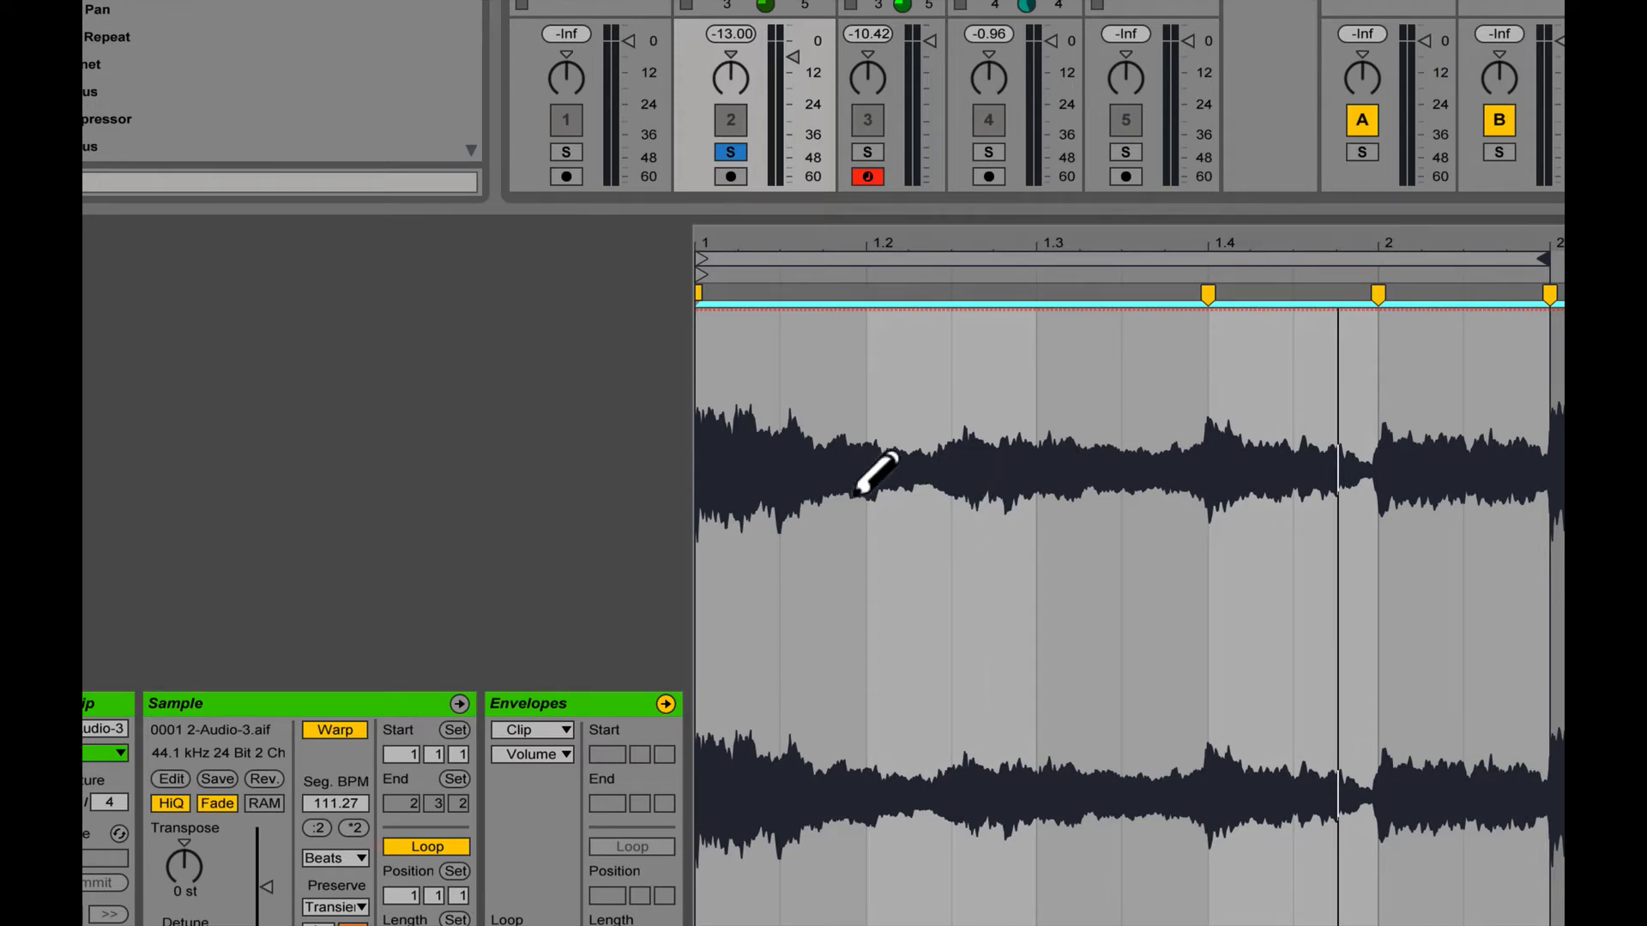
mouse_move(893, 415)
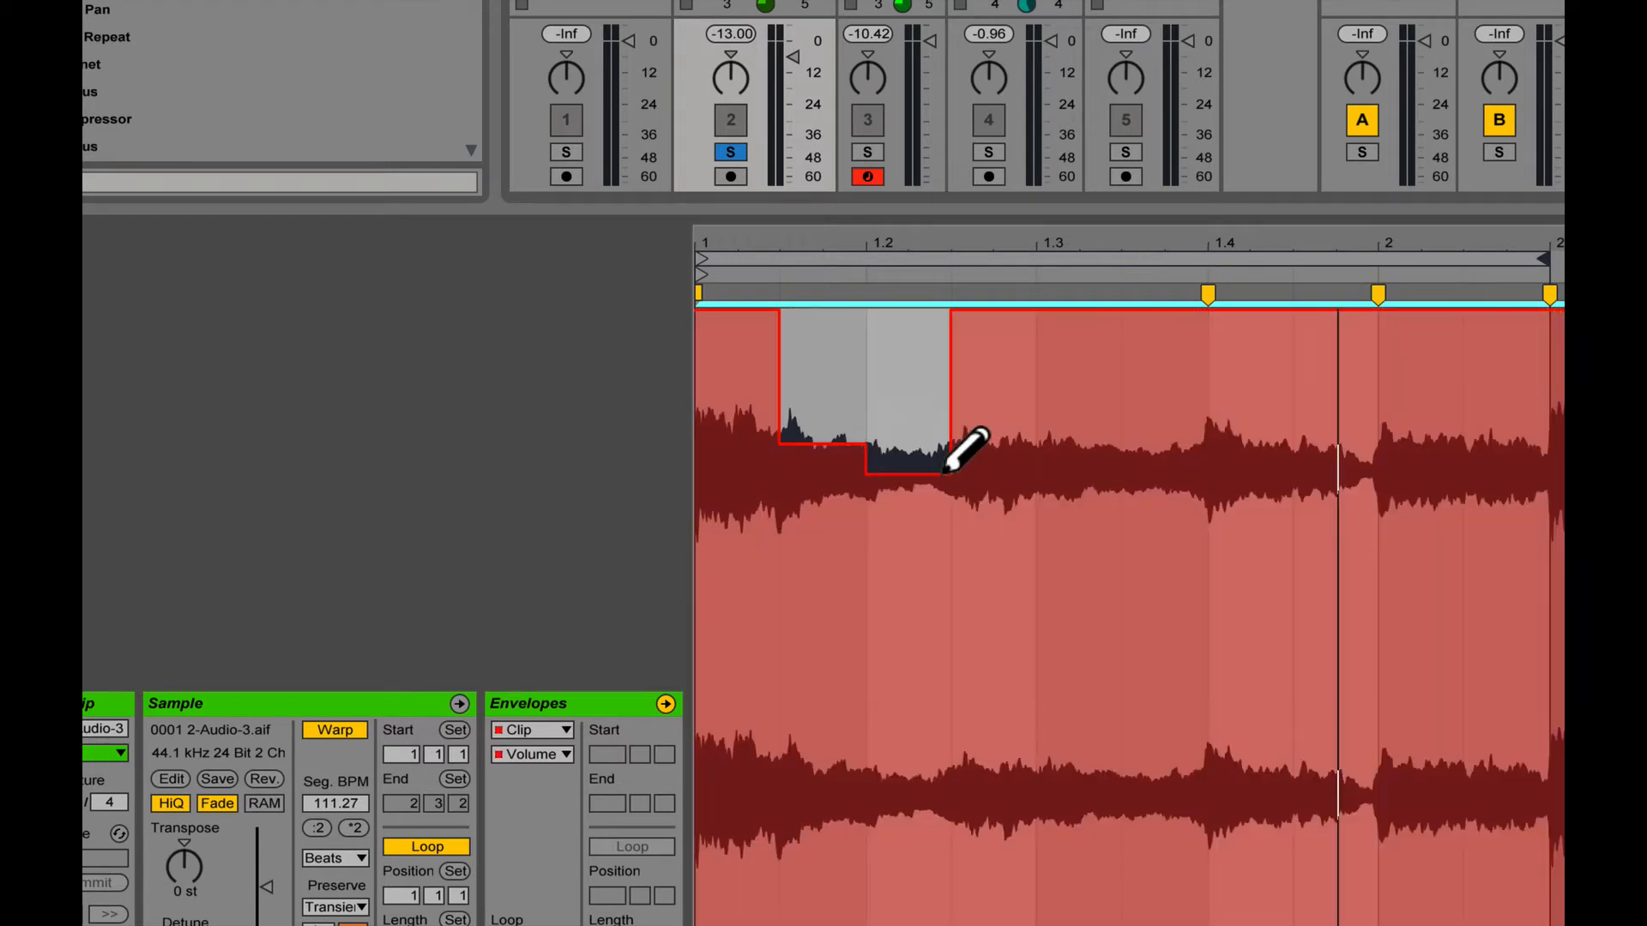
Step: Undo the test stroke and set the envelope's Fixed Grid to 1/8 for drawing steps
key(cmd+z)
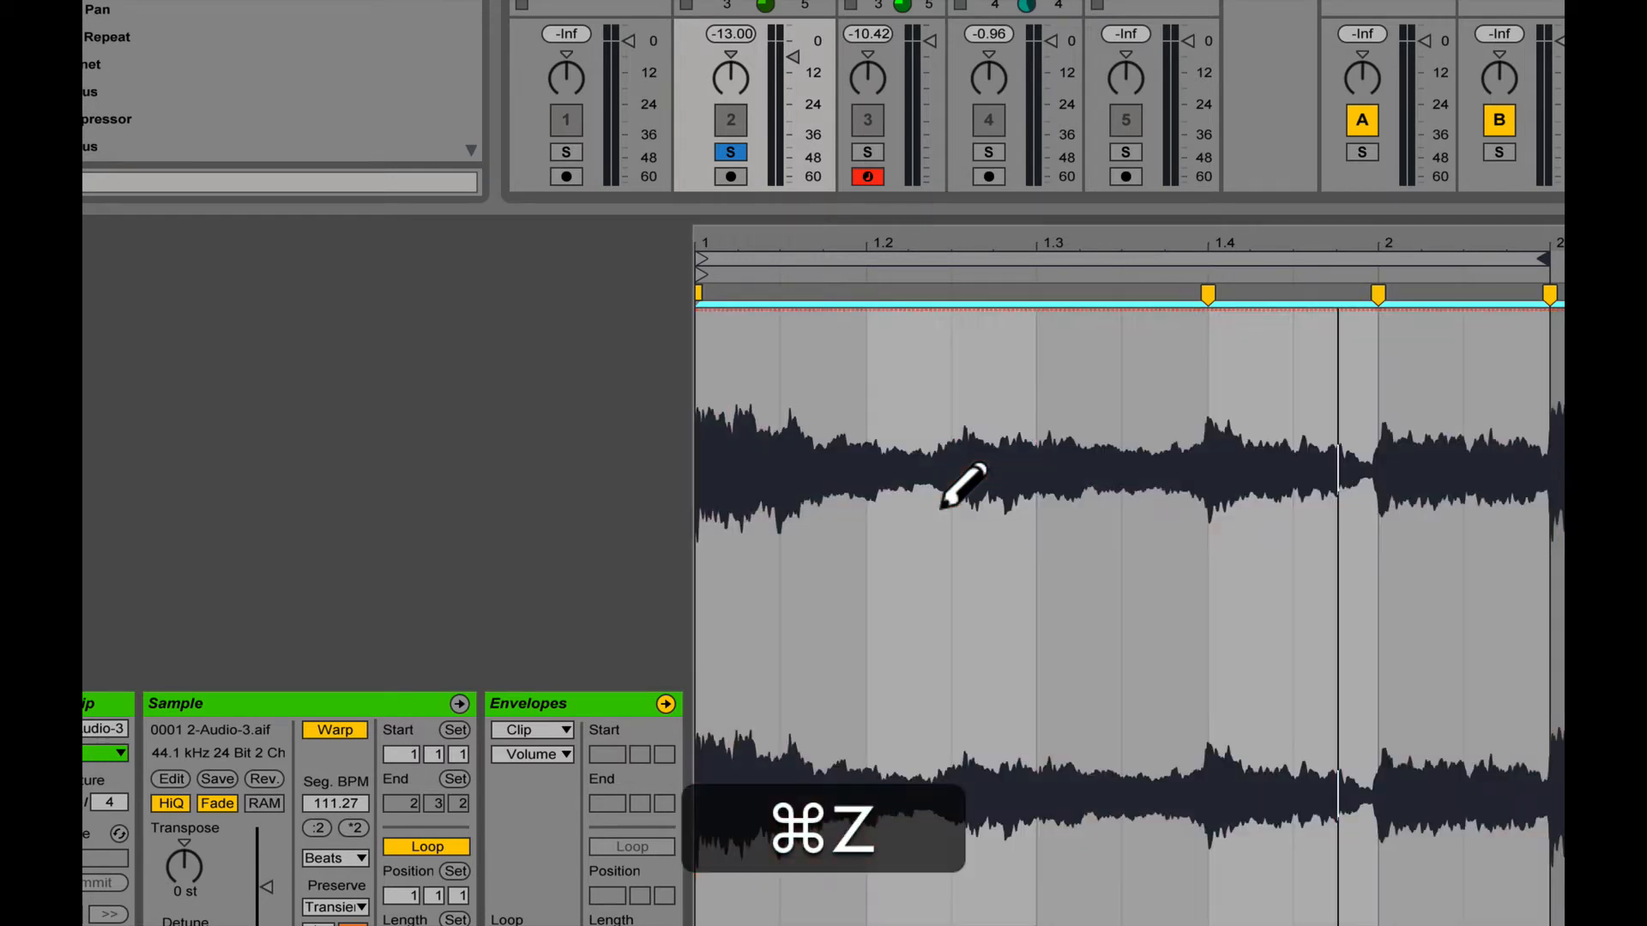
right_click(961, 488)
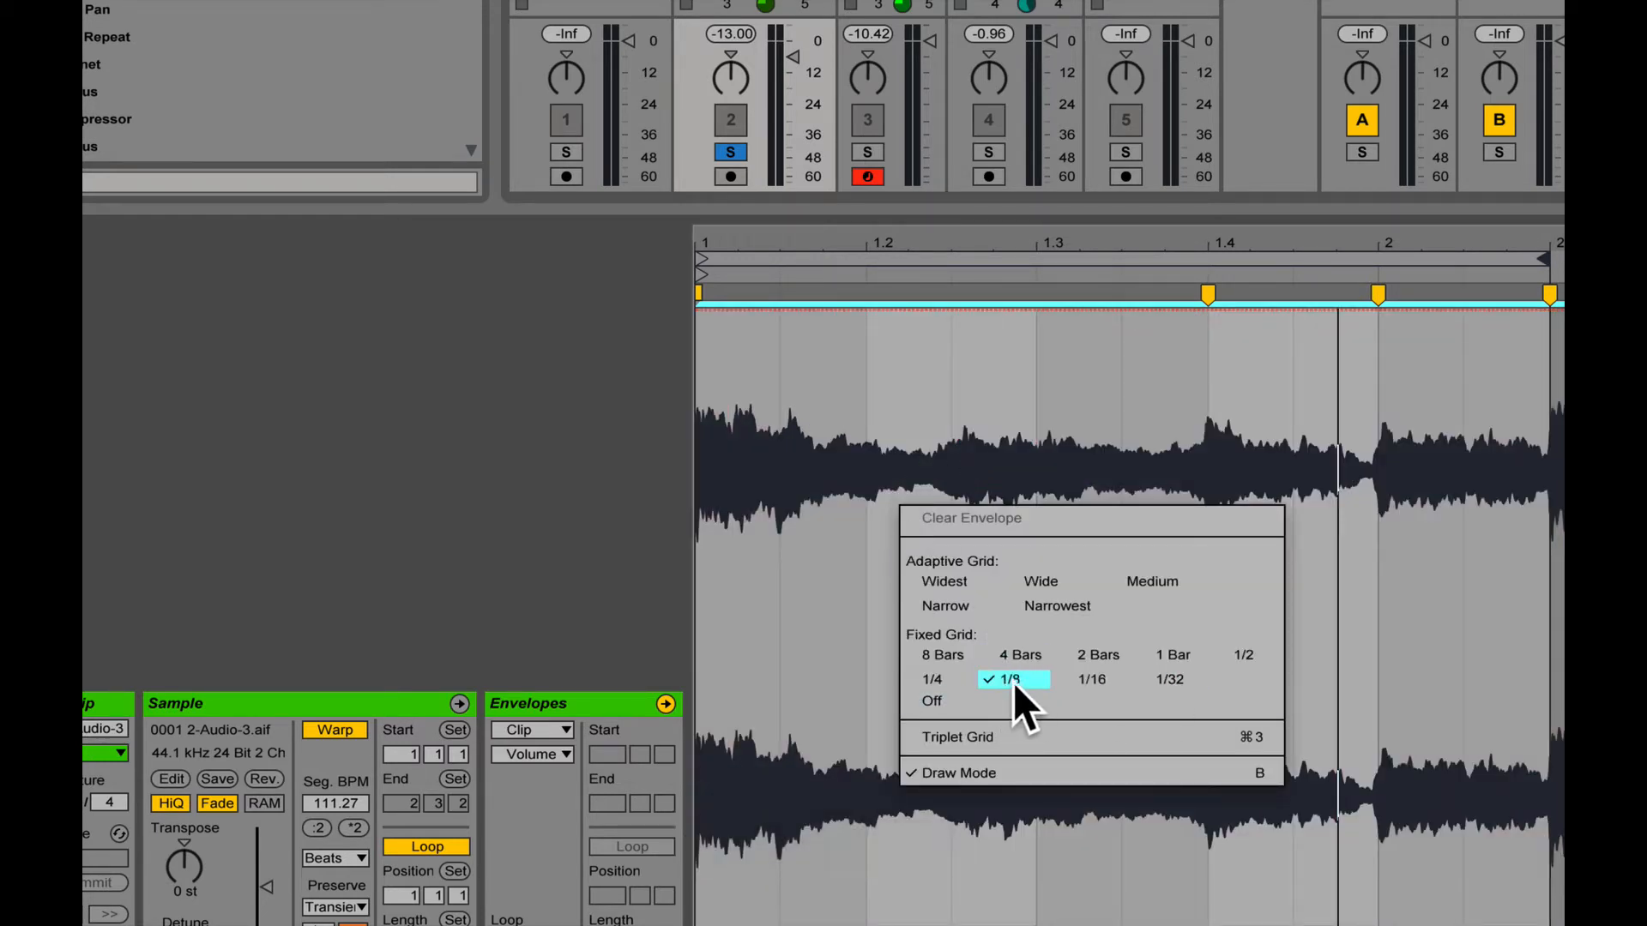
click(1011, 679)
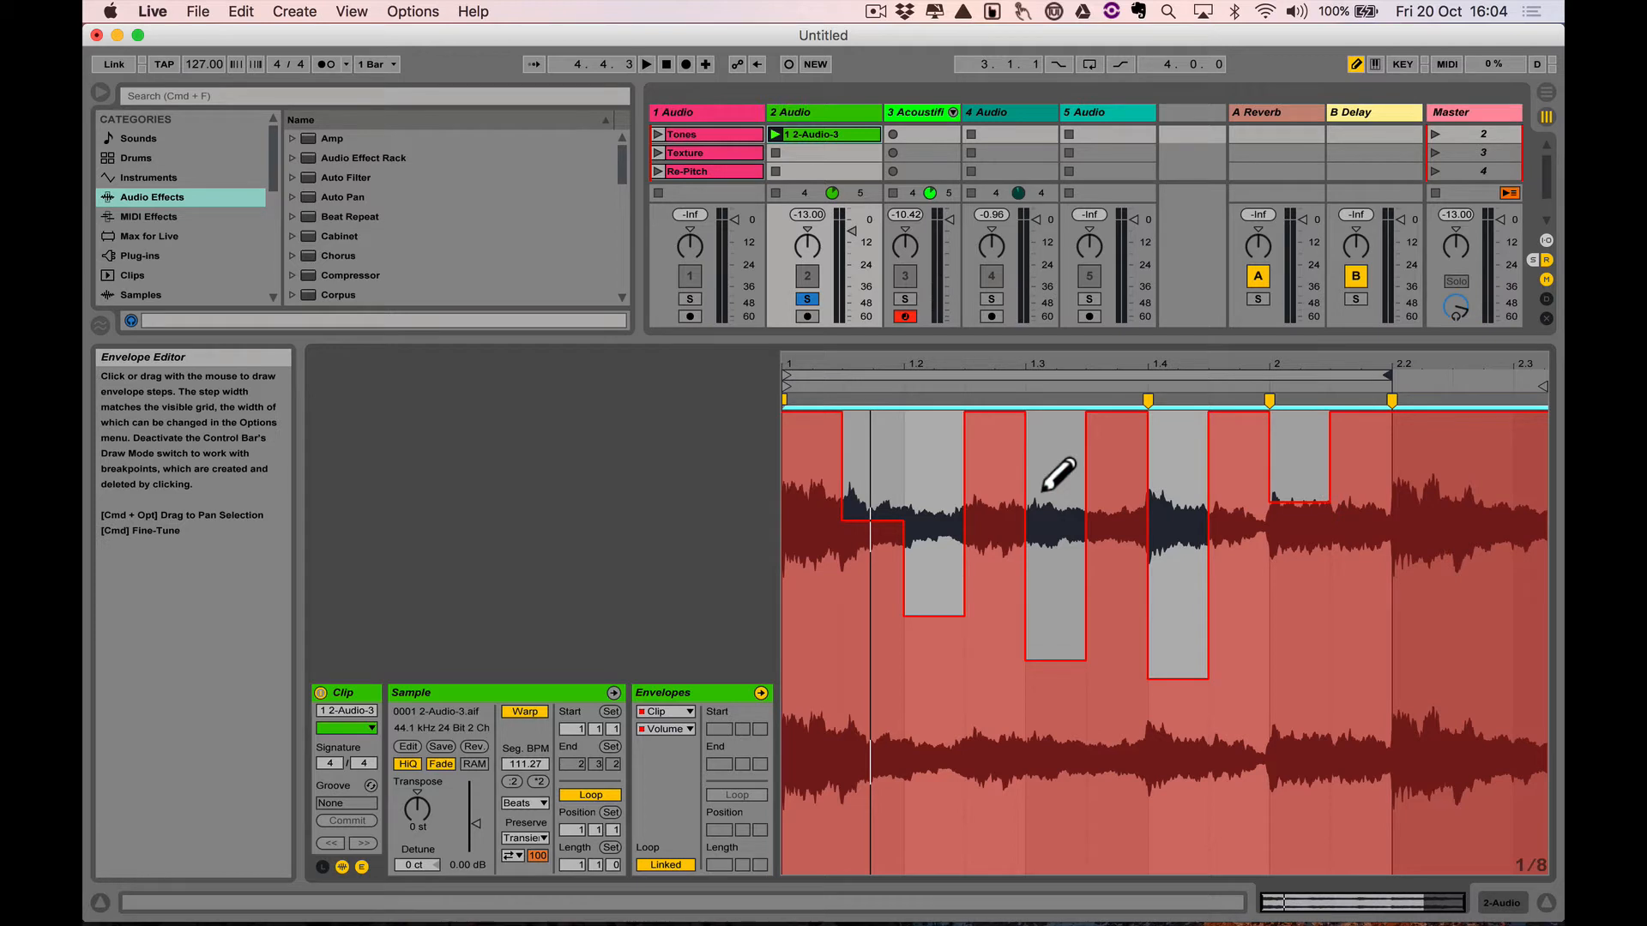
click(646, 65)
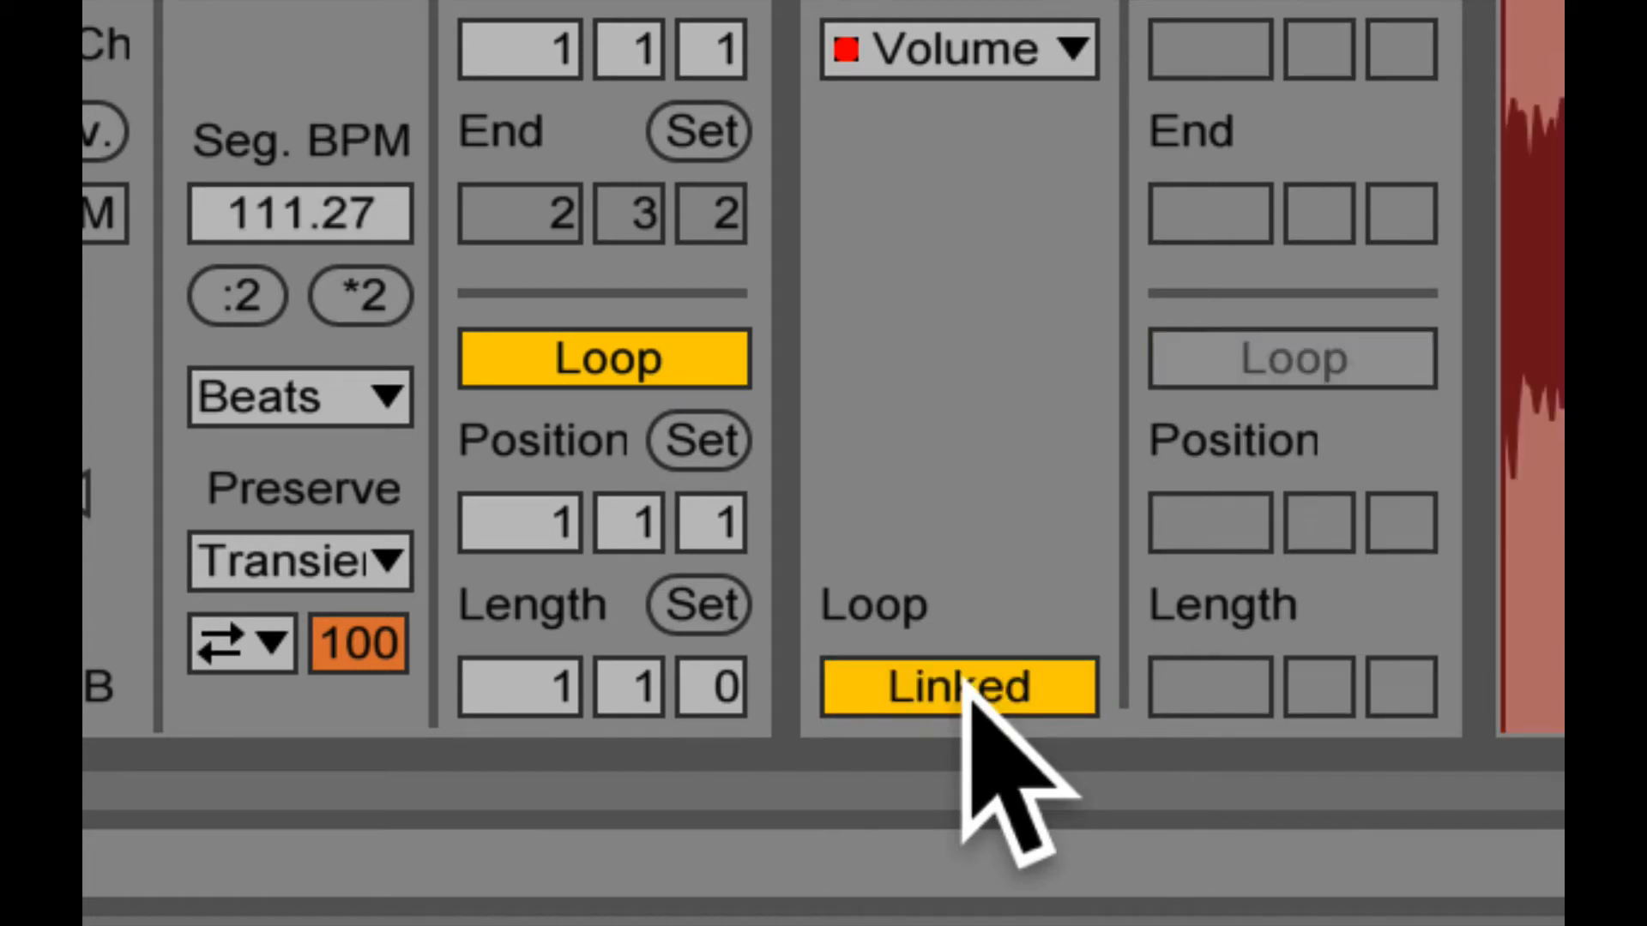
Step: Toggle the Envelopes Linked button so the volume envelope reads Unlinked
click(955, 688)
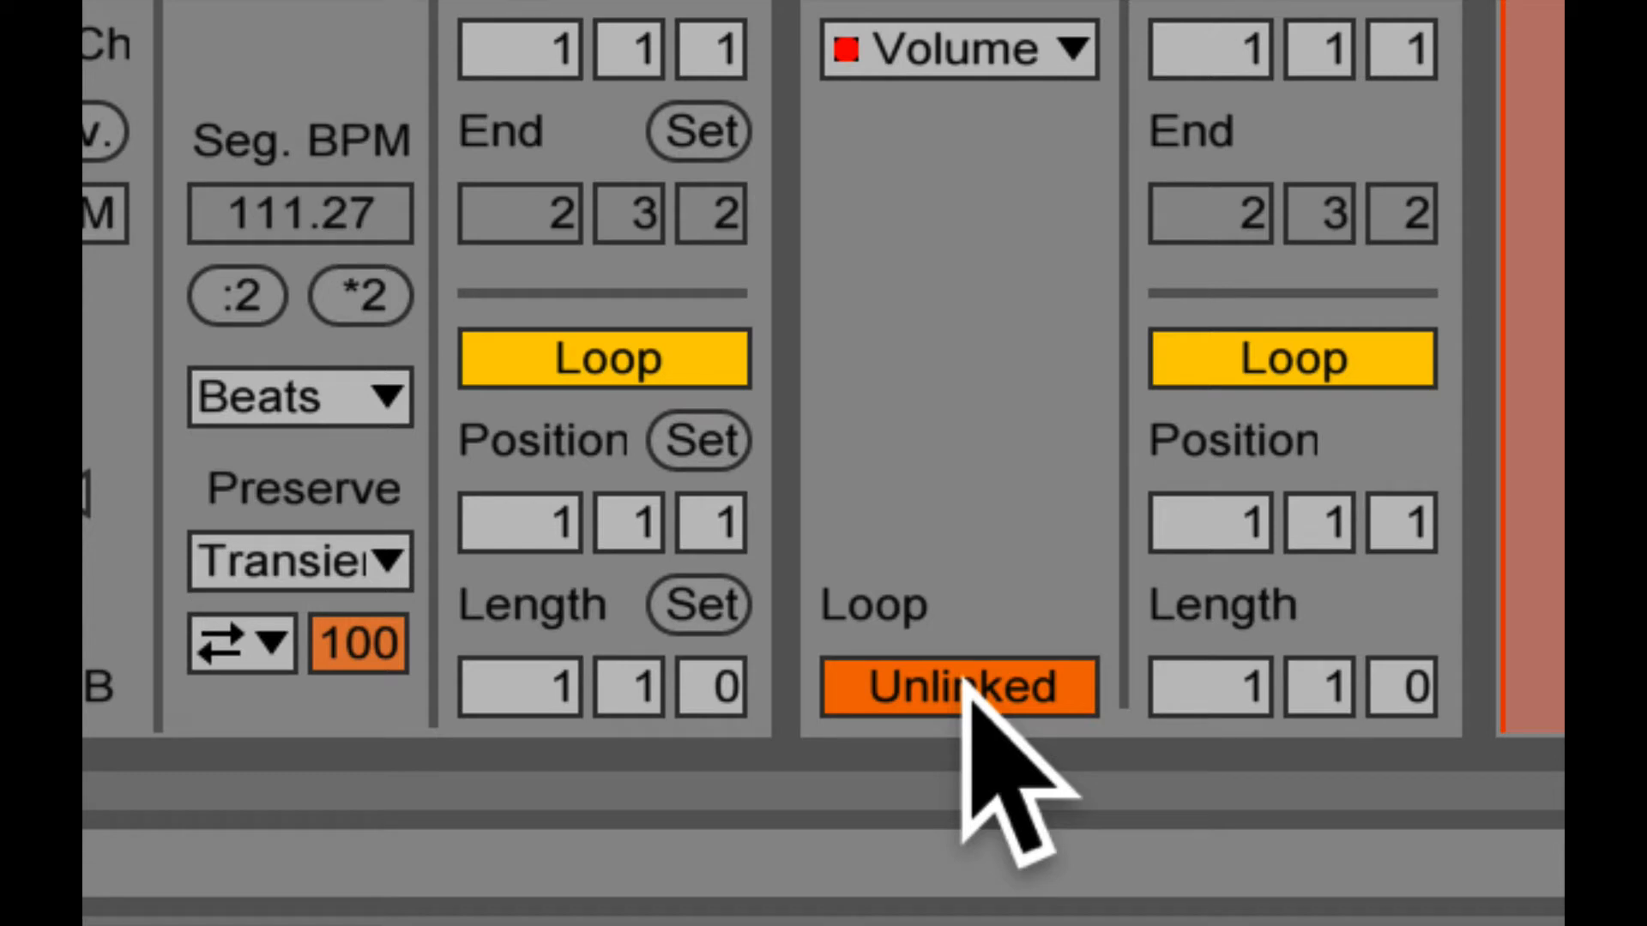
click(957, 688)
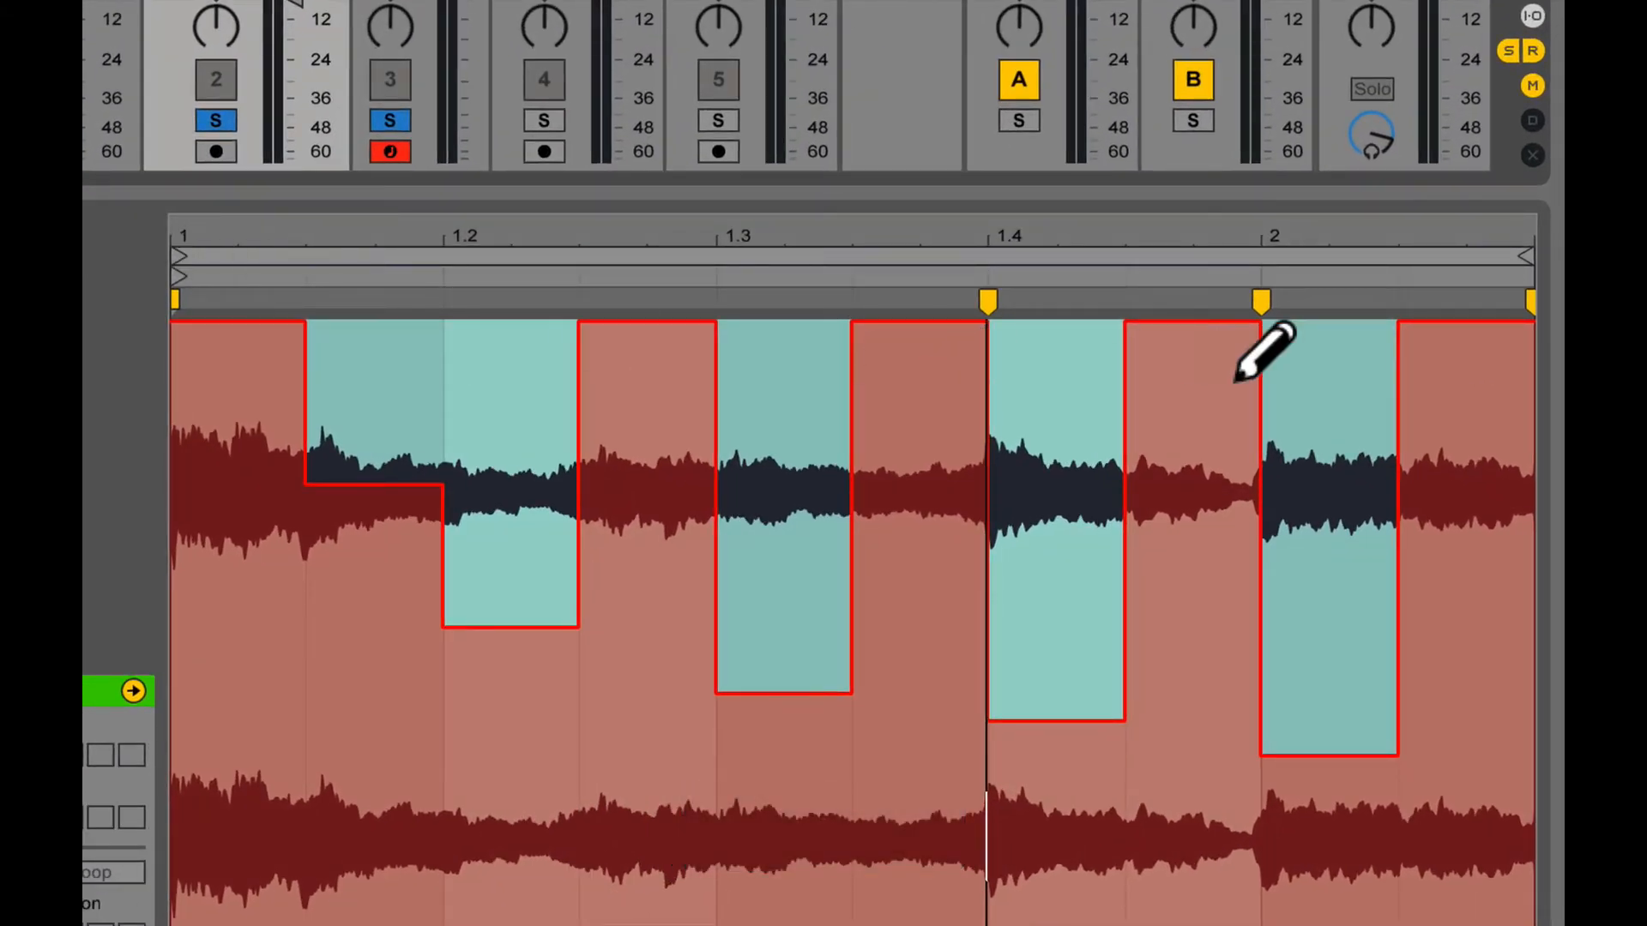
mouse_move(1523, 394)
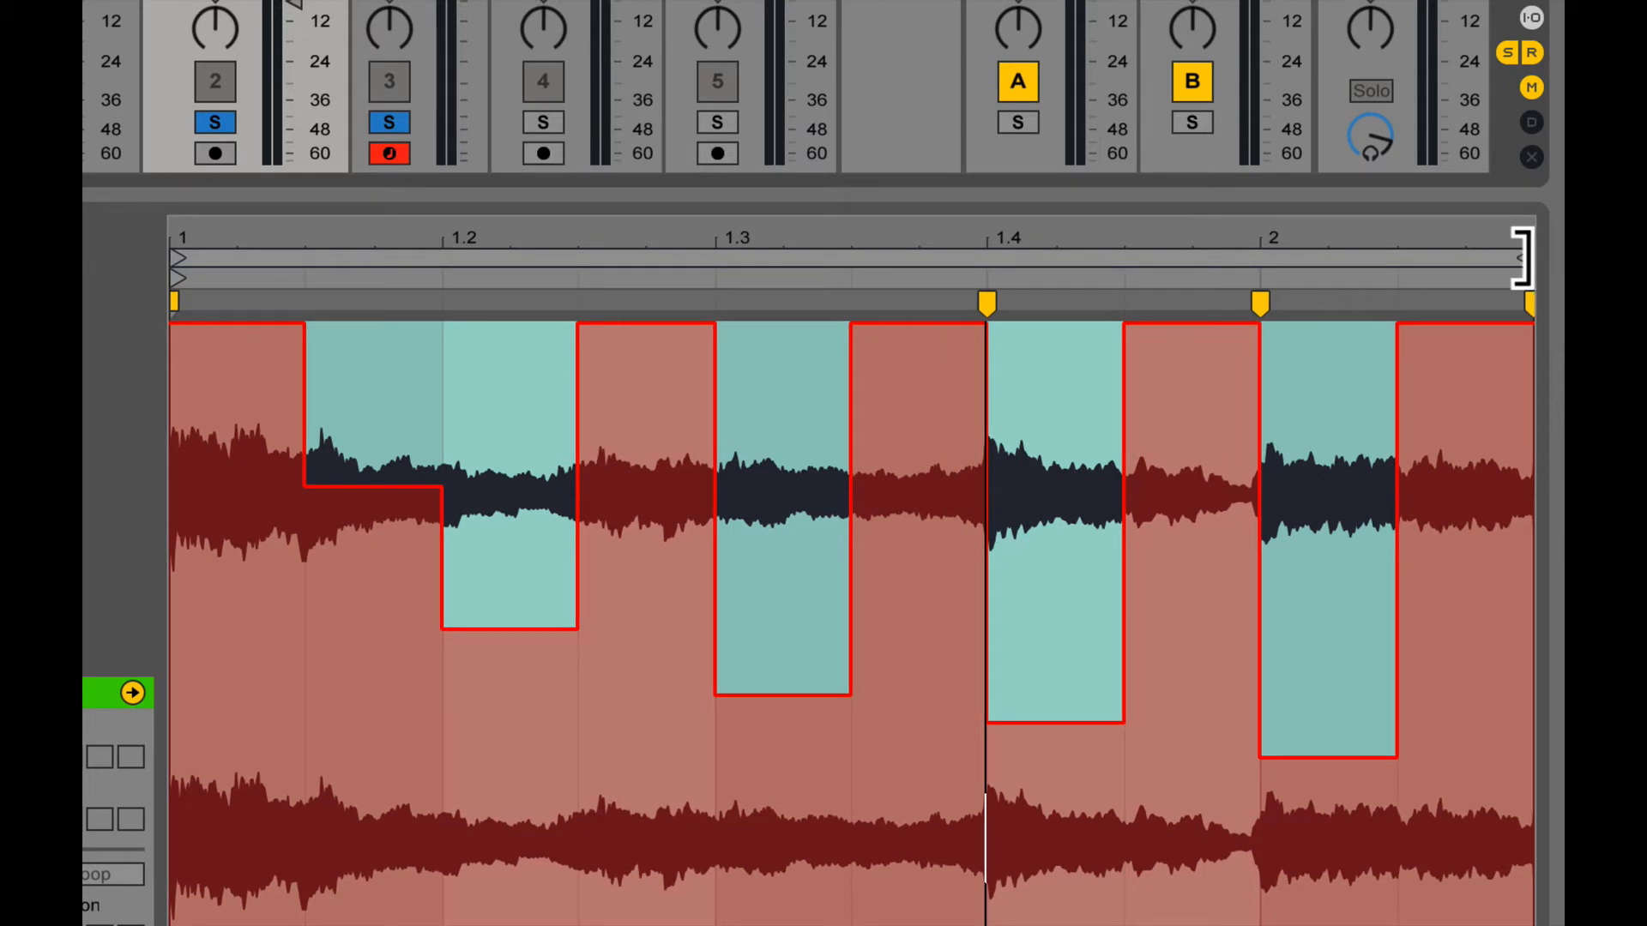
mouse_move(1492, 257)
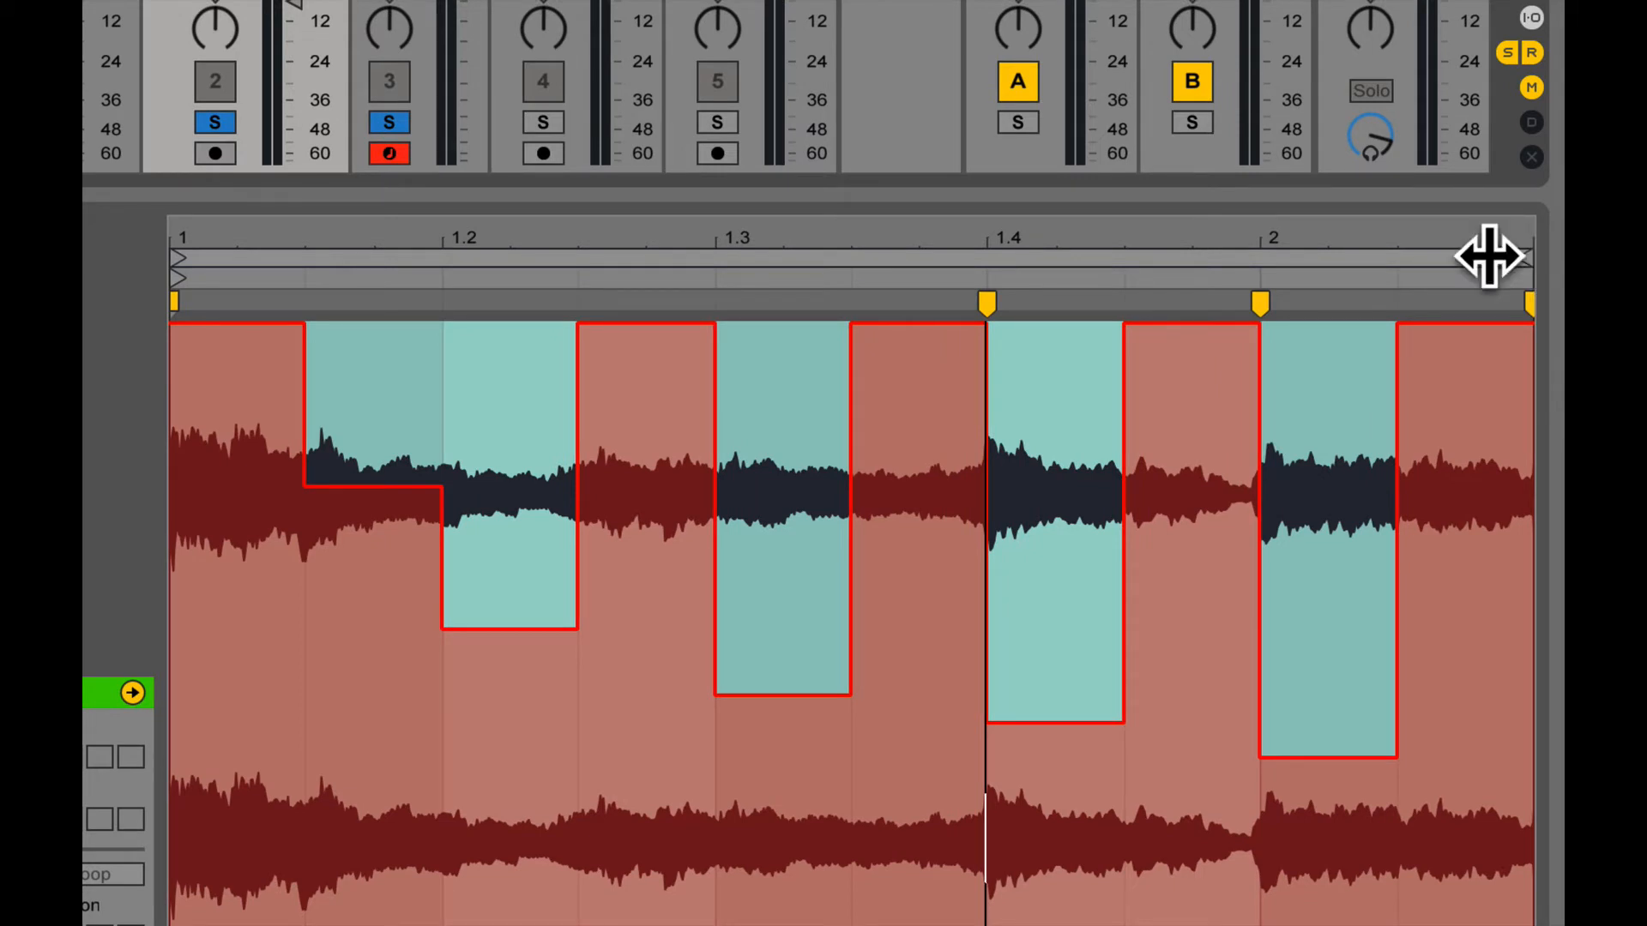
mouse_move(751, 341)
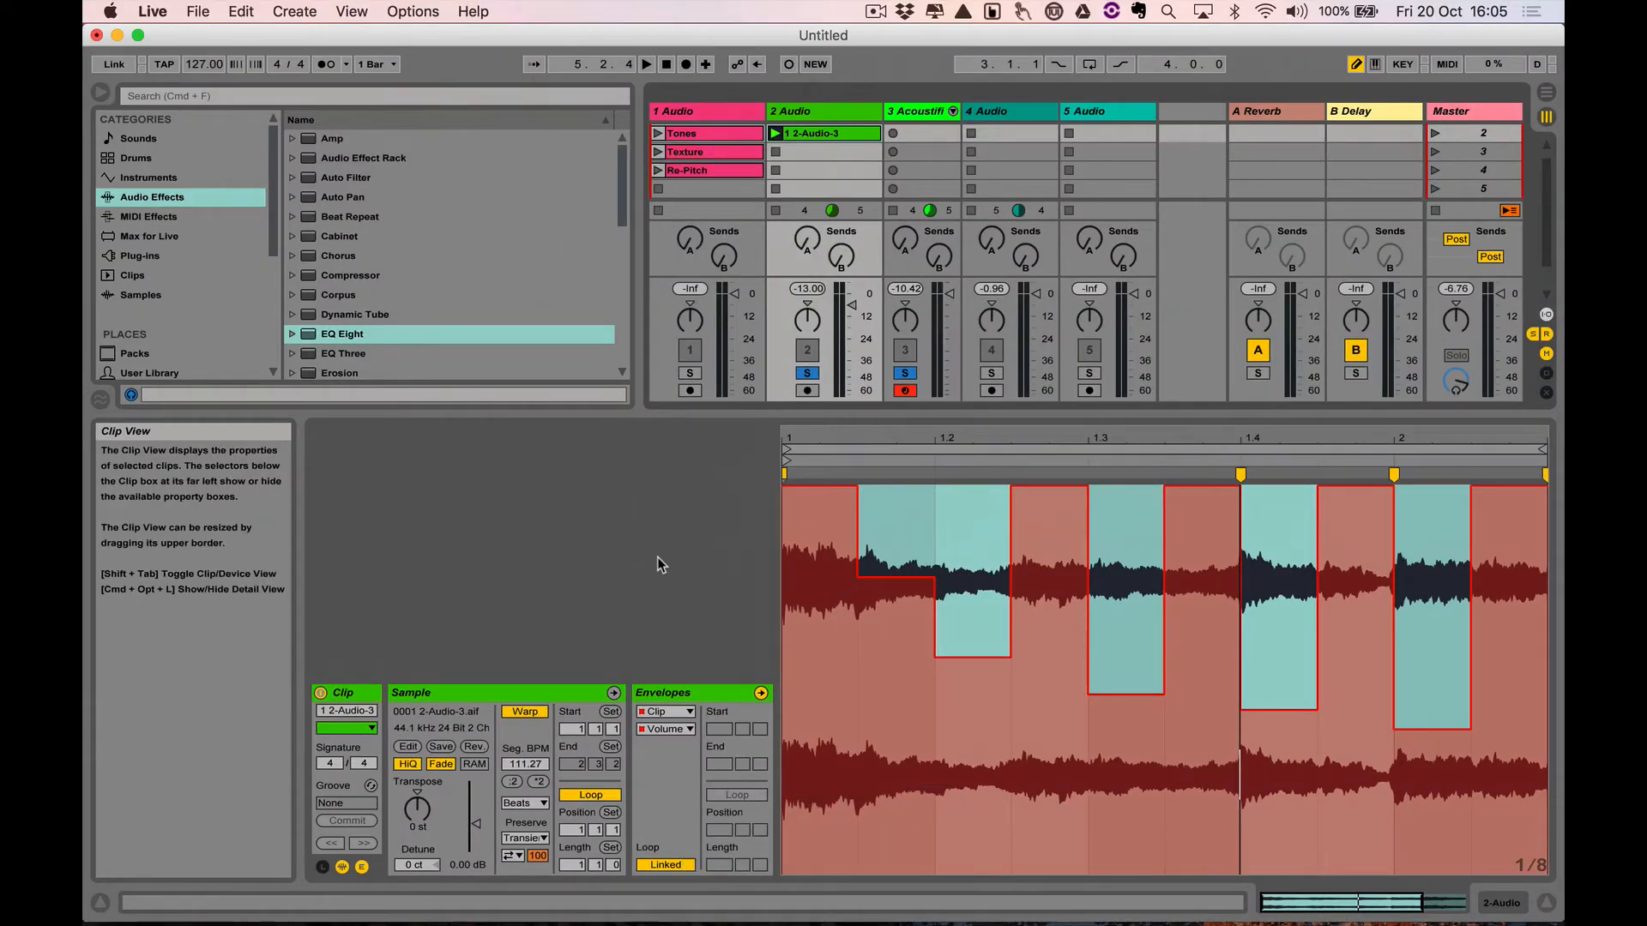
Step: Stop and restart playback, then switch the volume envelope to Unlinked again
click(646, 64)
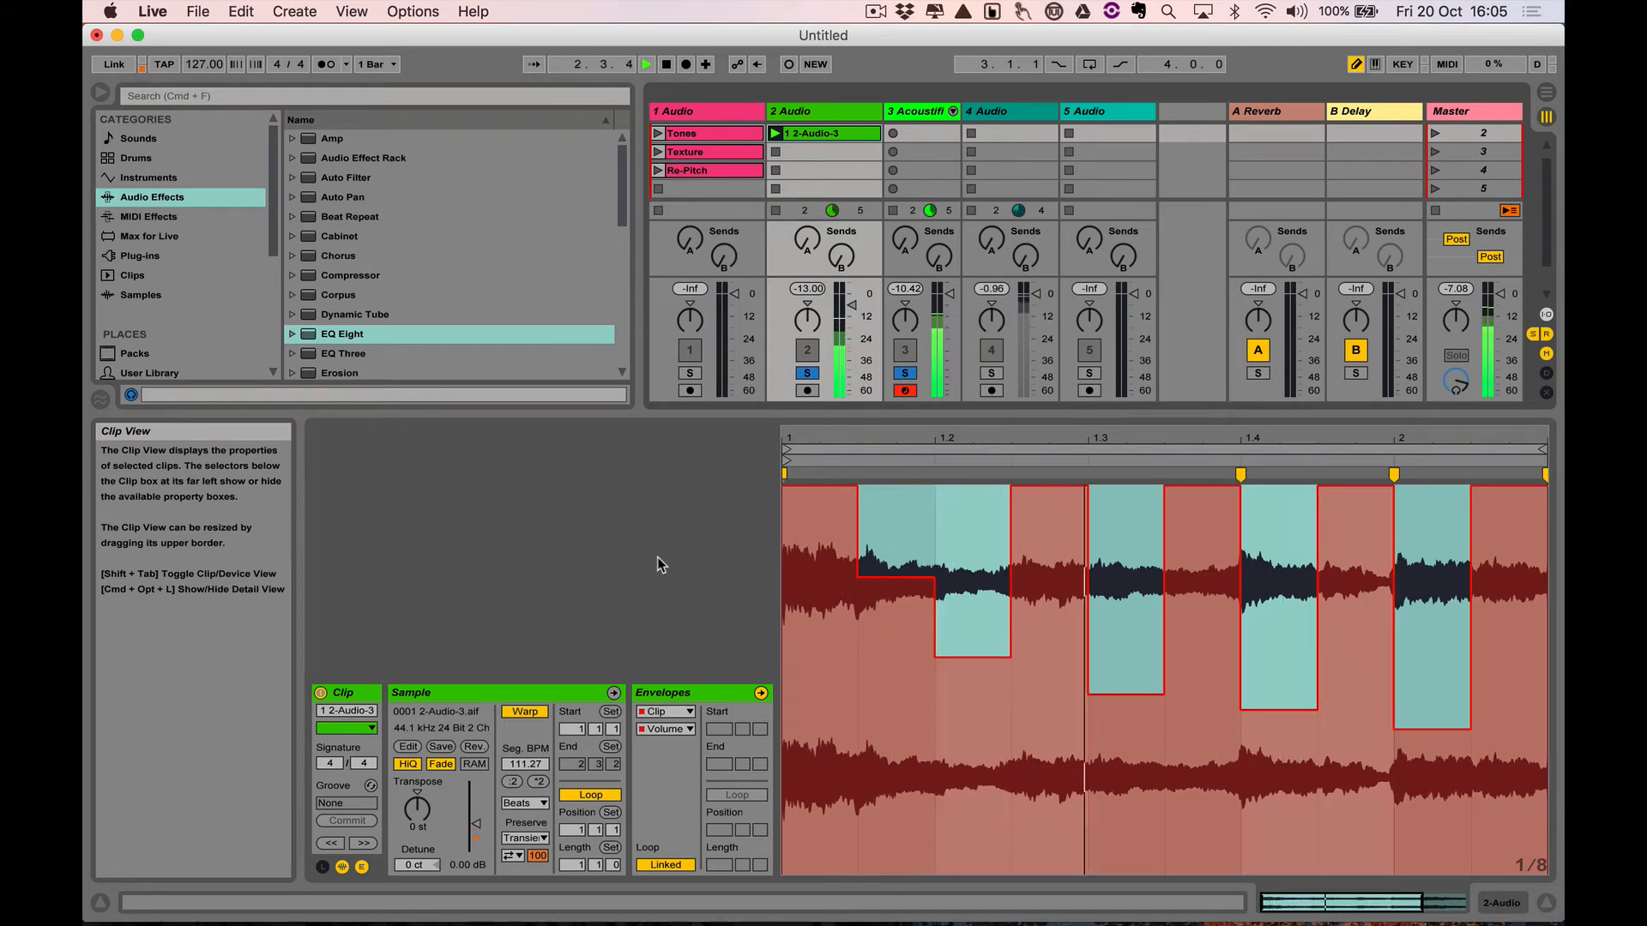
click(646, 64)
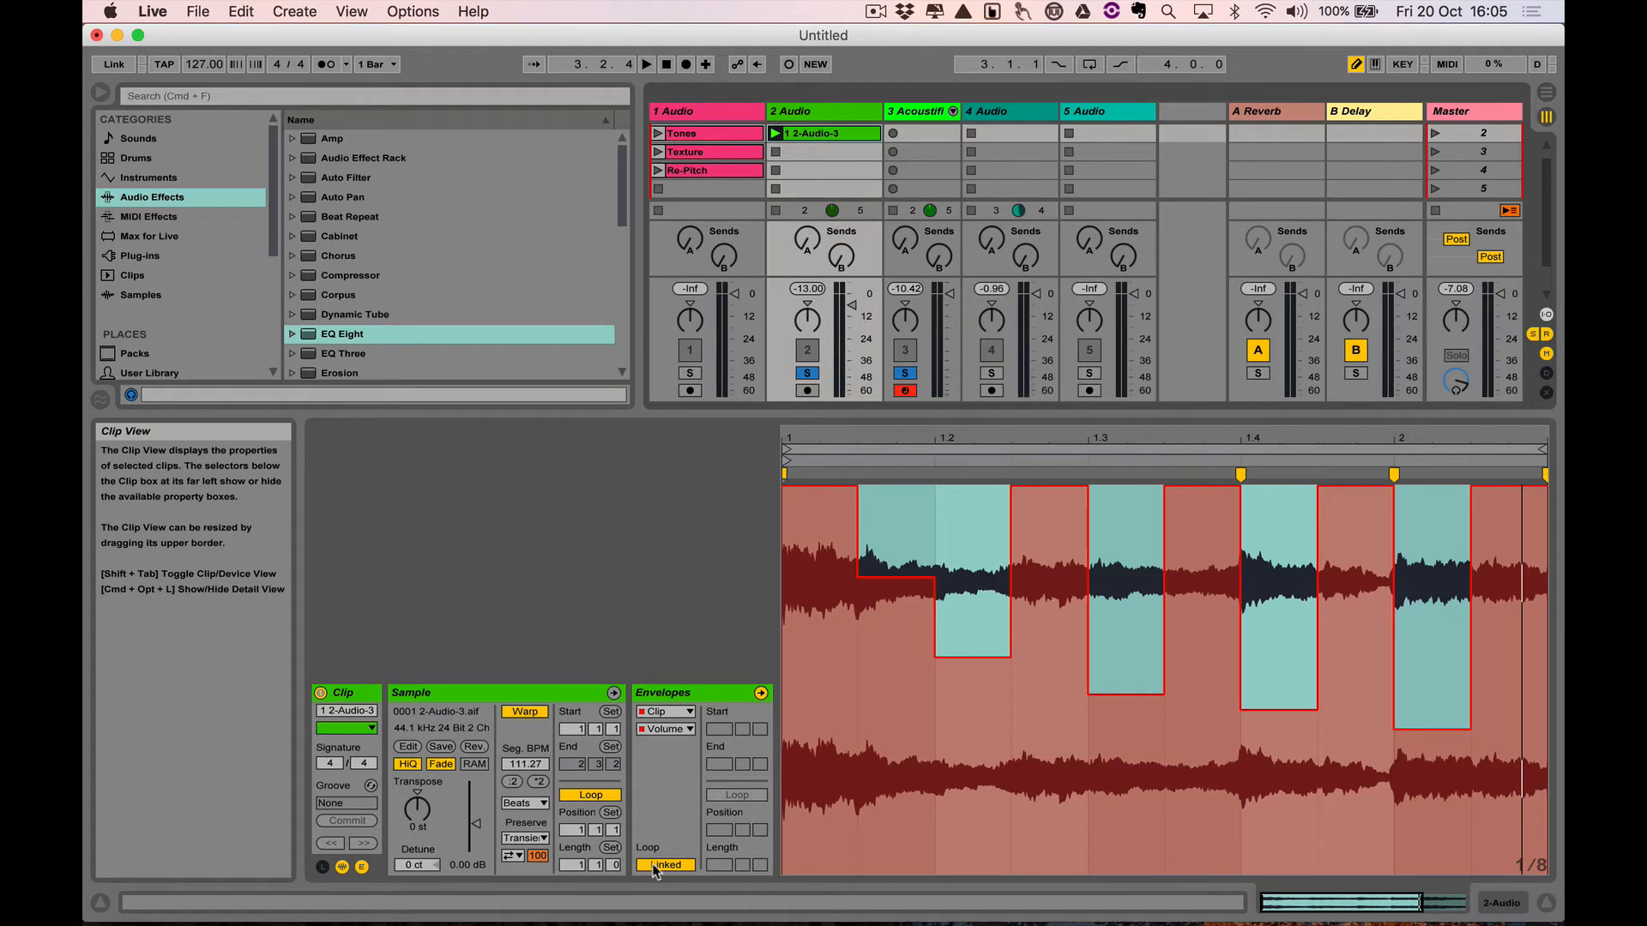
click(663, 864)
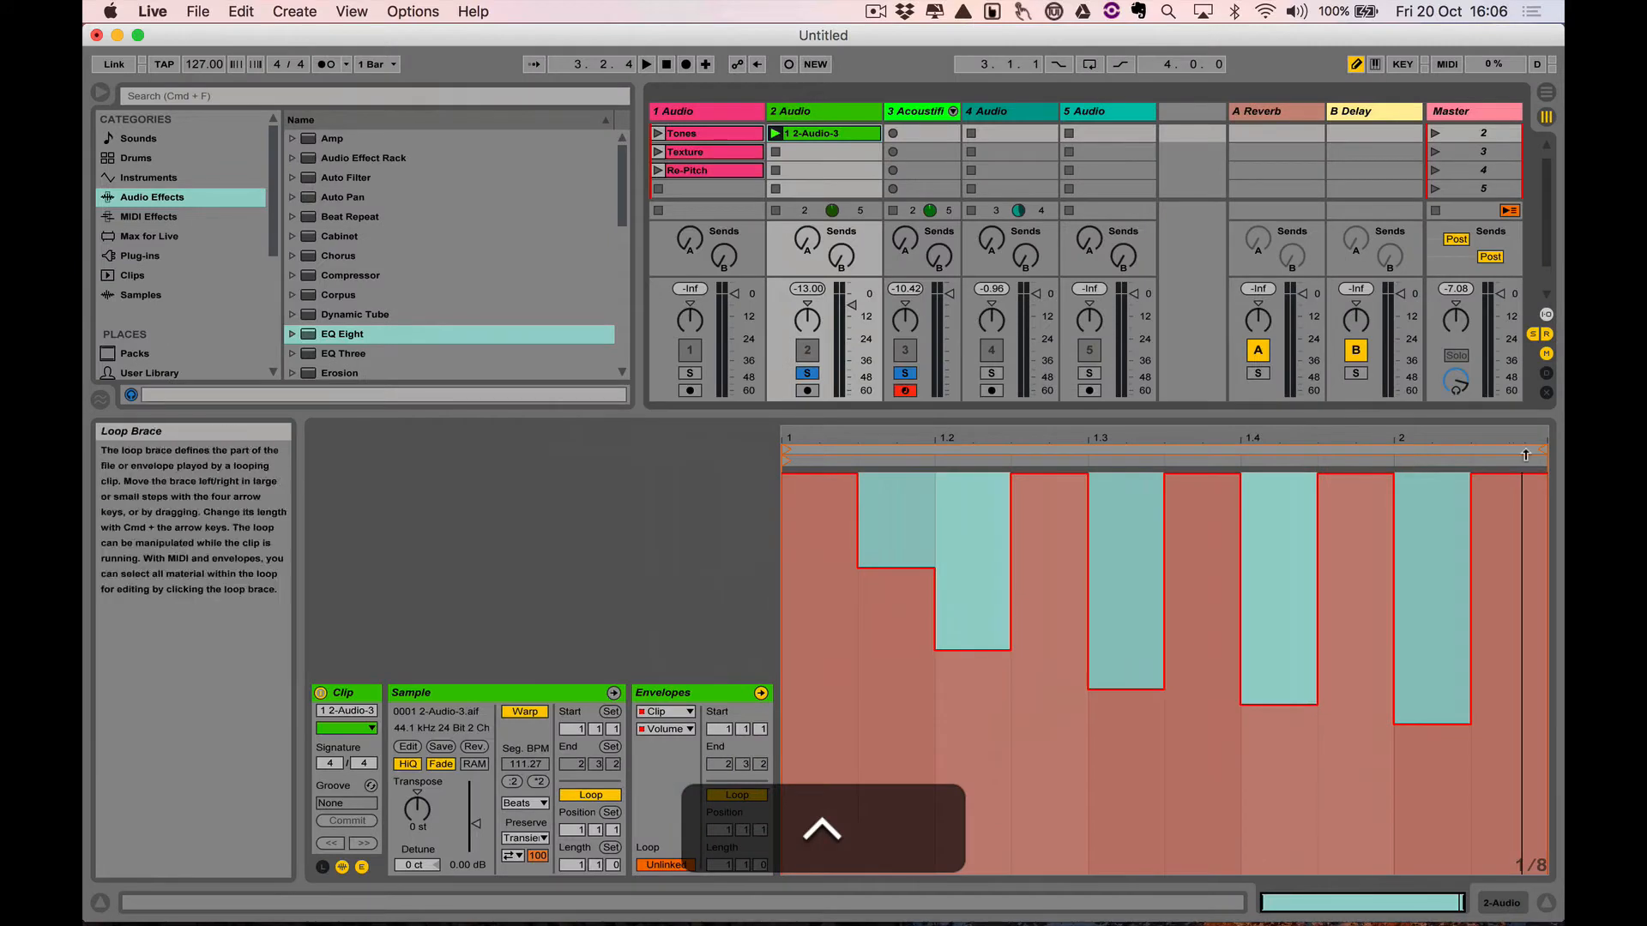
Step: Set the unlinked envelope's loop Length to 2 bars and play it back
click(825, 829)
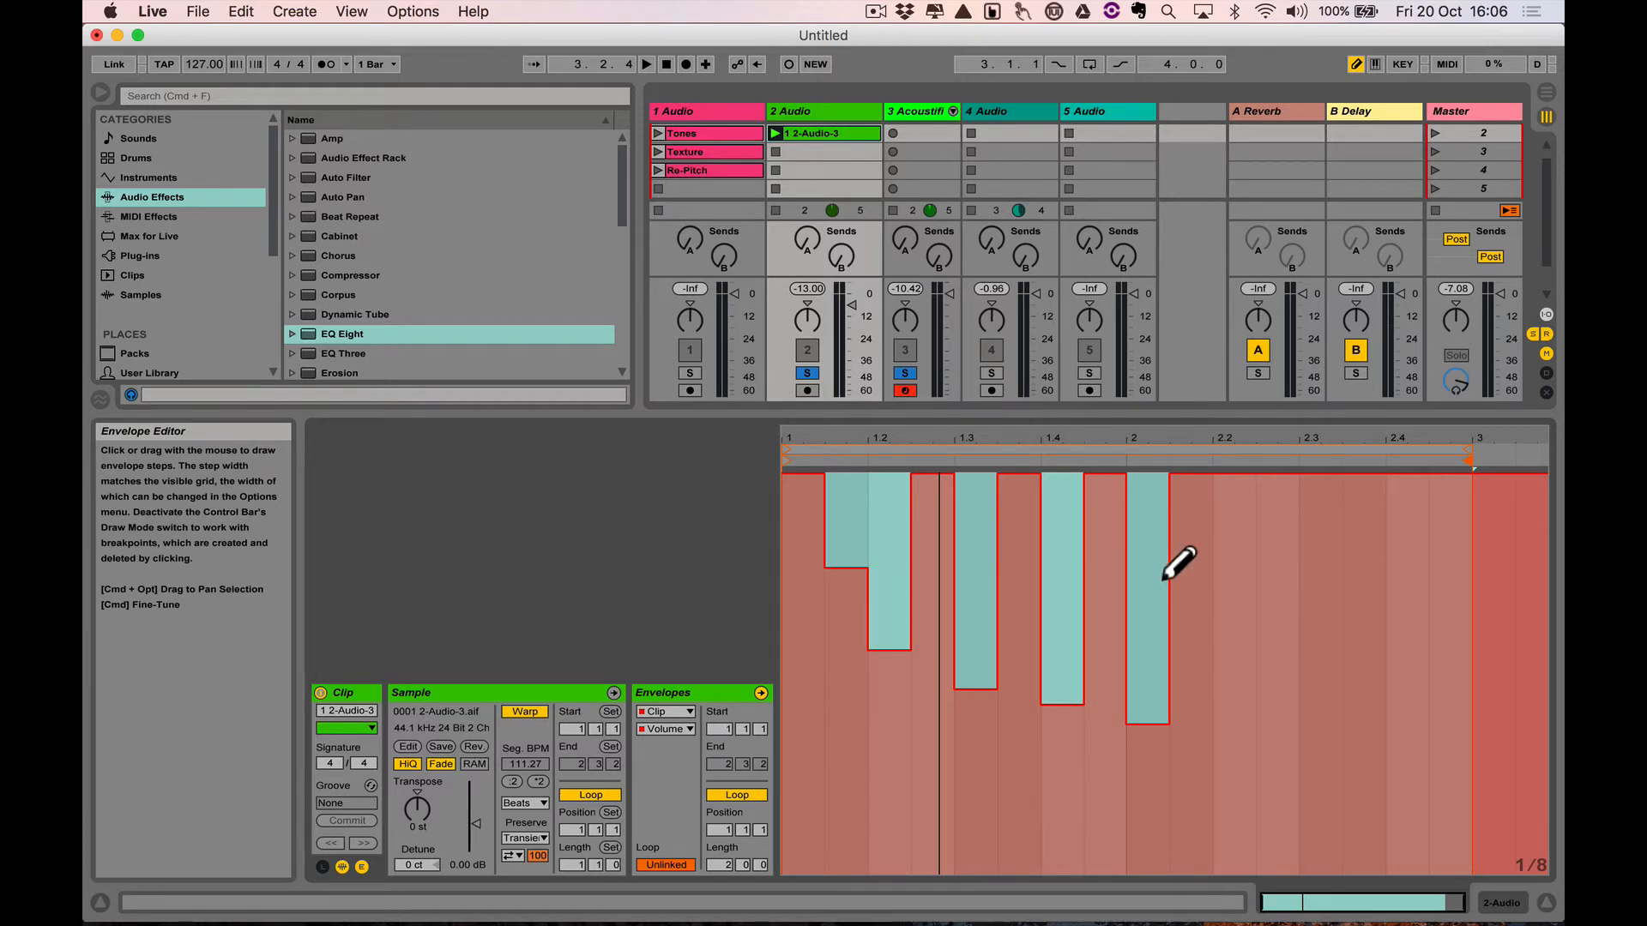
click(645, 65)
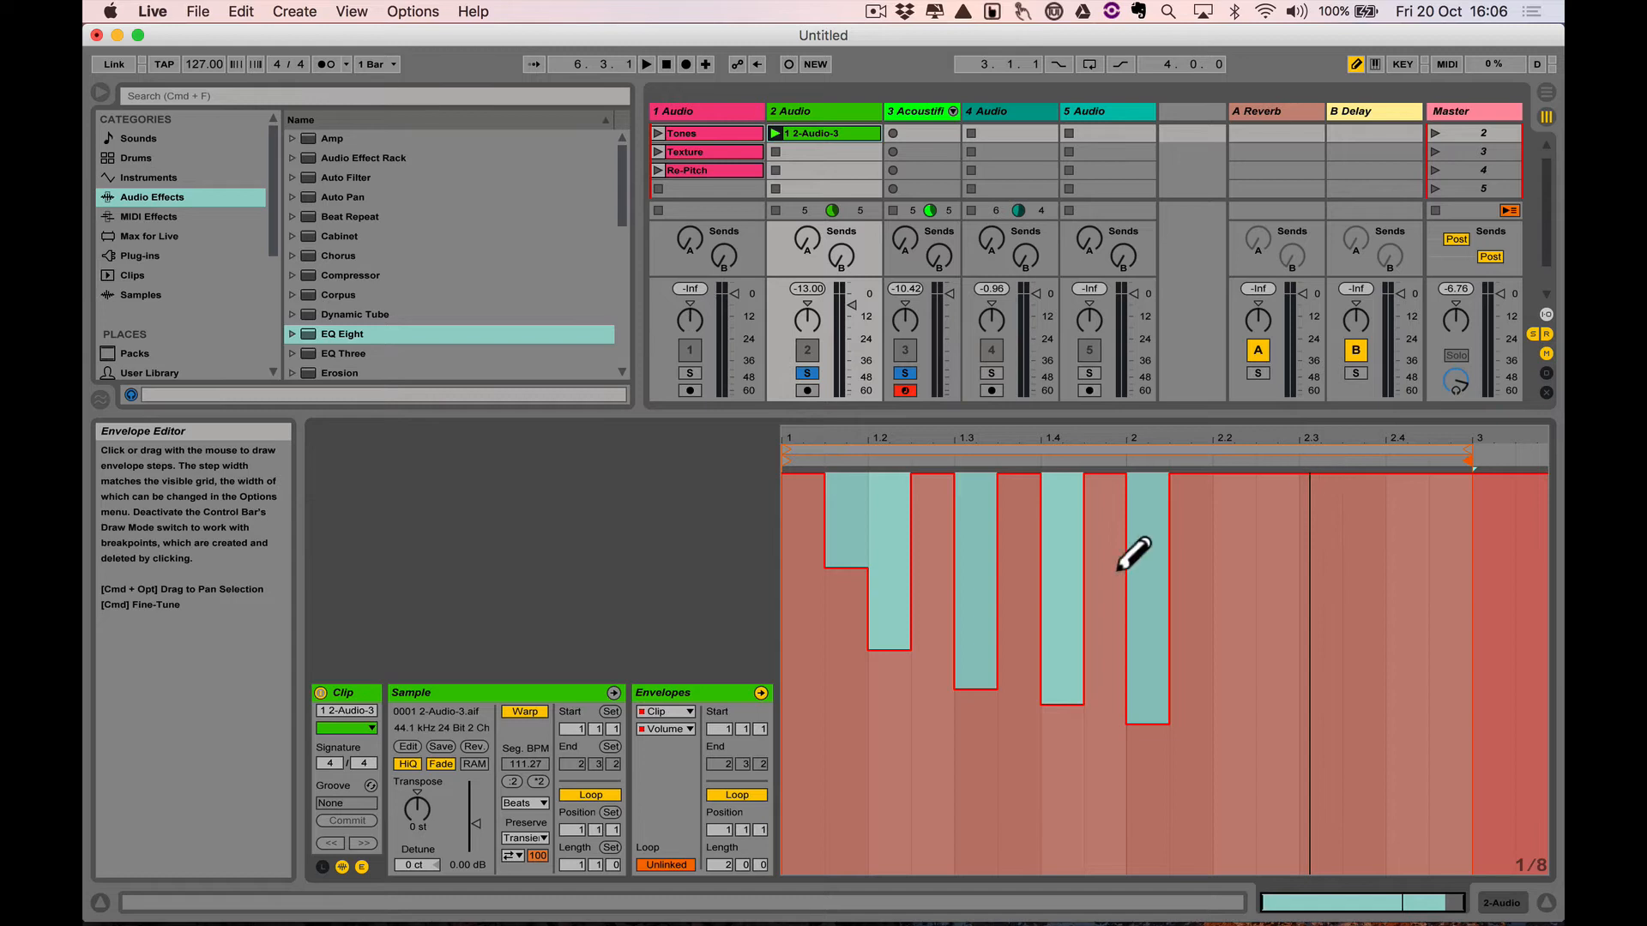
mouse_move(1250, 543)
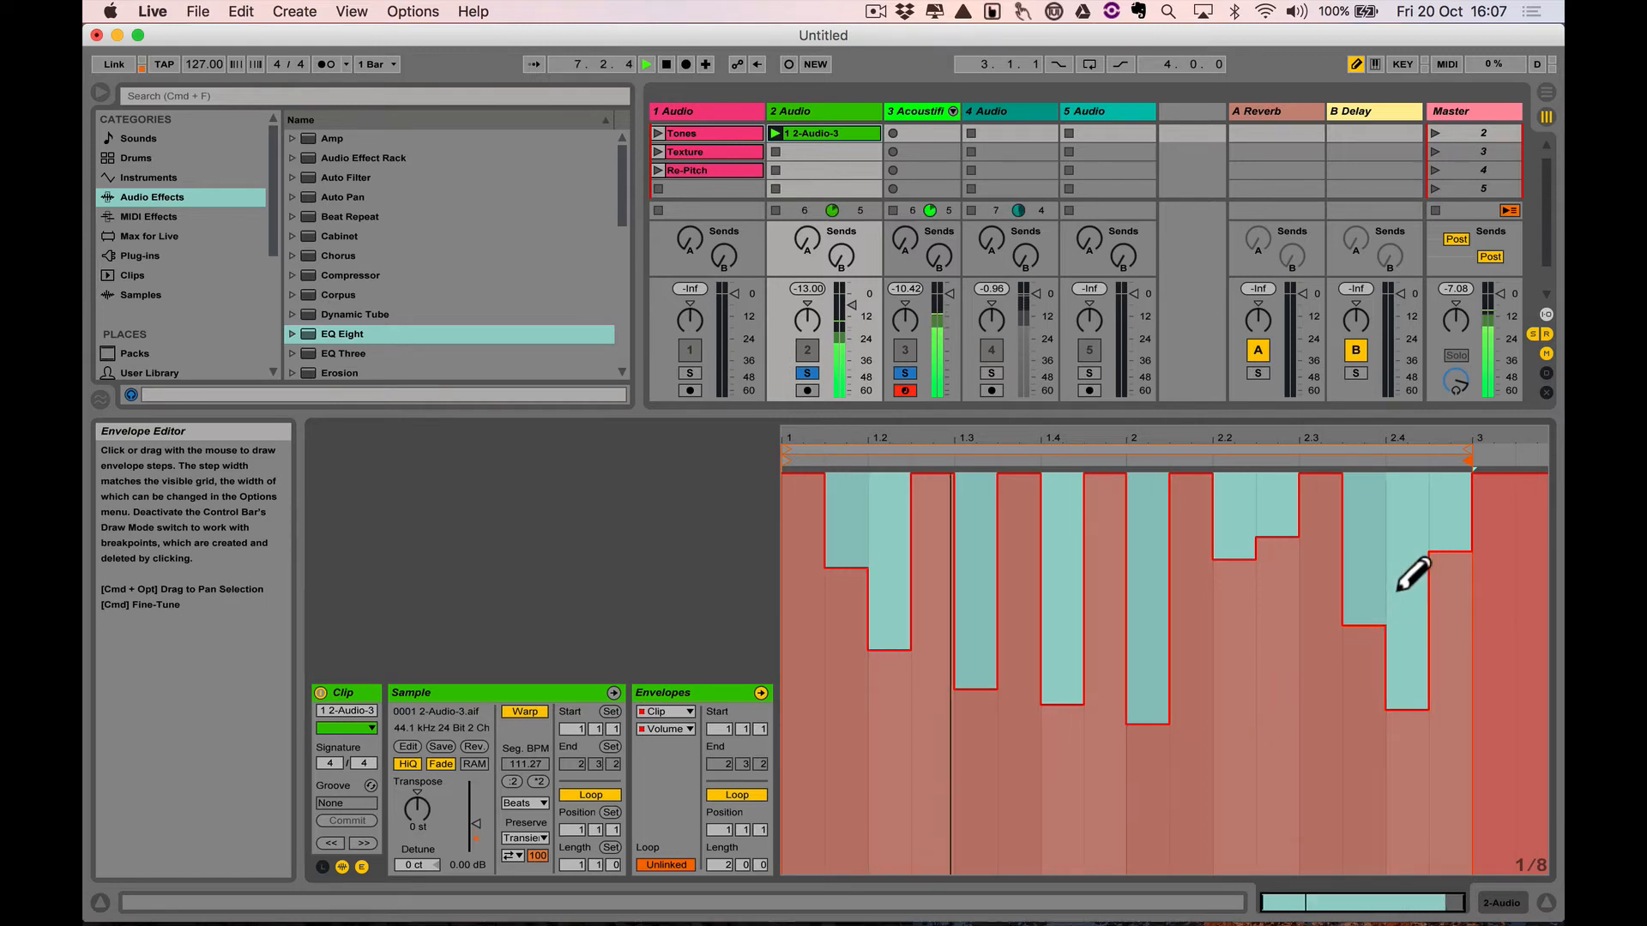
Step: Switch the envelope grid to 1/16 and draw finer volume steps at the end of bar 2
right_click(1407, 588)
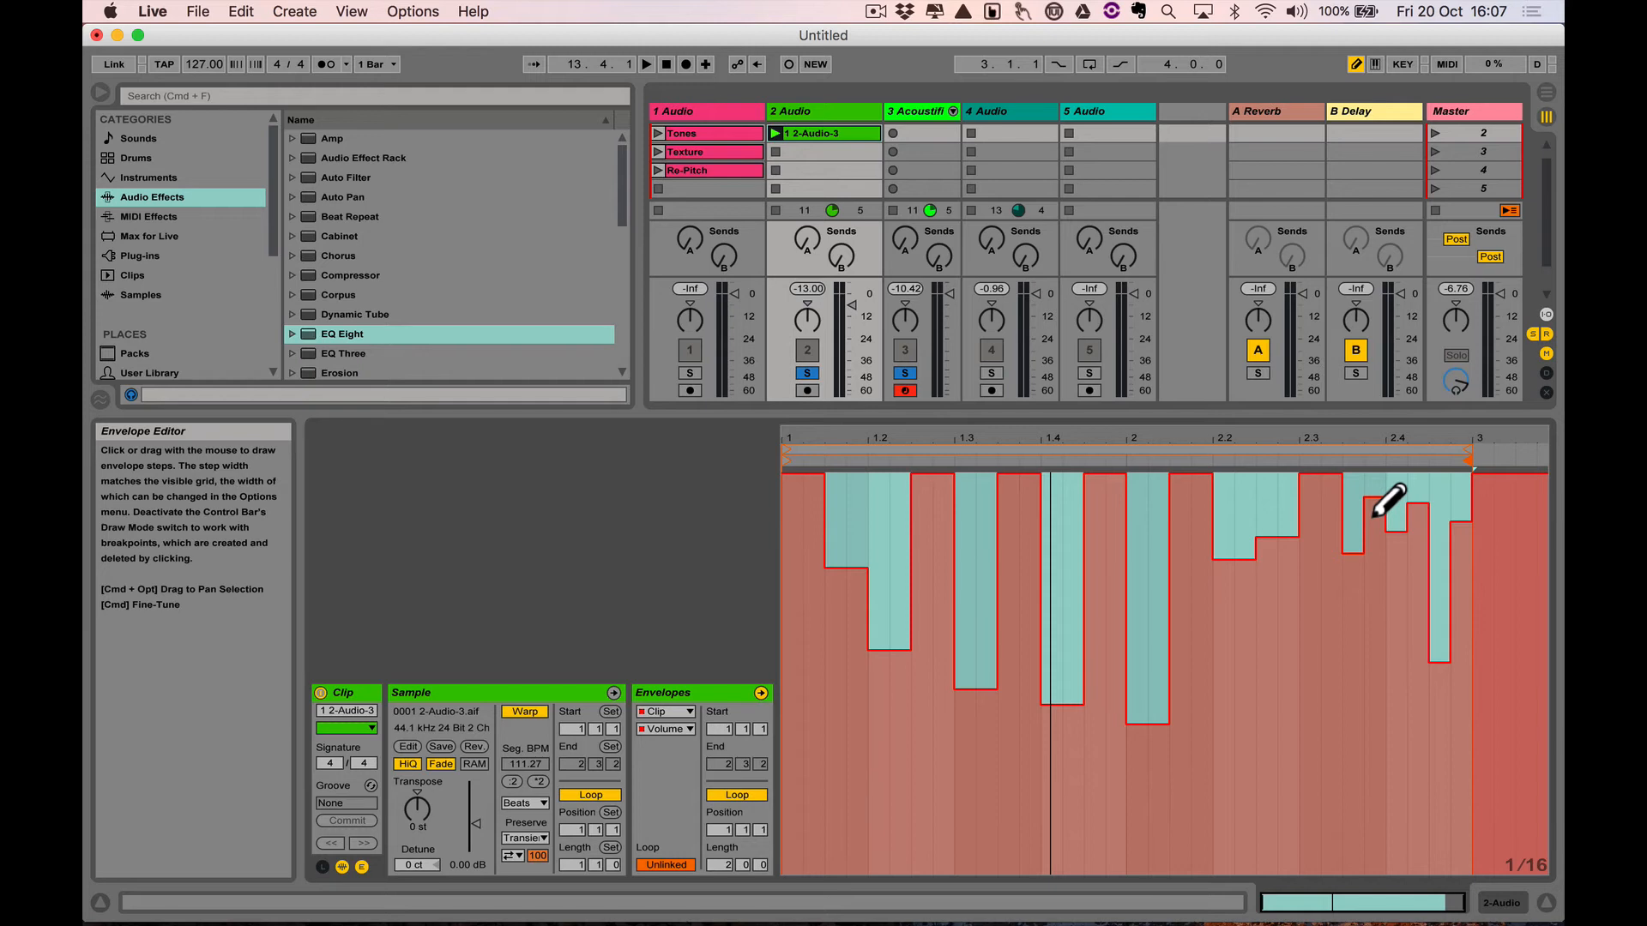
right_click(1045, 607)
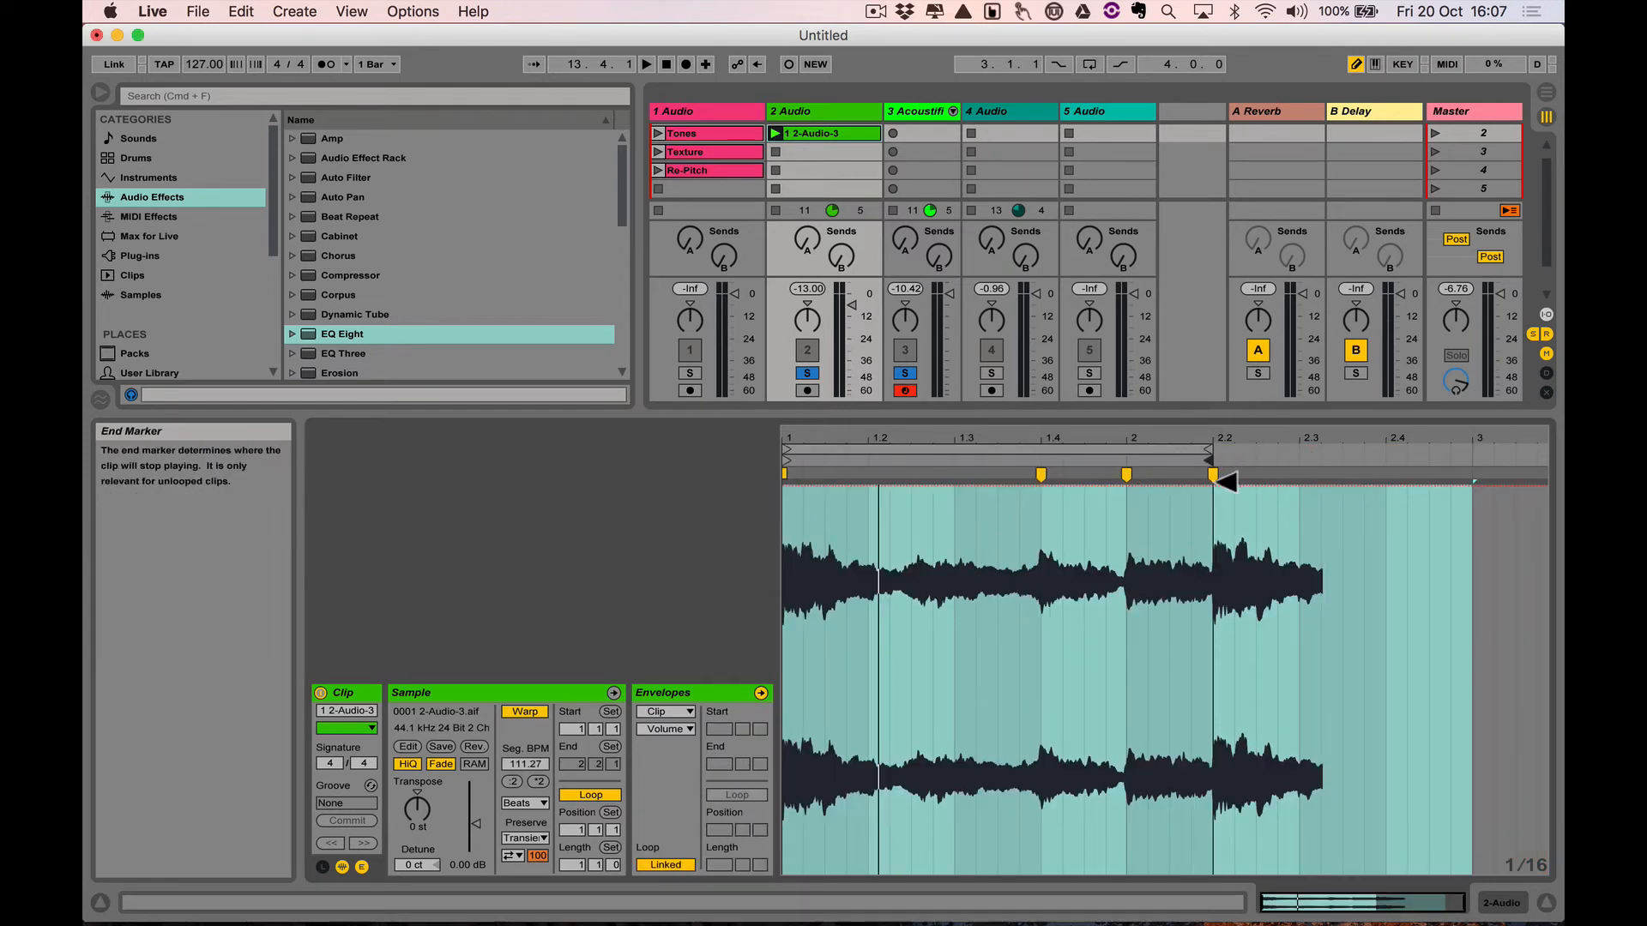
Step: Drag the clip End marker back so the clip ends at 2.1.1
drag(1223, 448, 1124, 448)
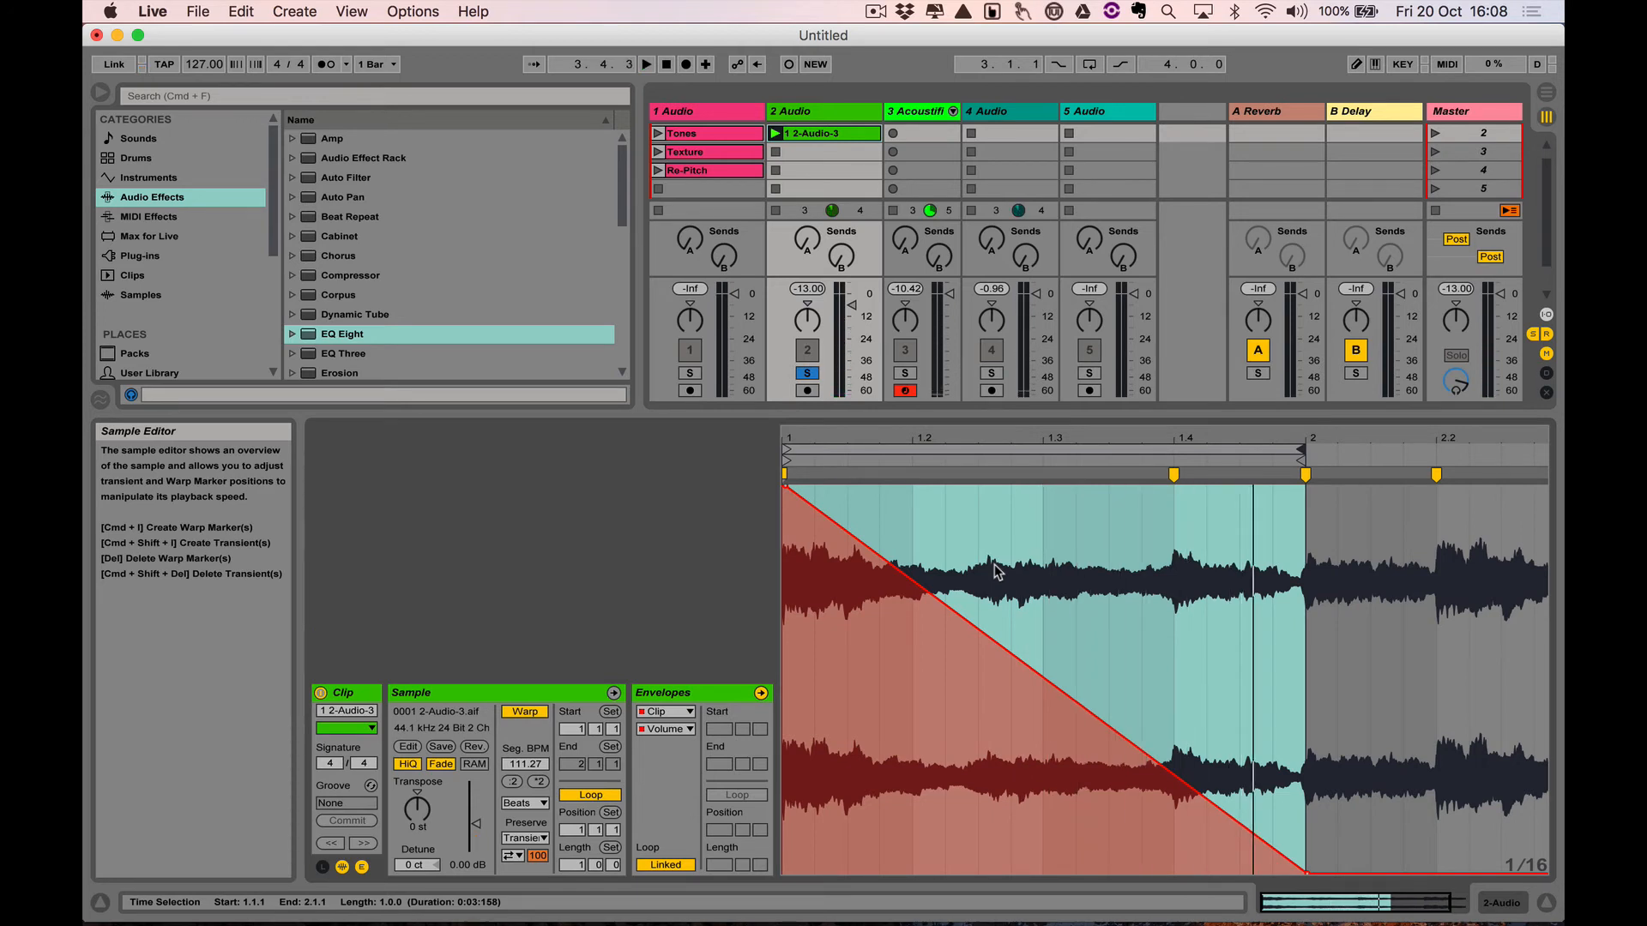
Step: Play the one-bar clip with its fade, then return Clip View to the plain sample waveform
click(645, 64)
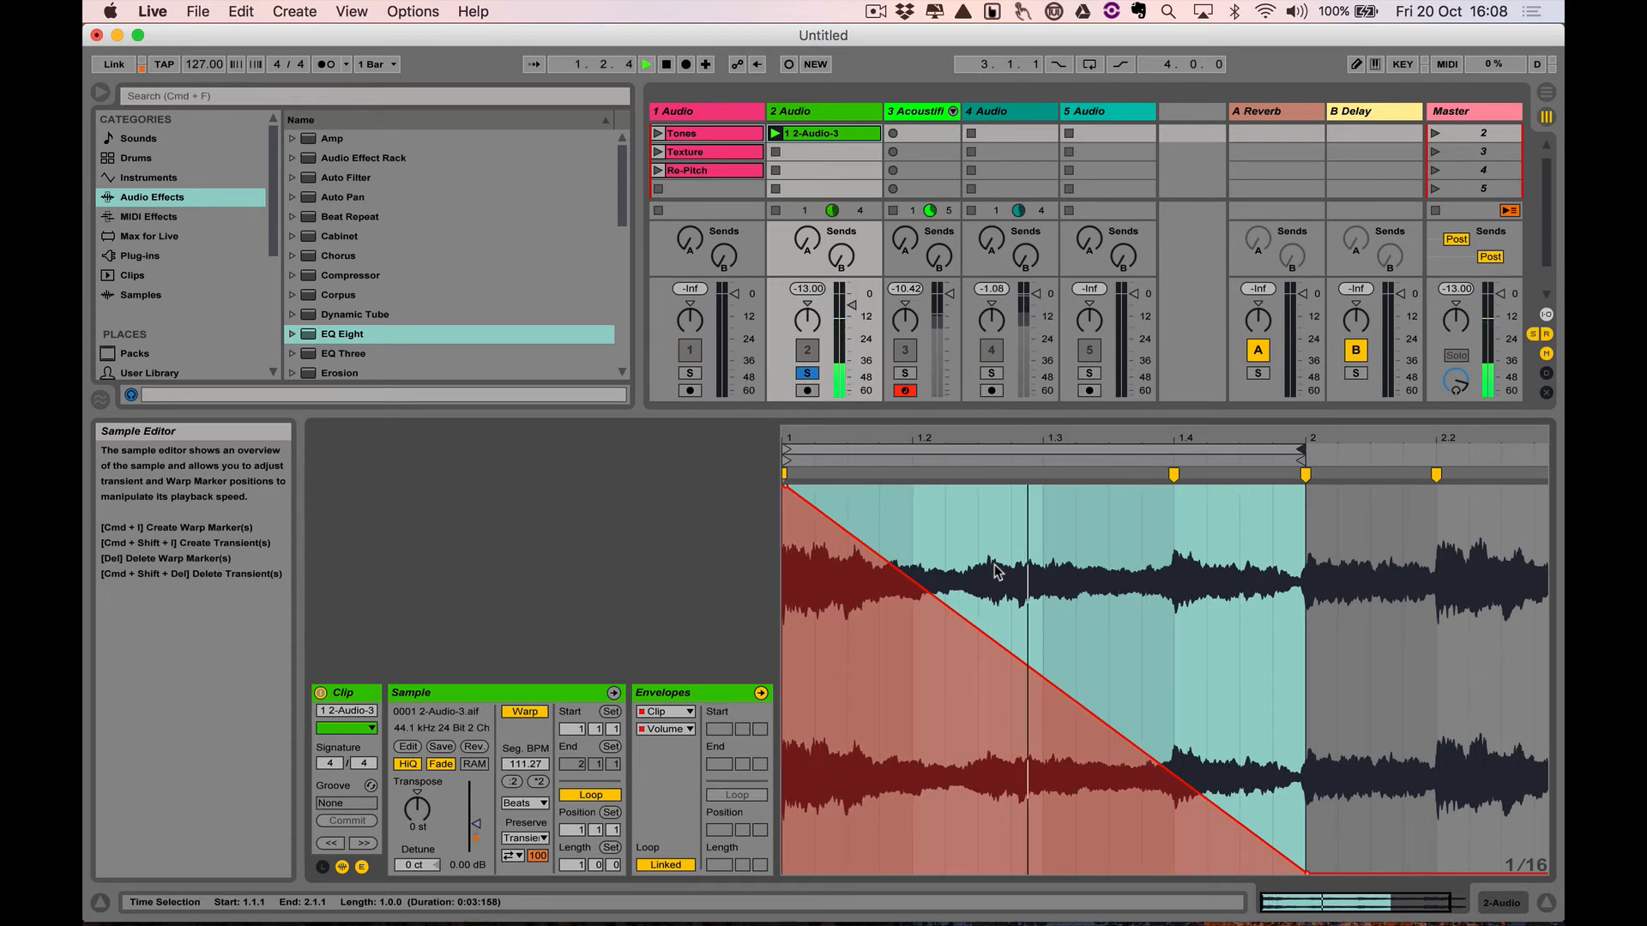
click(665, 865)
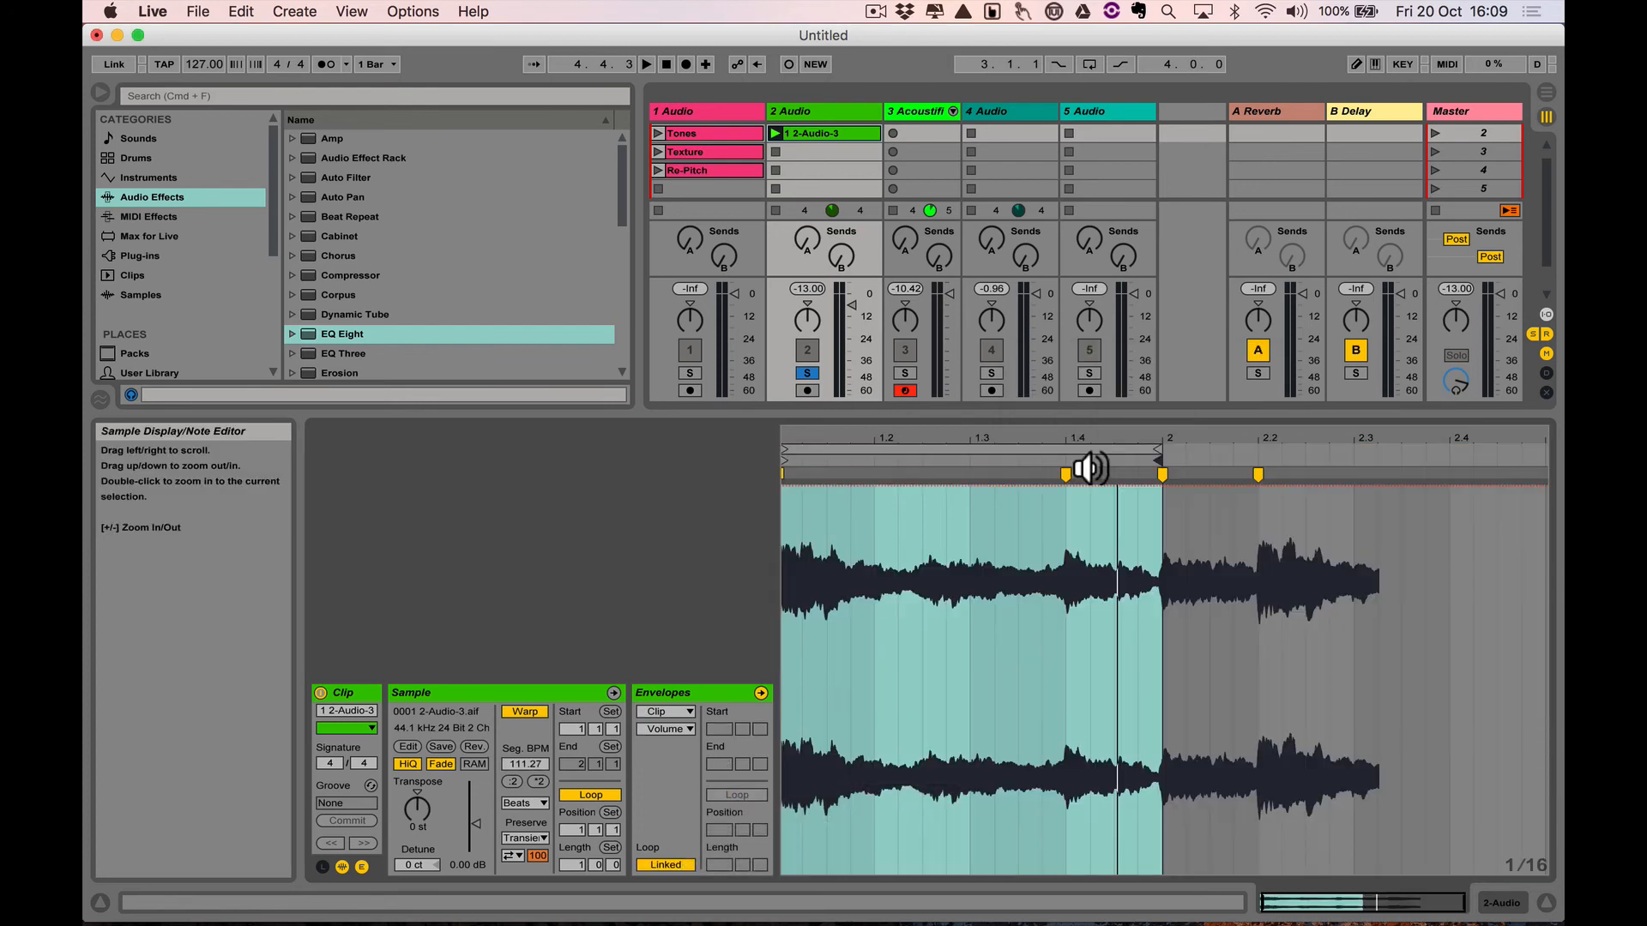
mouse_move(1163, 455)
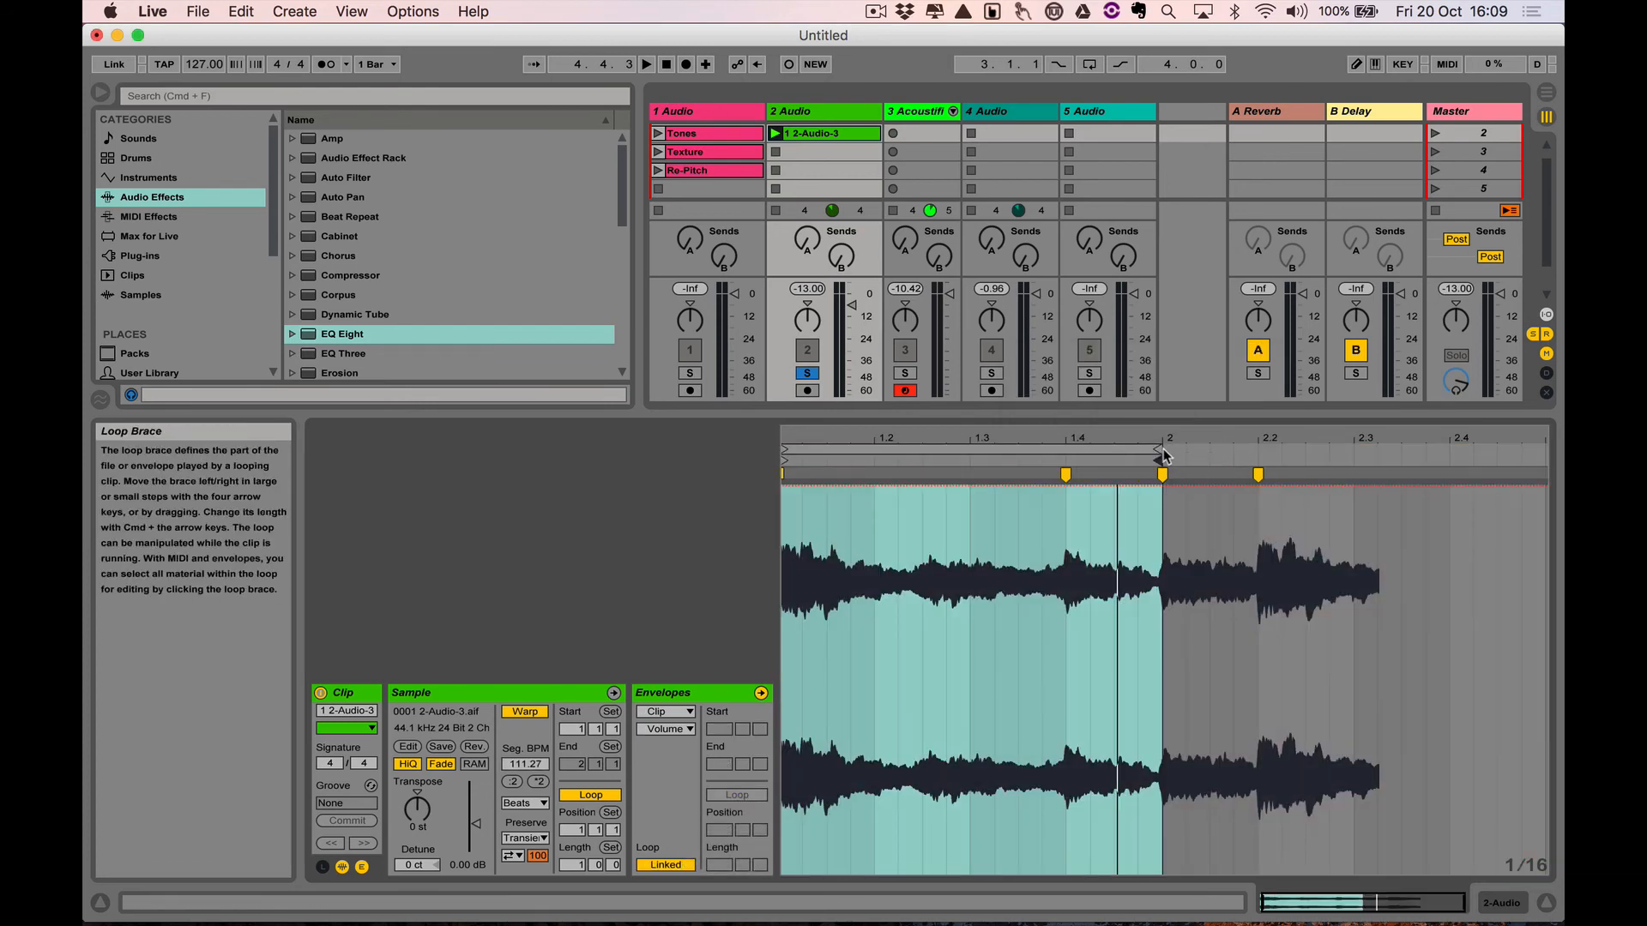
Step: Drag the loop brace's right end from bar 2 out to 2.2
drag(1163, 452, 1257, 468)
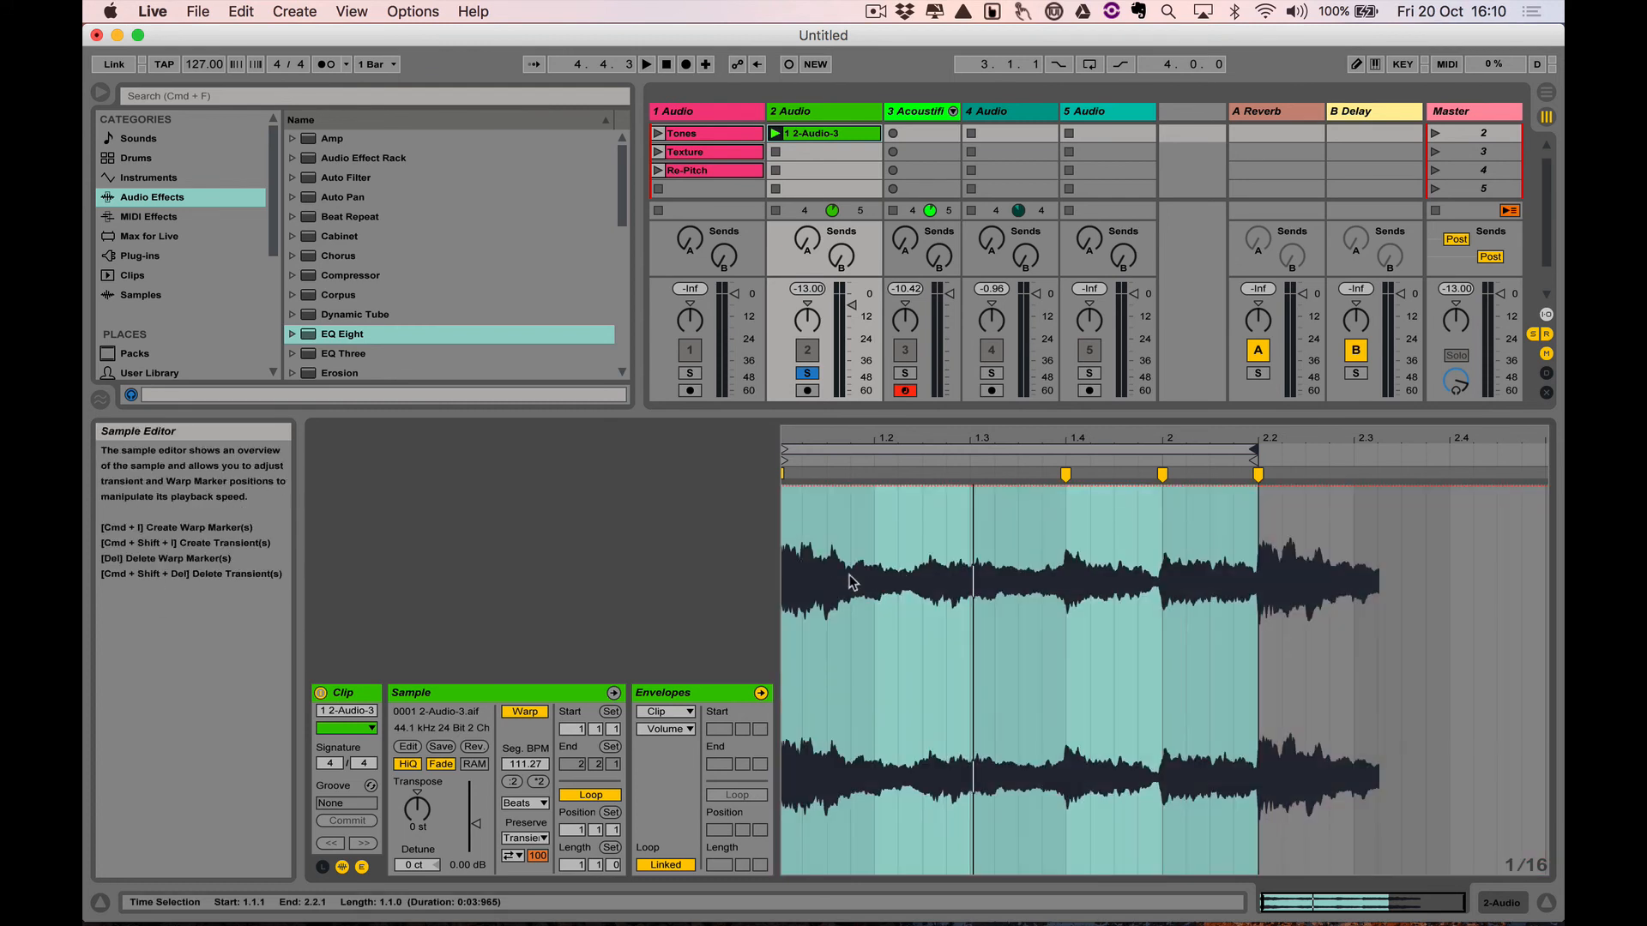
mouse_move(880, 549)
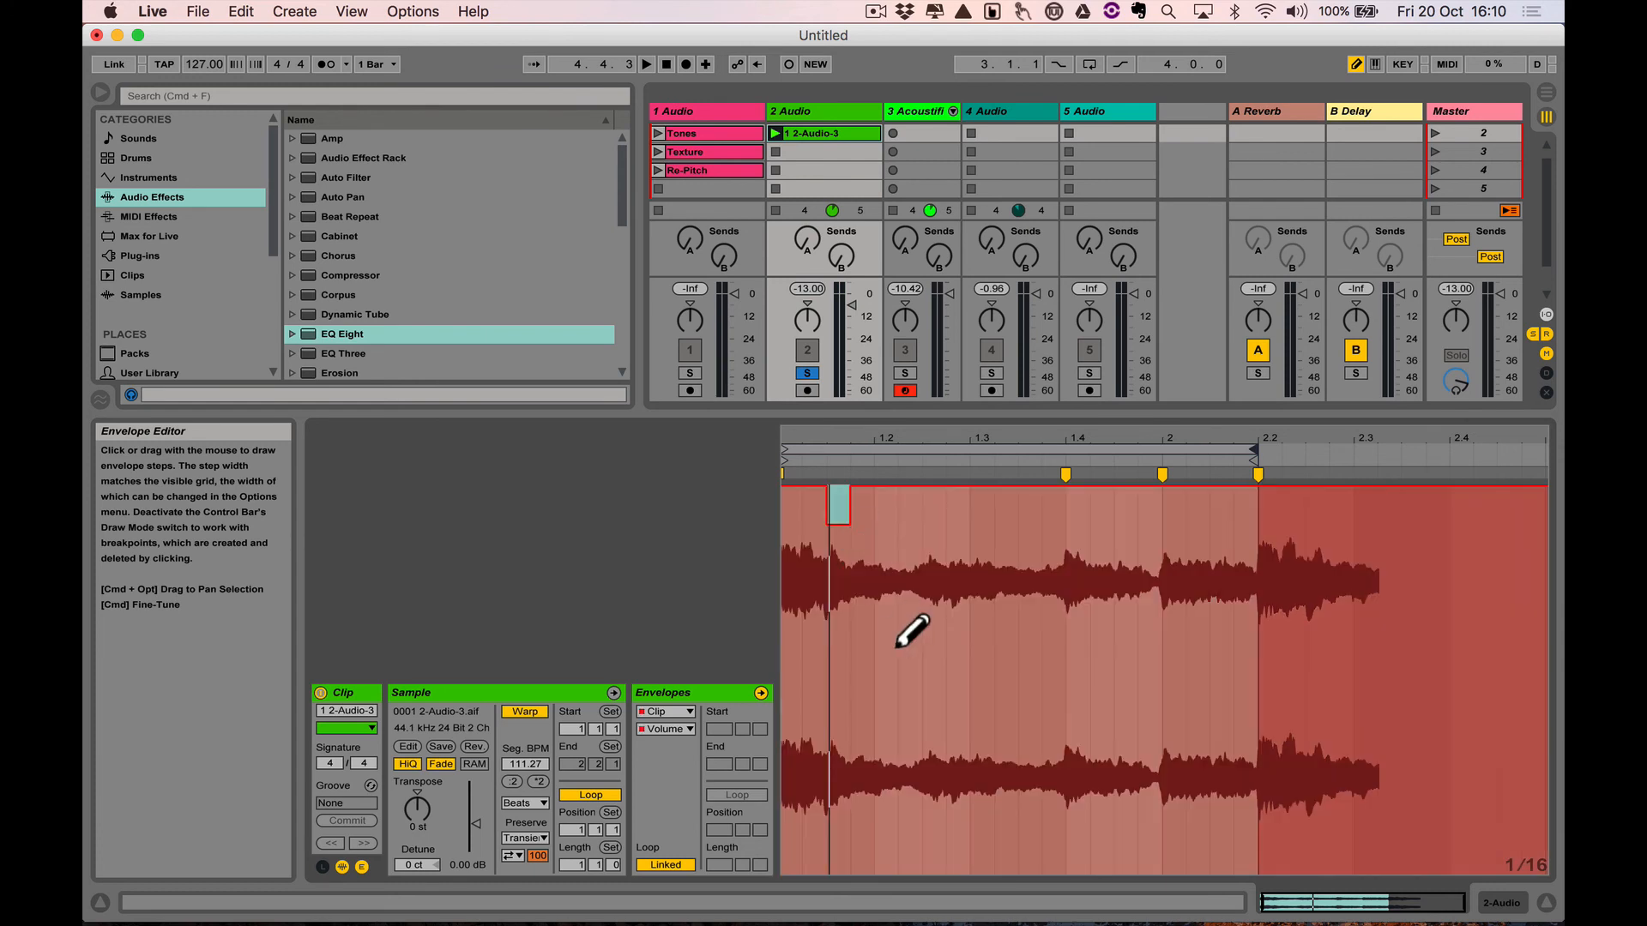
Step: Pencil-draw stepped volume levels across the clip's five-beat loop
drag(837, 504, 1134, 714)
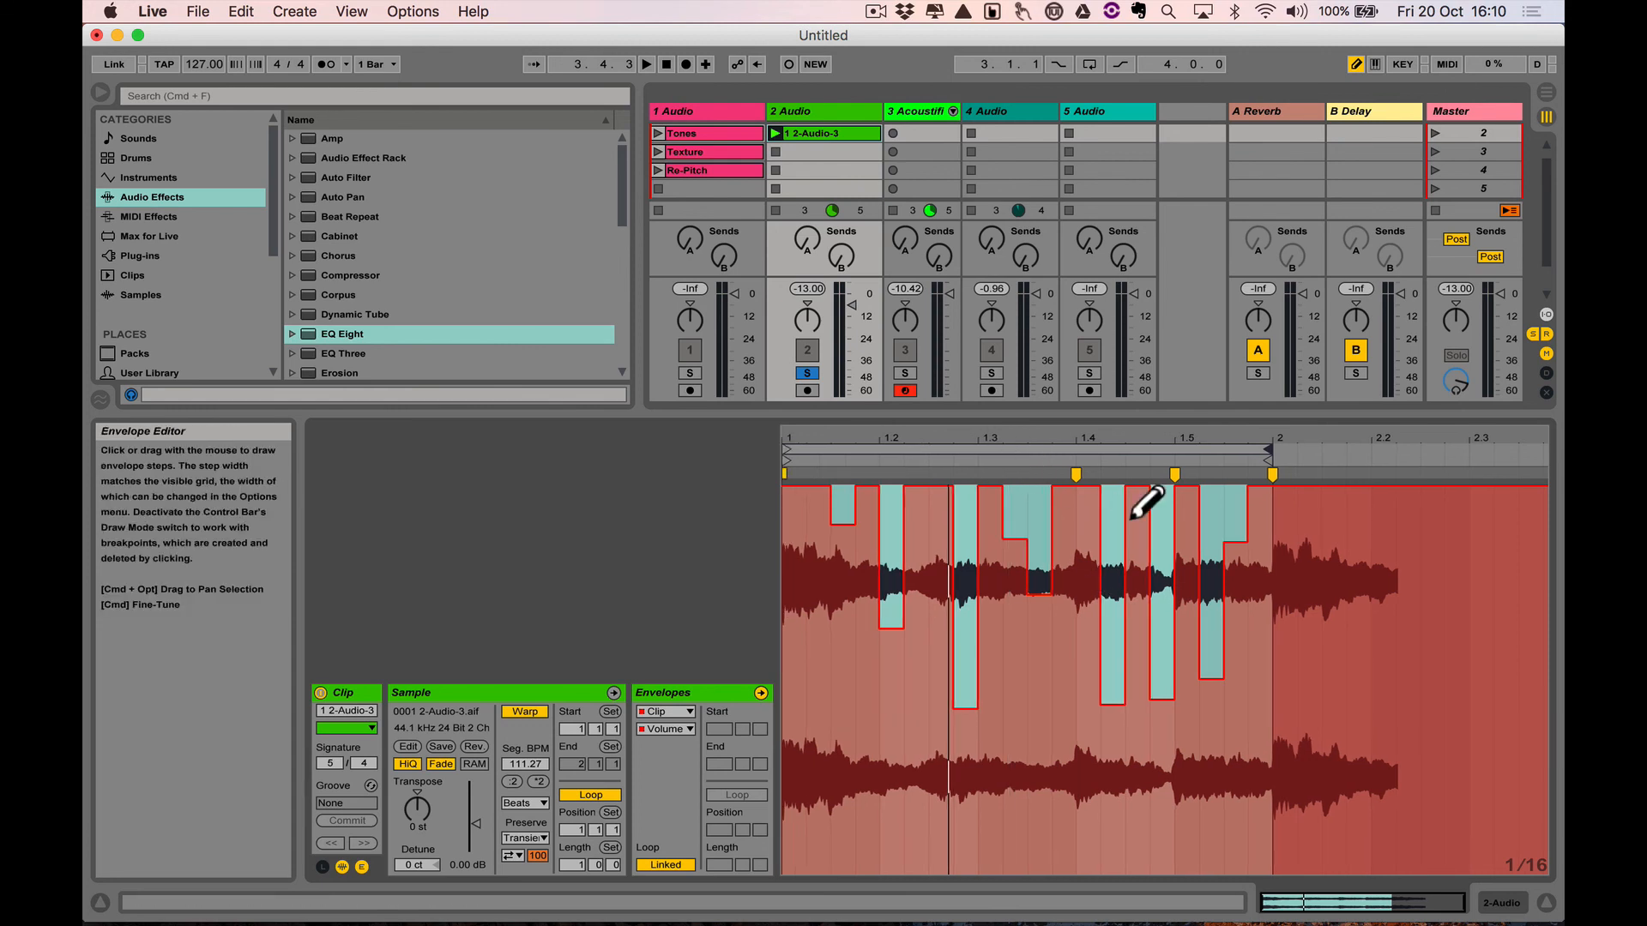
Step: Unlink the volume envelope from the clip so it loops over 2 bars, and play it
click(645, 64)
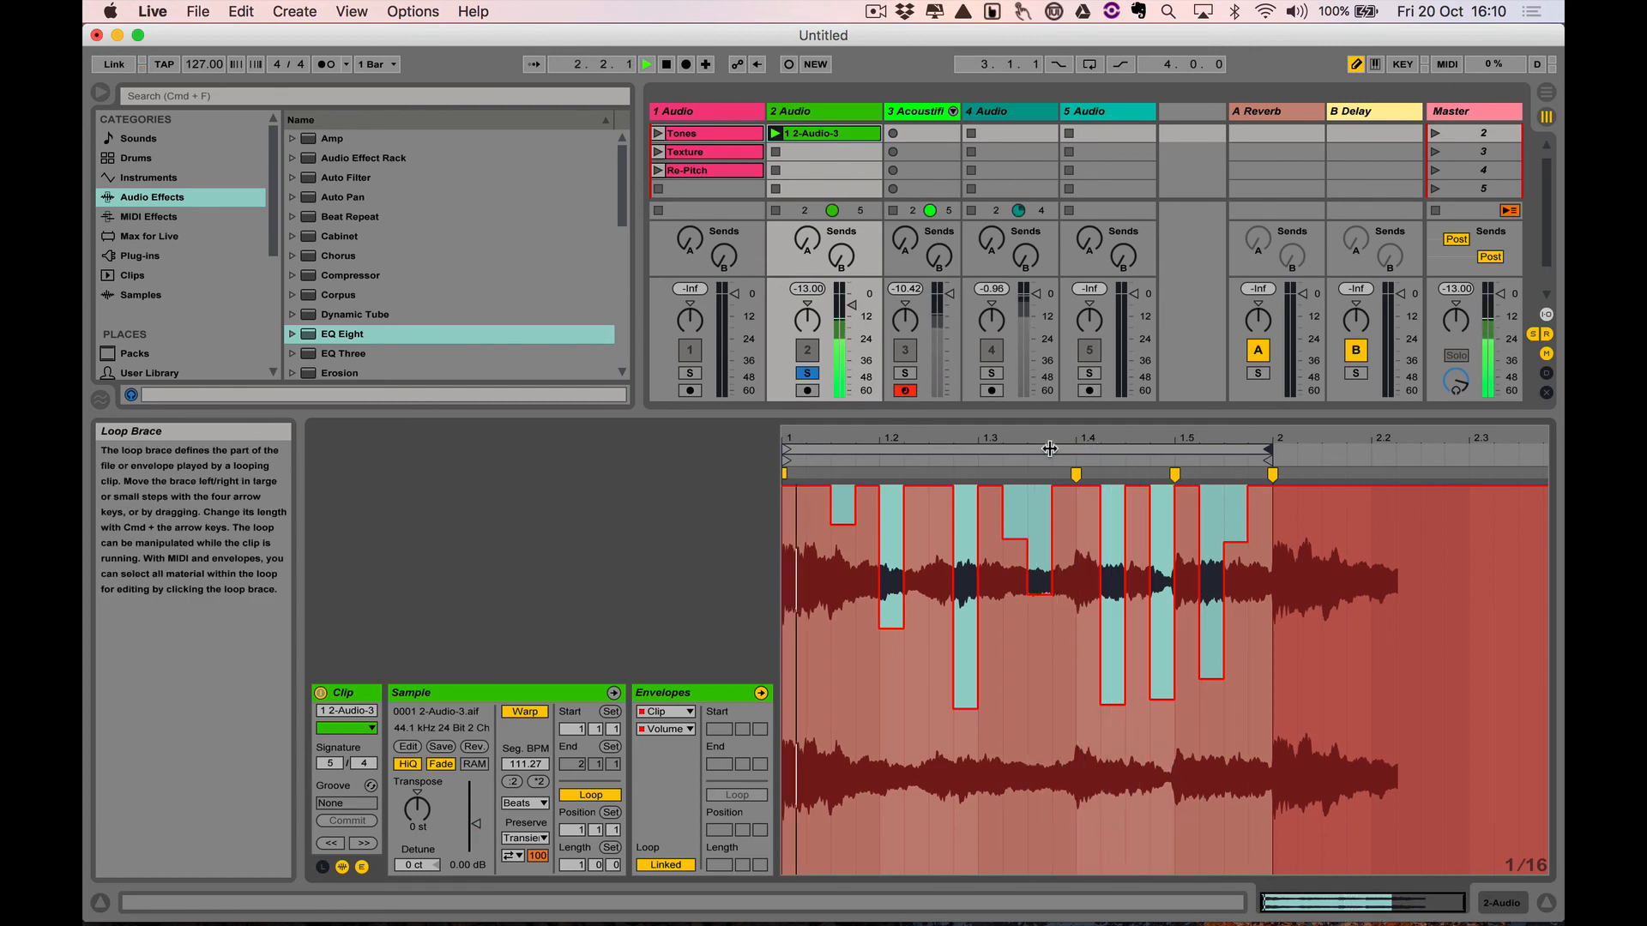
click(663, 864)
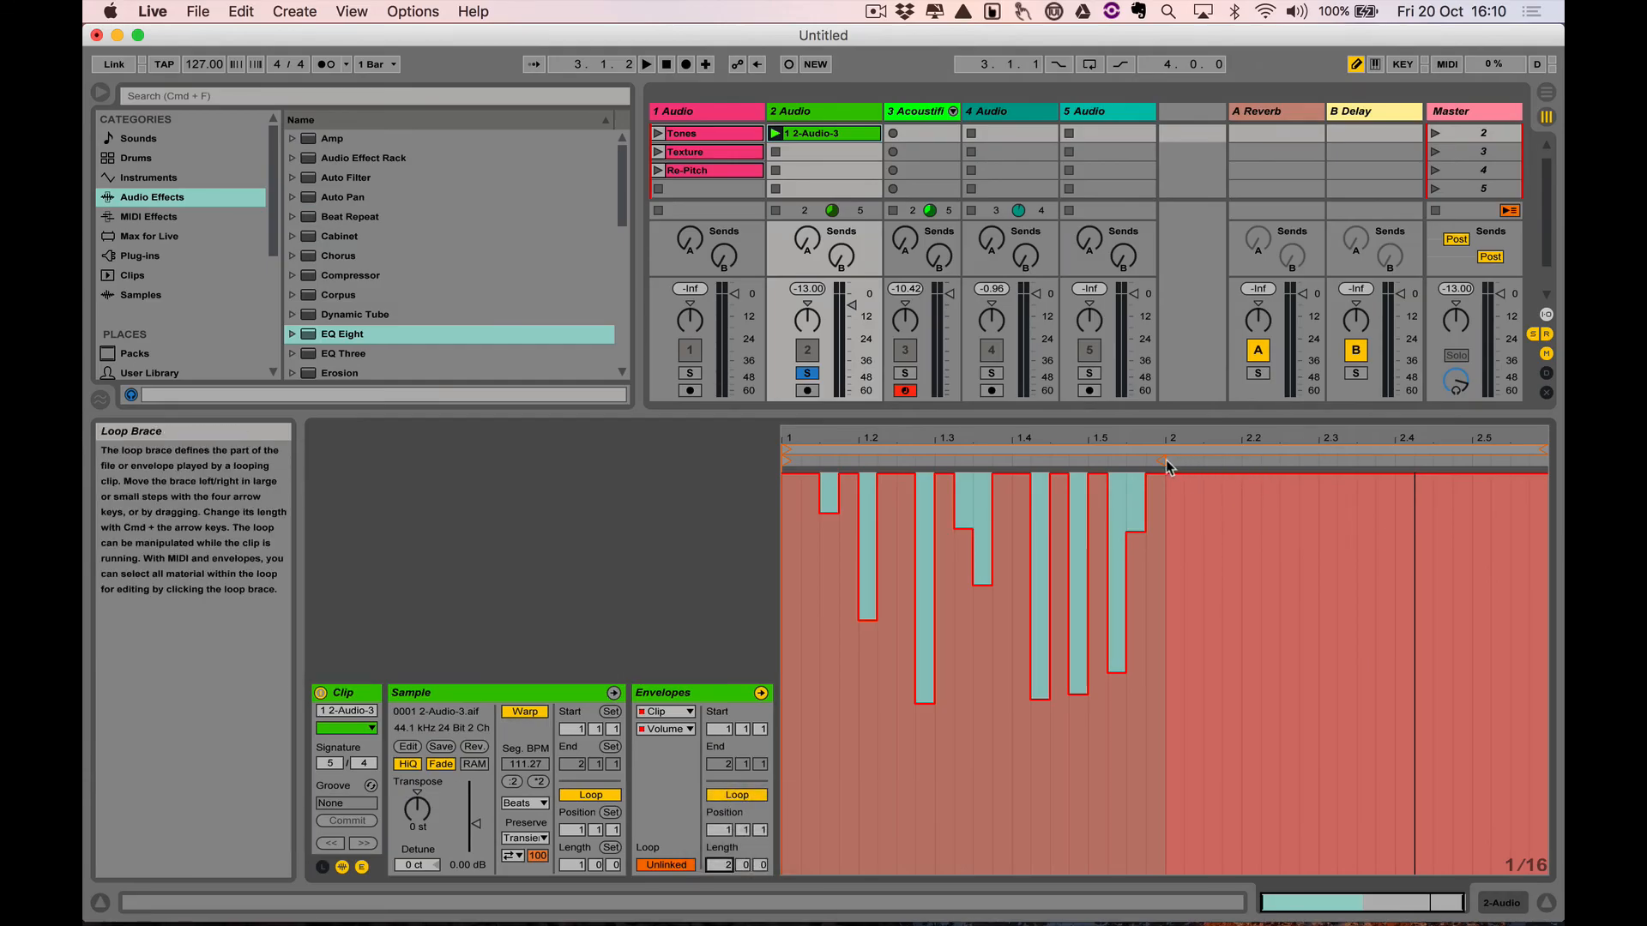
click(646, 64)
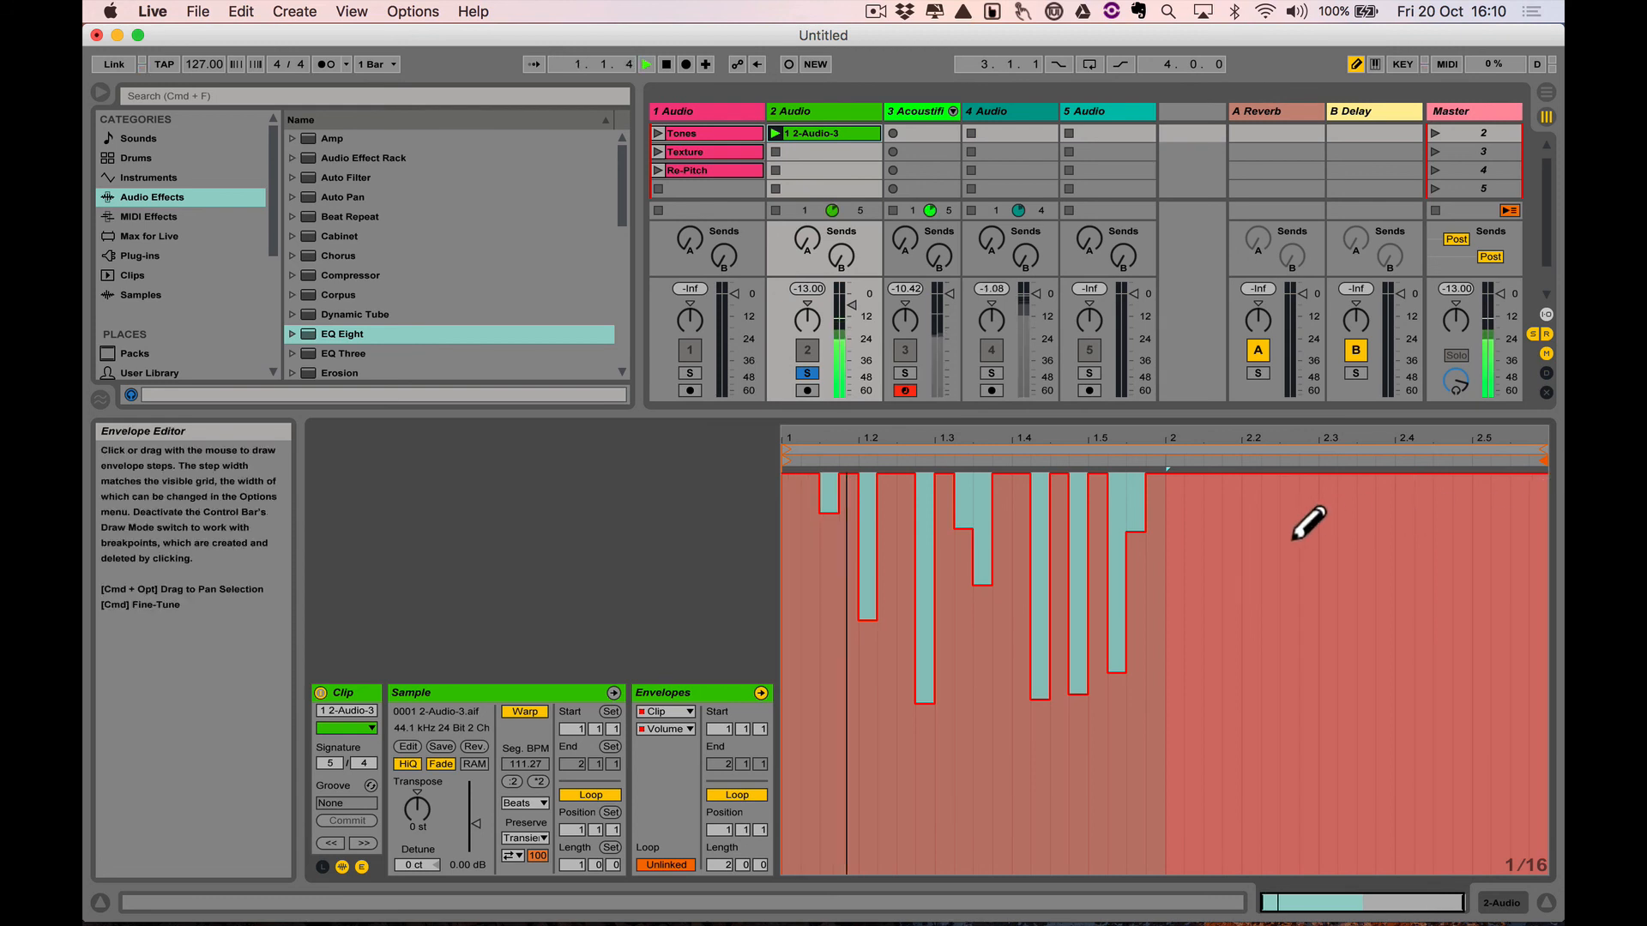